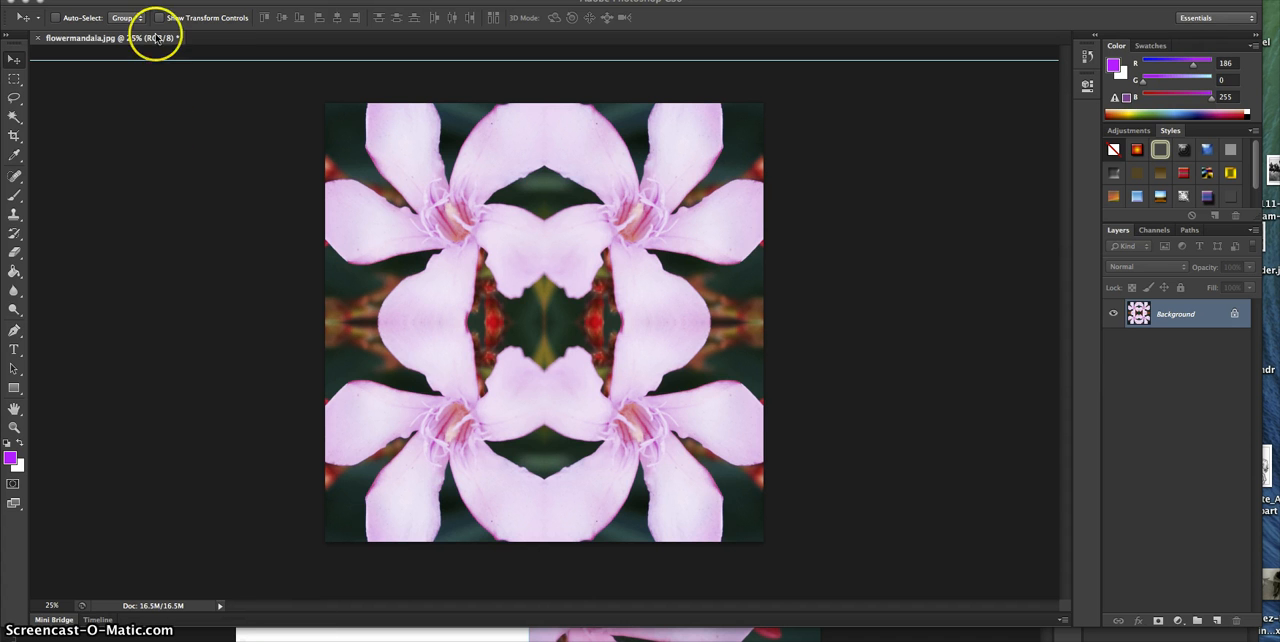
mouse_move(280, 170)
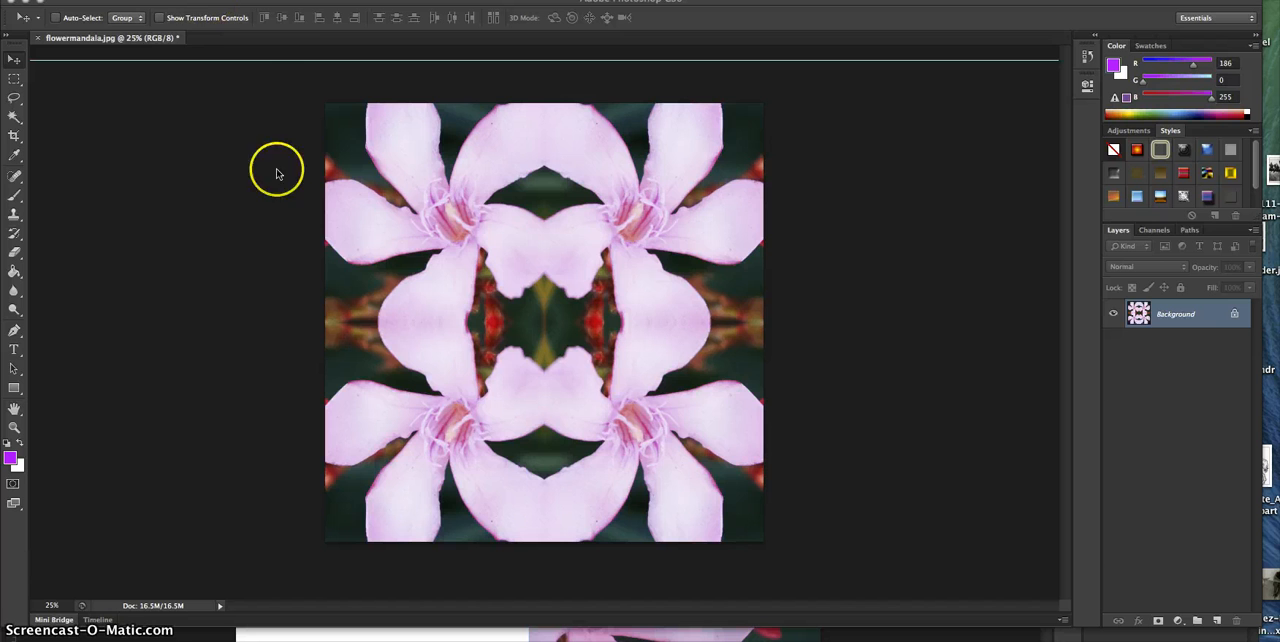
mouse_move(358, 222)
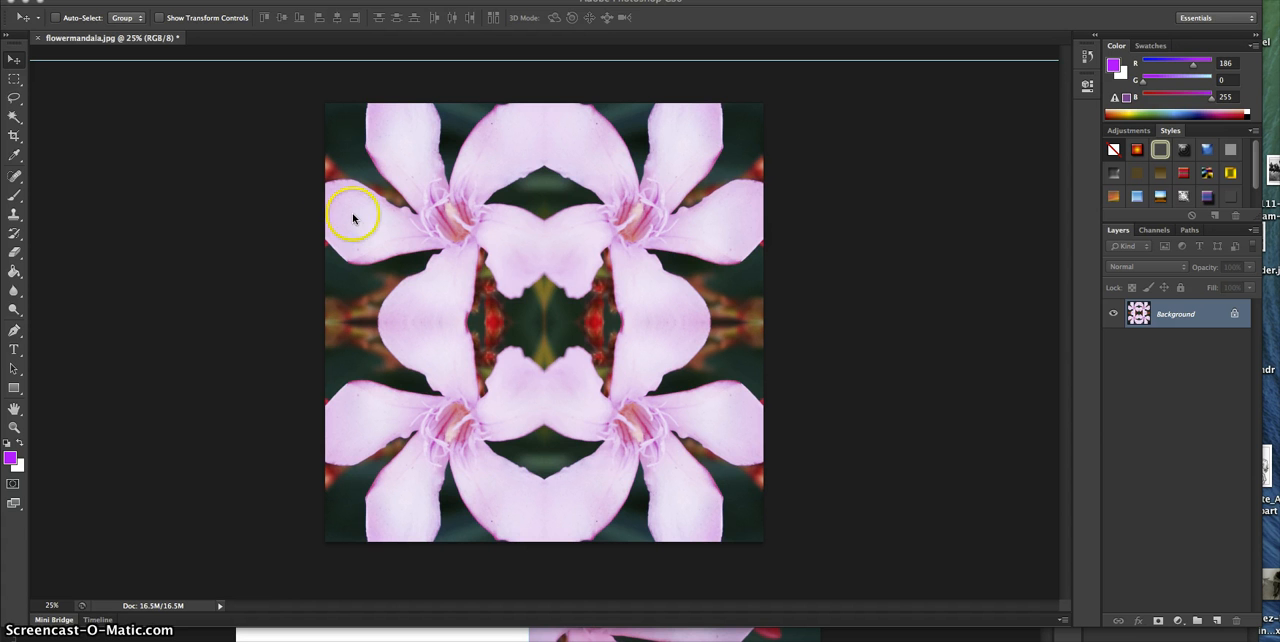
mouse_move(516, 248)
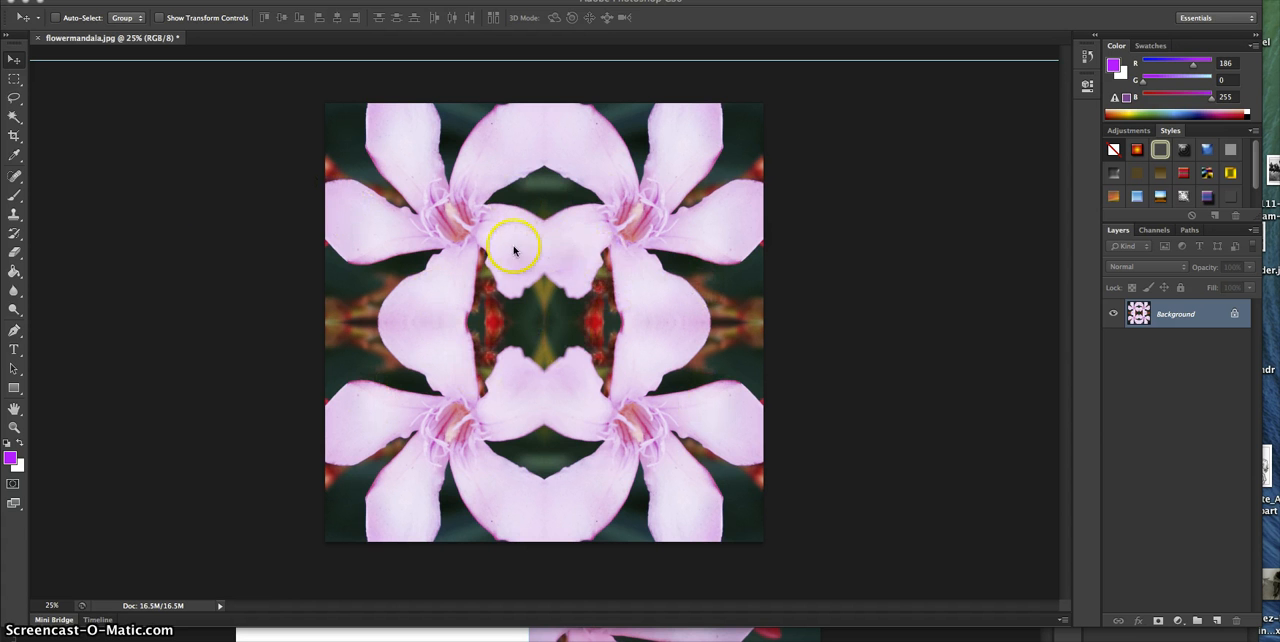
mouse_move(544, 236)
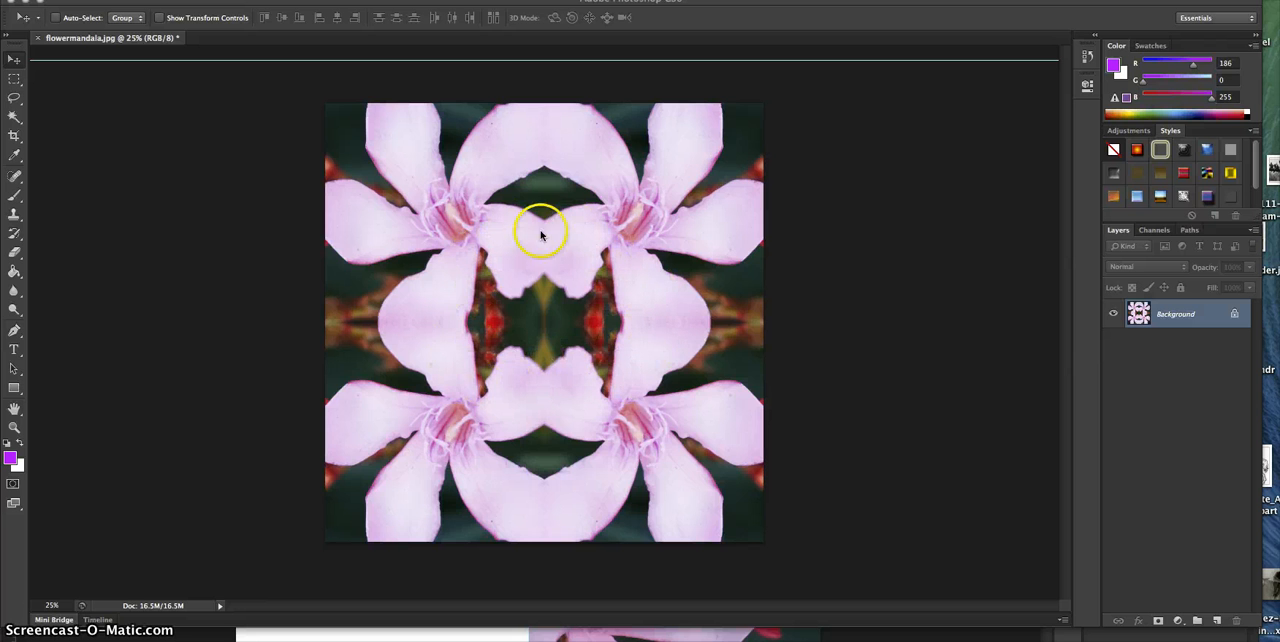
mouse_move(640, 318)
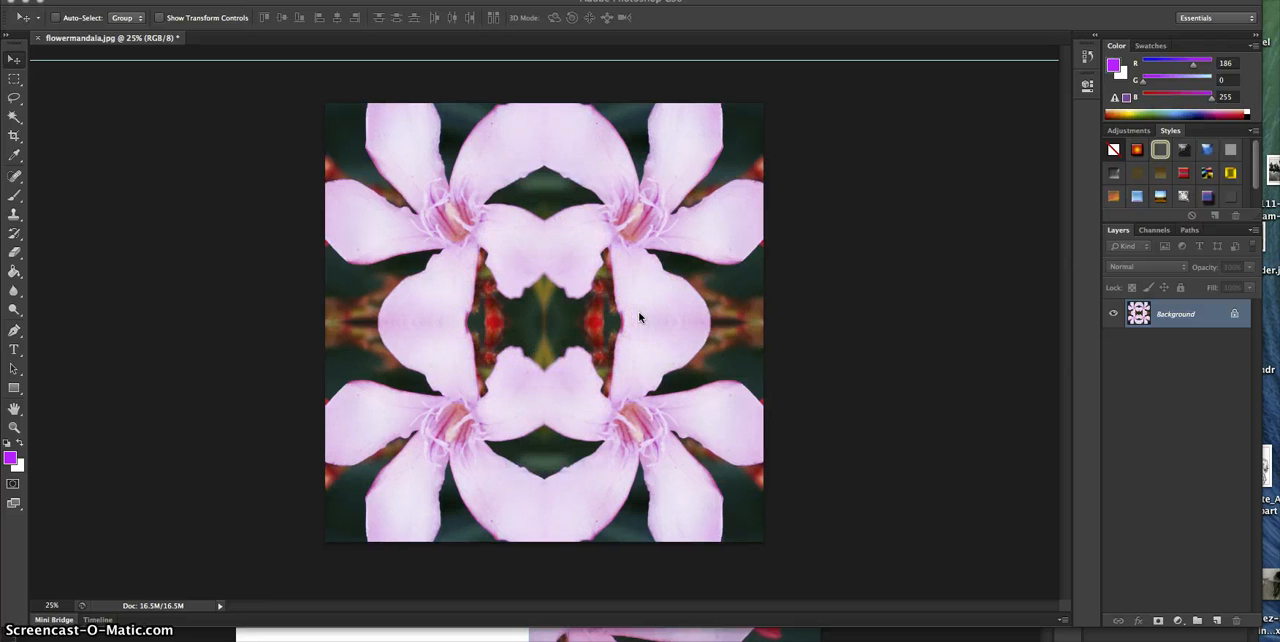
mouse_move(284, 160)
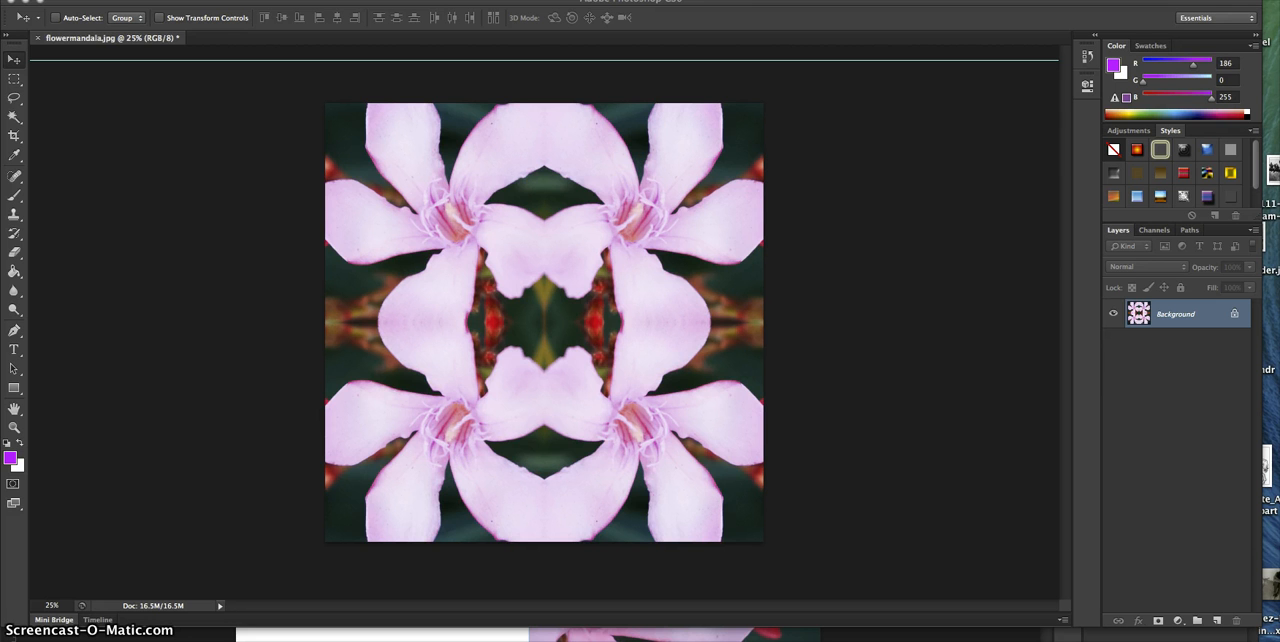
mouse_move(808, 56)
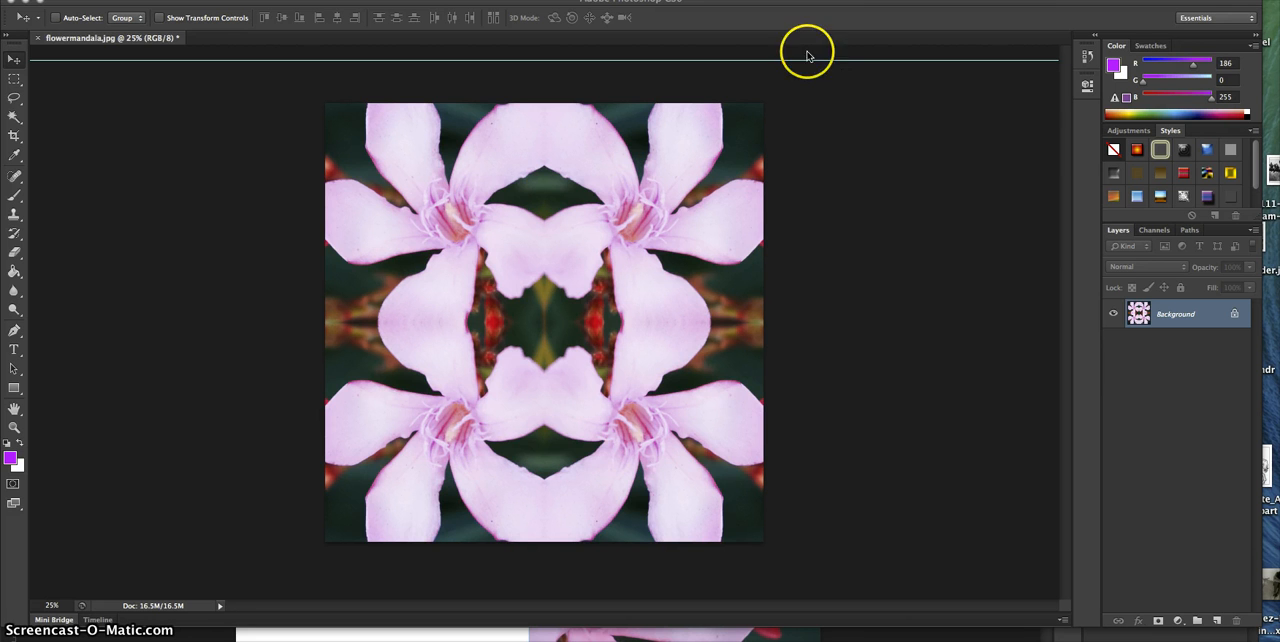
mouse_move(808, 52)
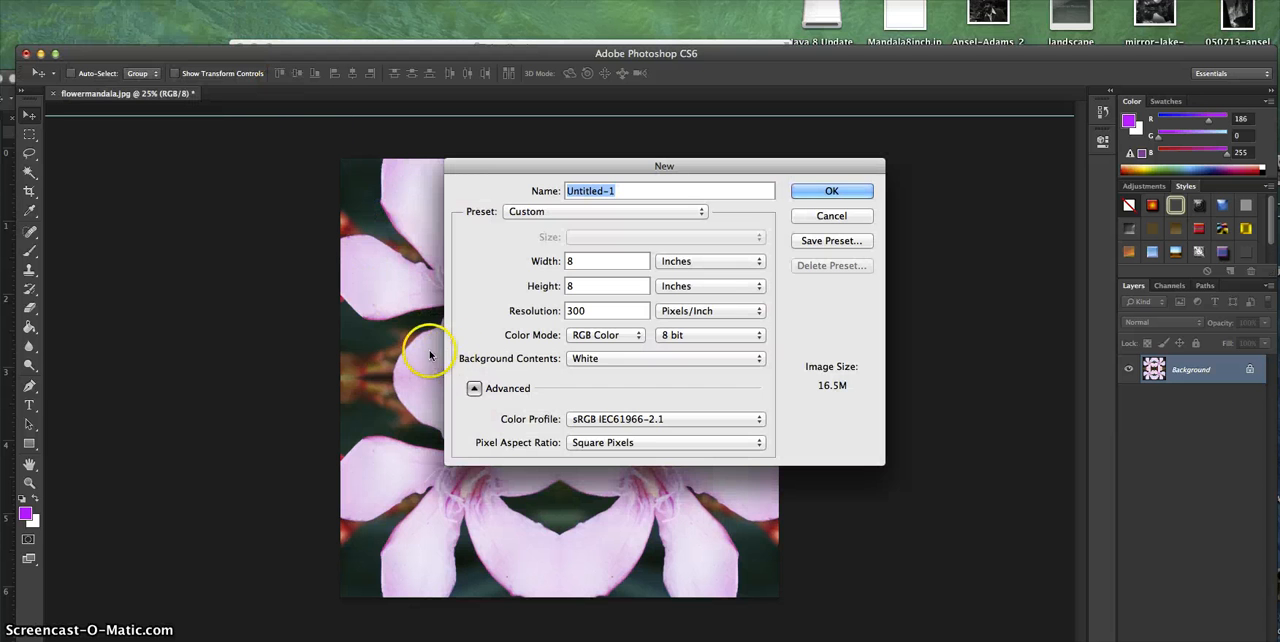
Step: Name the new document 'Mandala8inches' in the New dialog
type("Man")
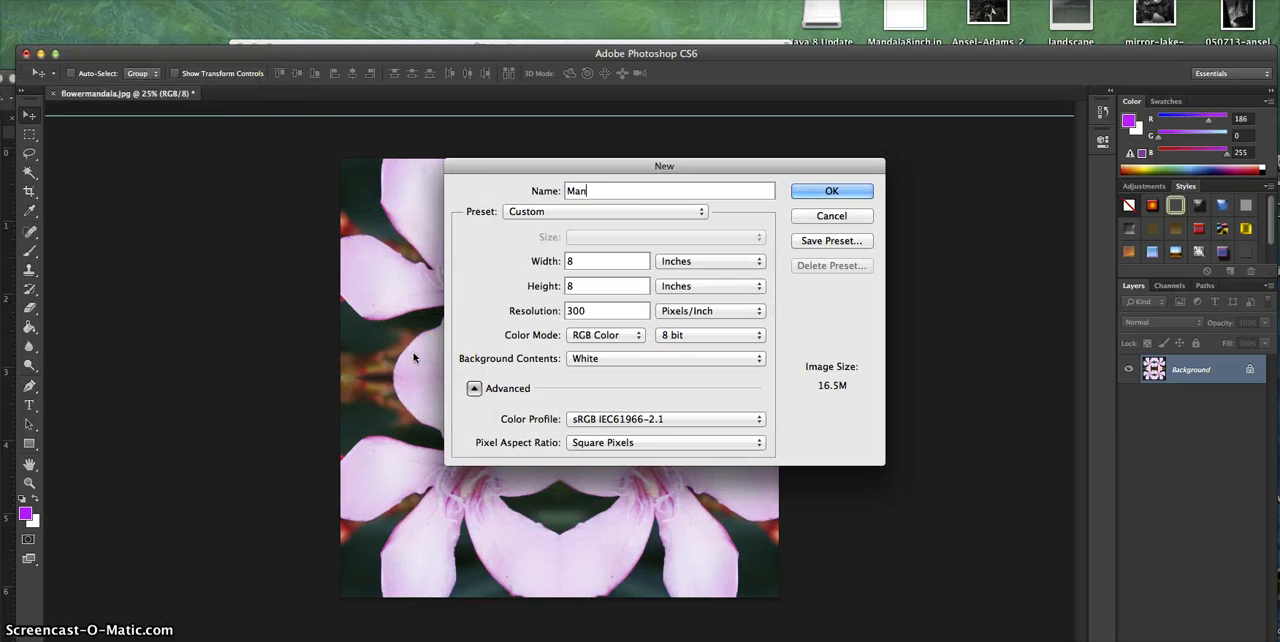
type("dala")
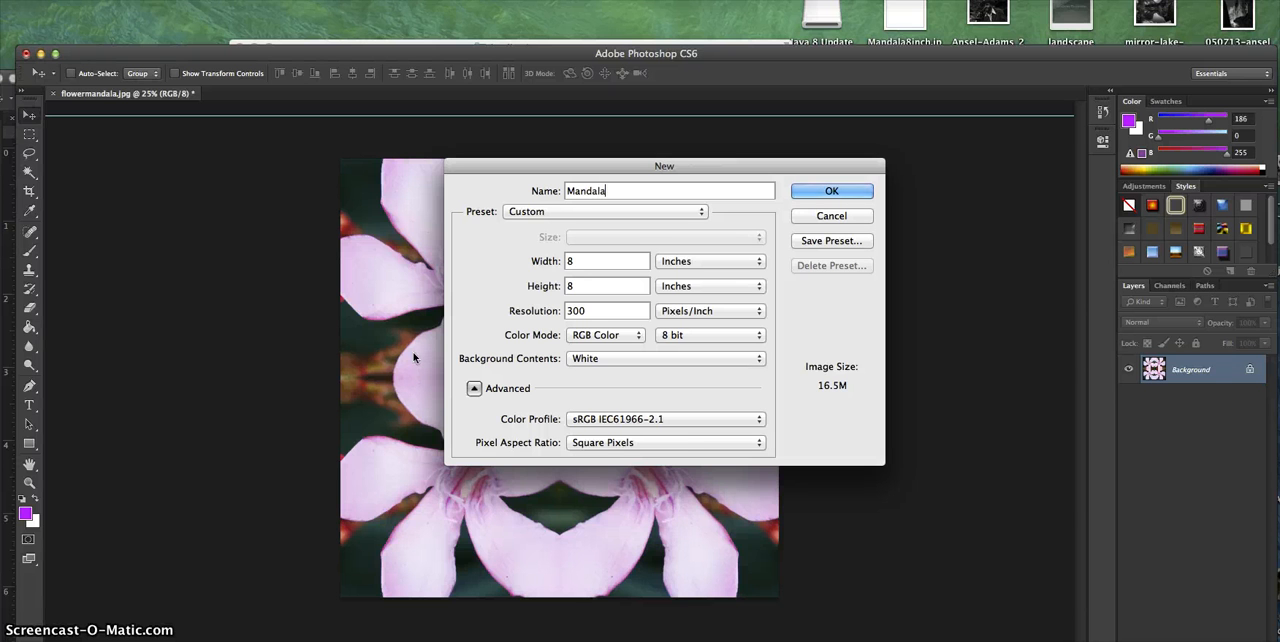
type("8inches")
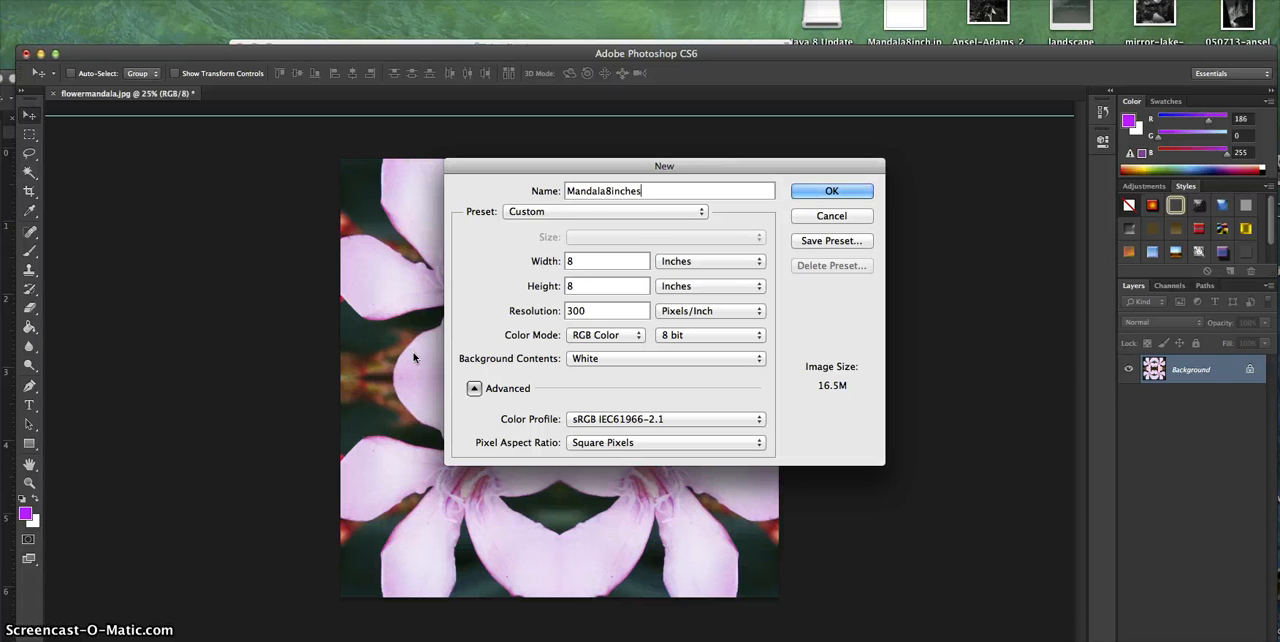
left_click(608, 260)
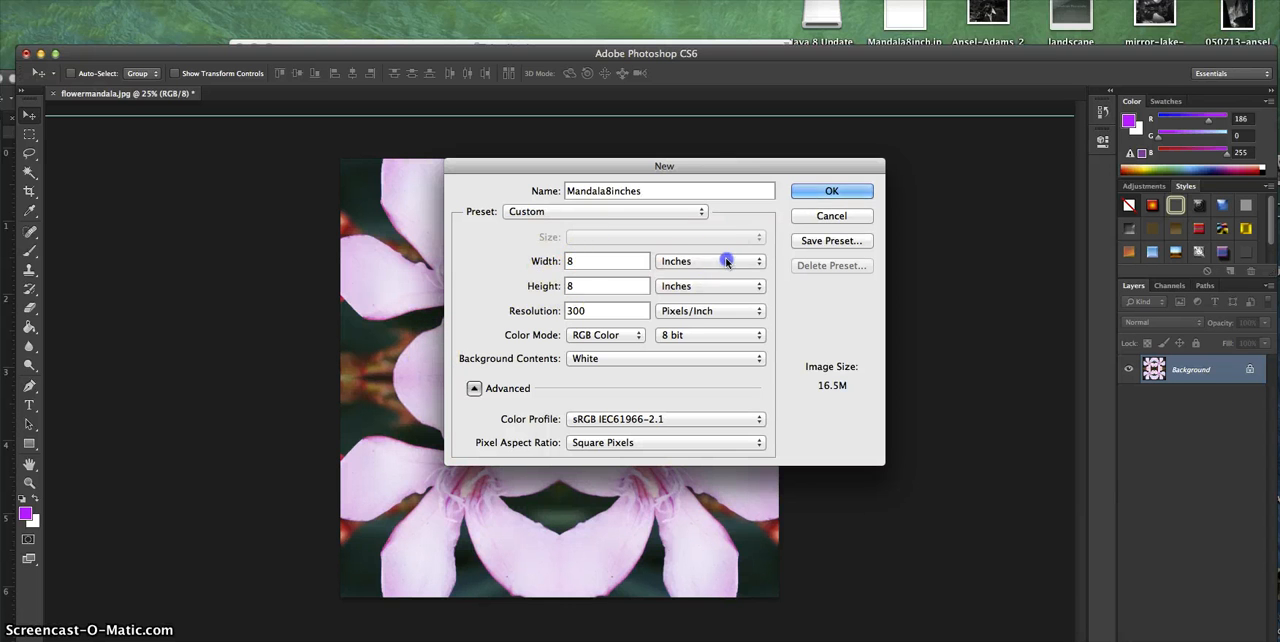
mouse_move(612, 286)
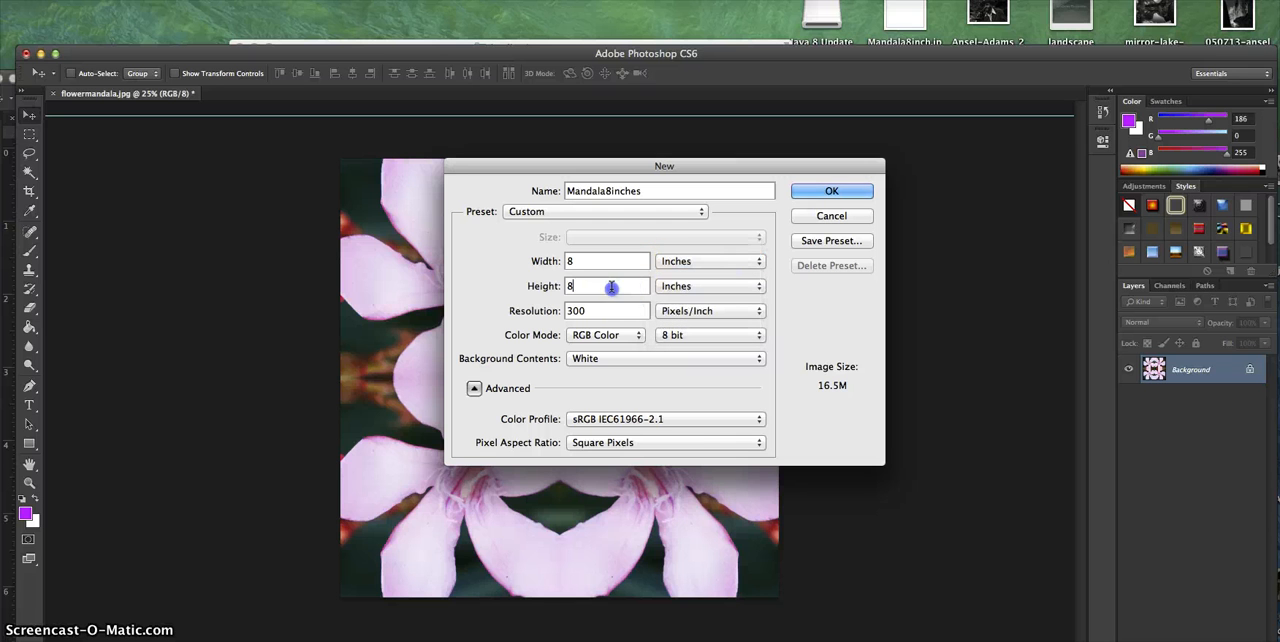
mouse_move(744, 290)
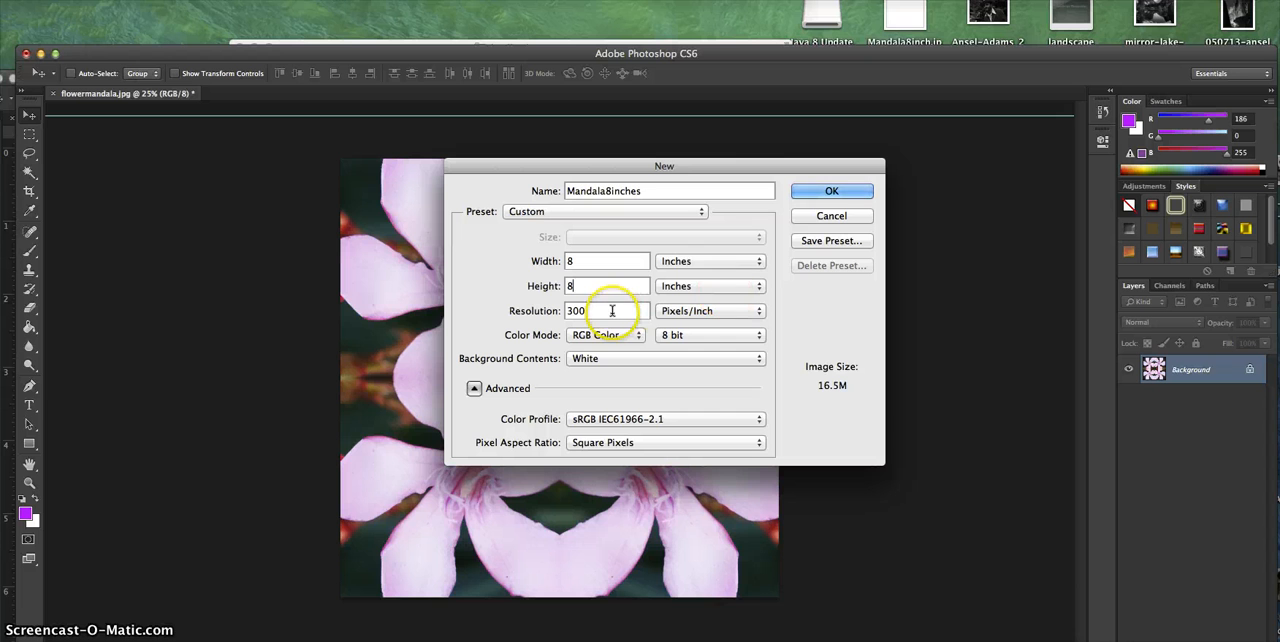
mouse_move(612, 310)
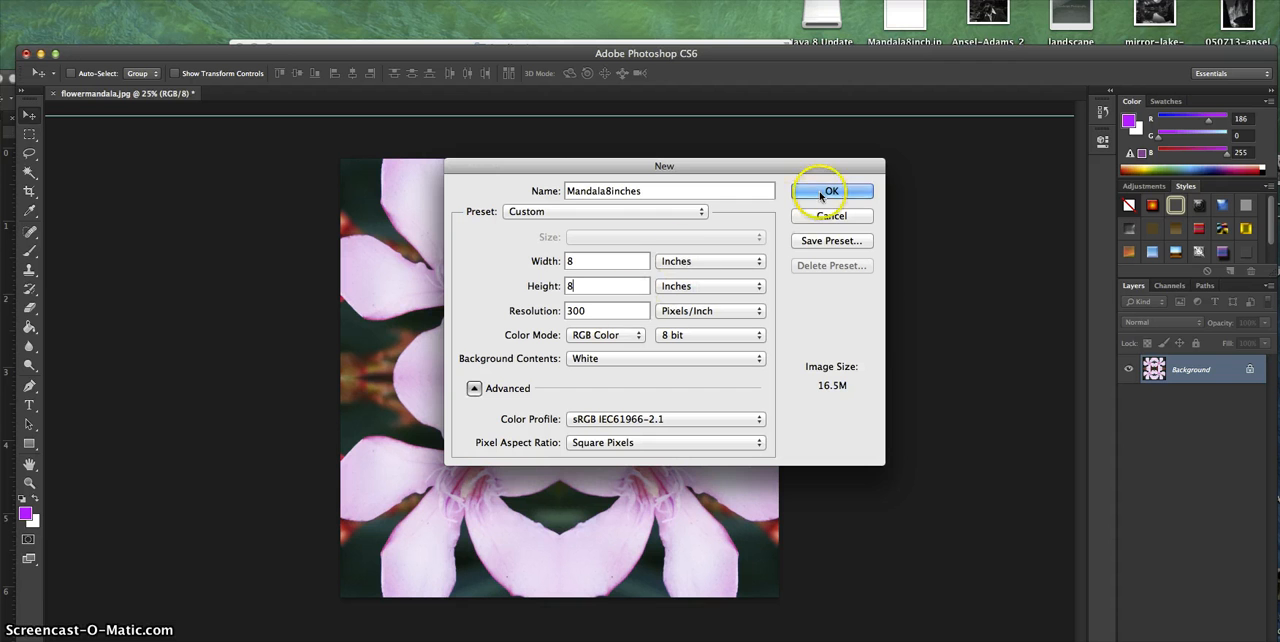
Step: Create the blank document and show rulers around the canvas
left_click(832, 190)
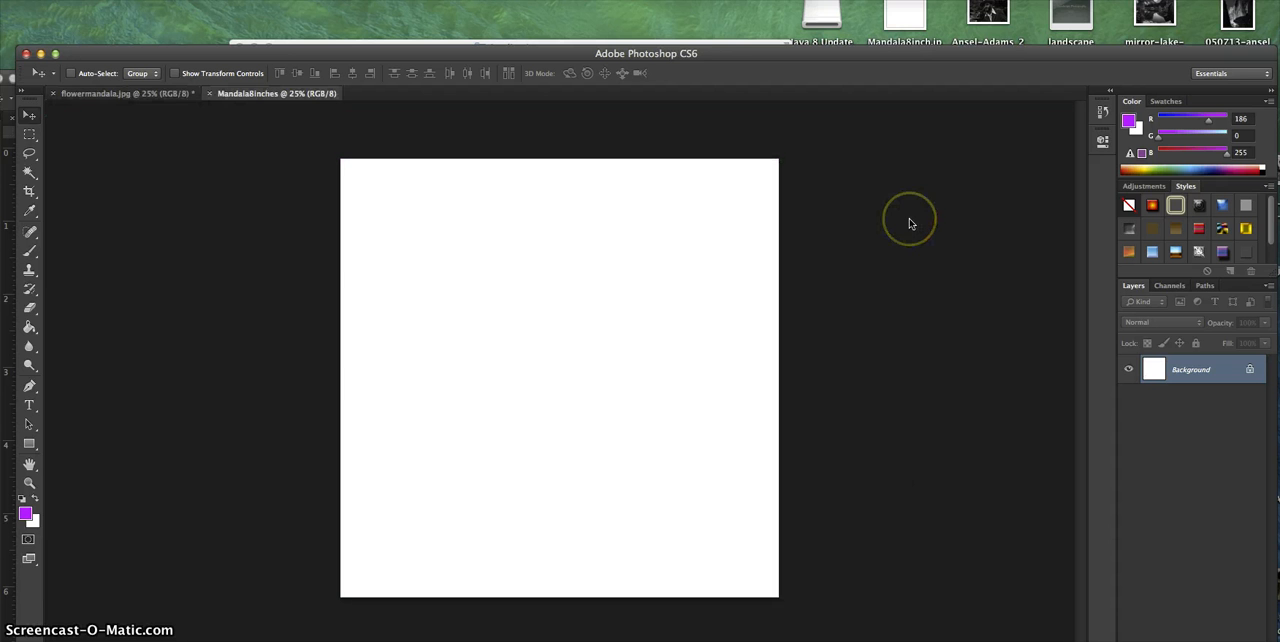
mouse_move(496, 94)
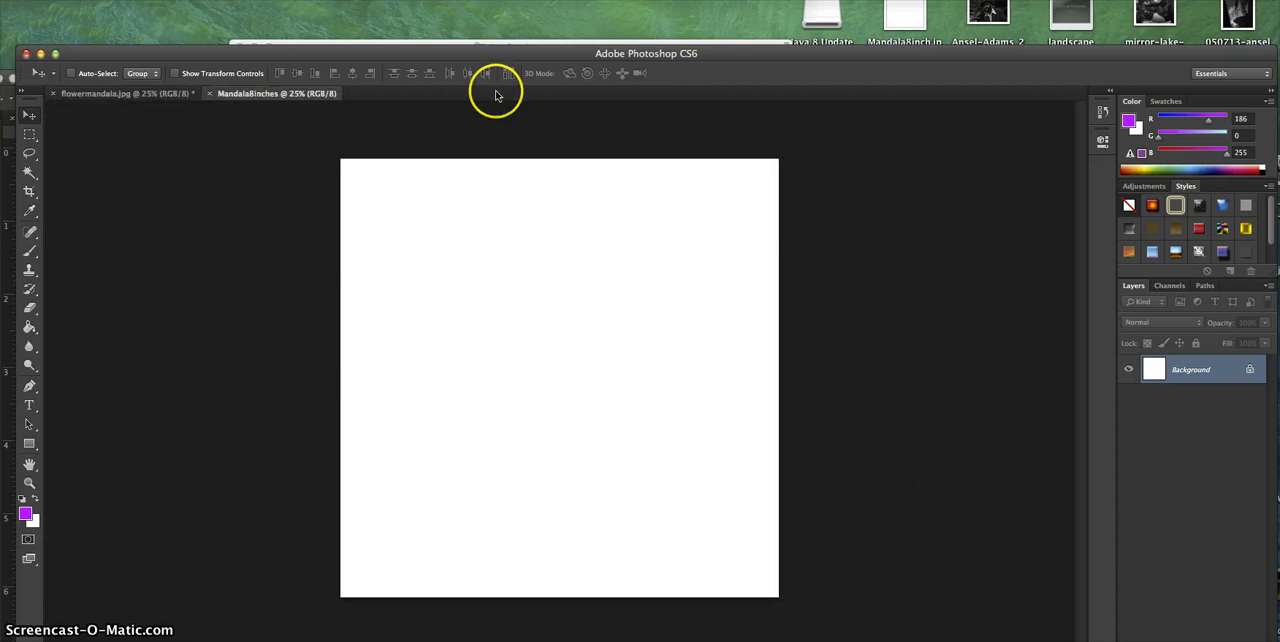
mouse_move(424, 78)
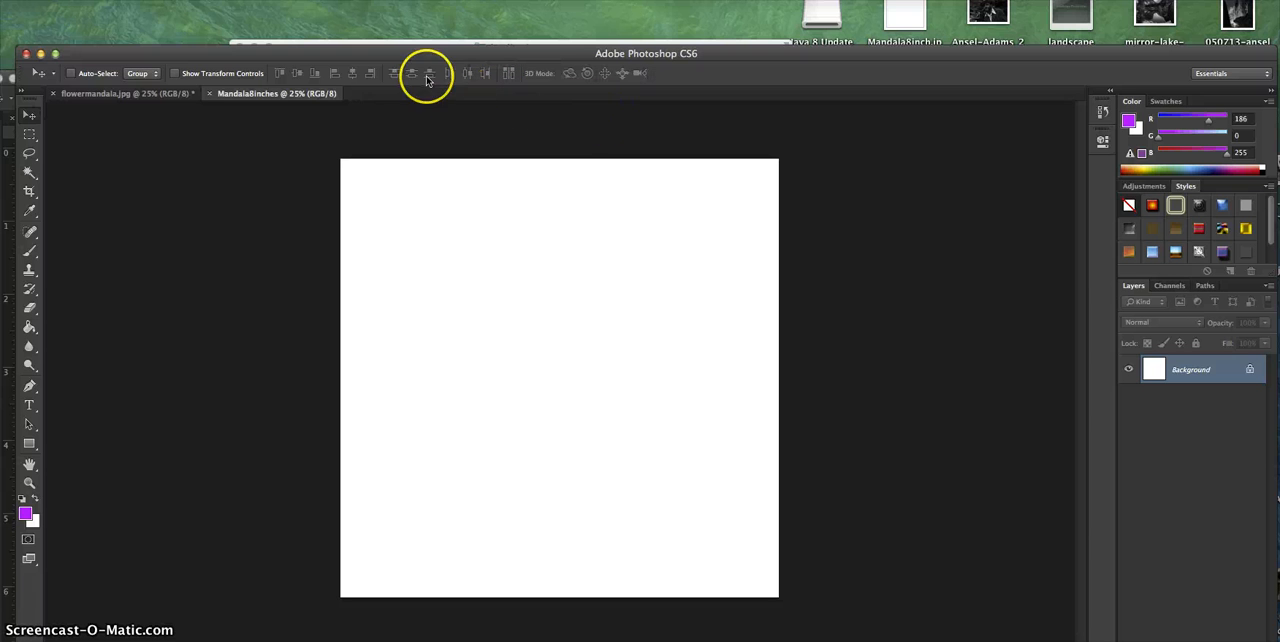
mouse_move(552, 140)
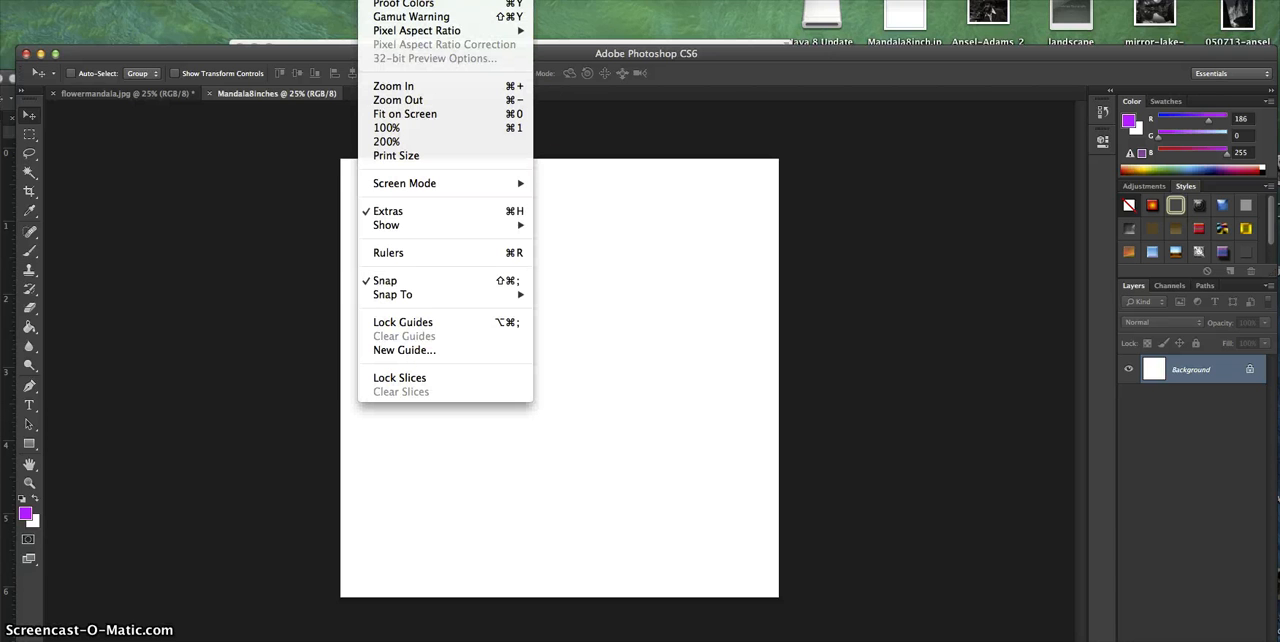
left_click(388, 252)
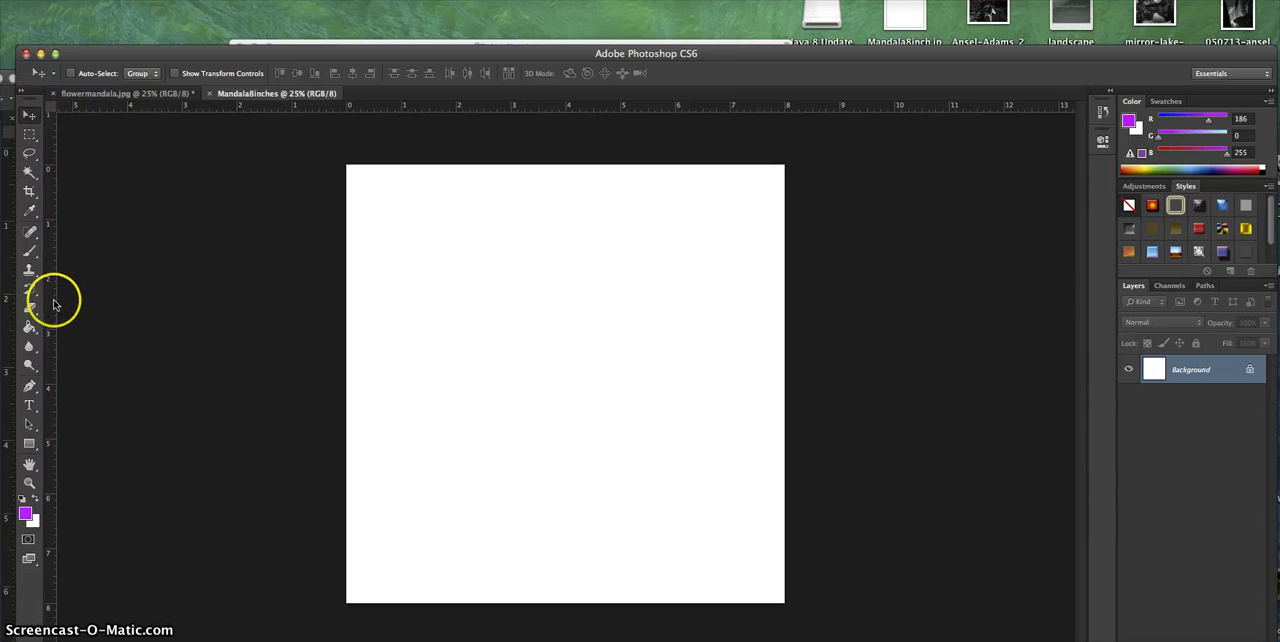
Step: Place vertical and horizontal guides crossing at the canvas centre (4-inch marks)
left_click_drag(56, 300, 358, 308)
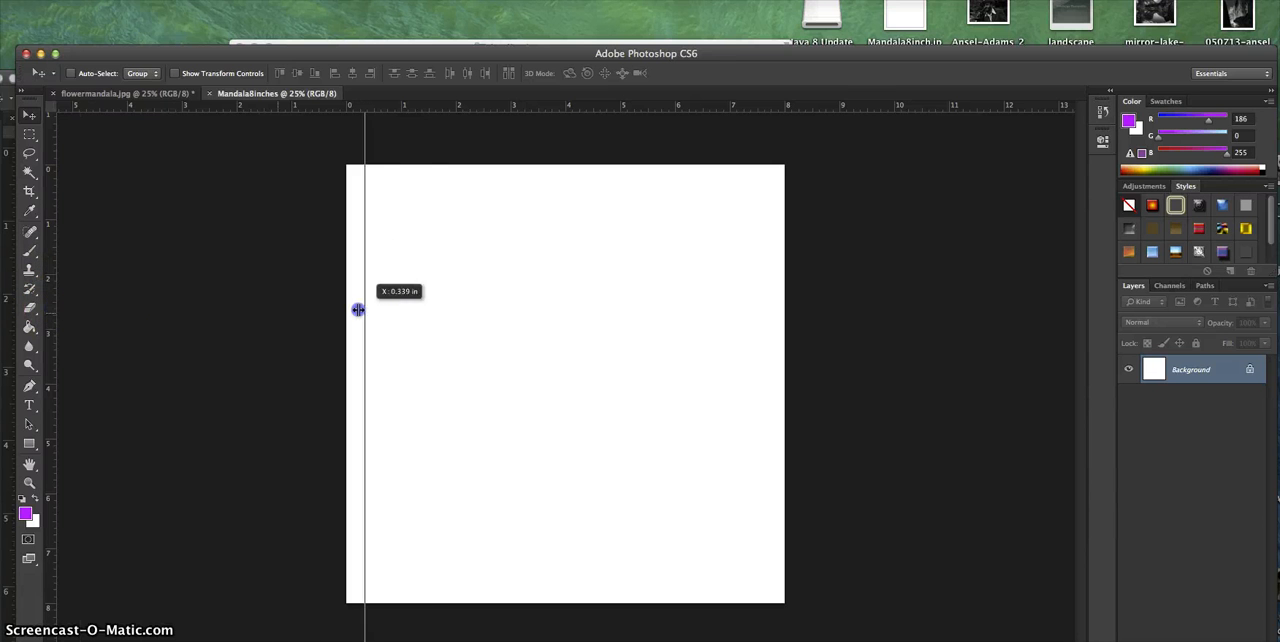
left_click_drag(358, 308, 564, 304)
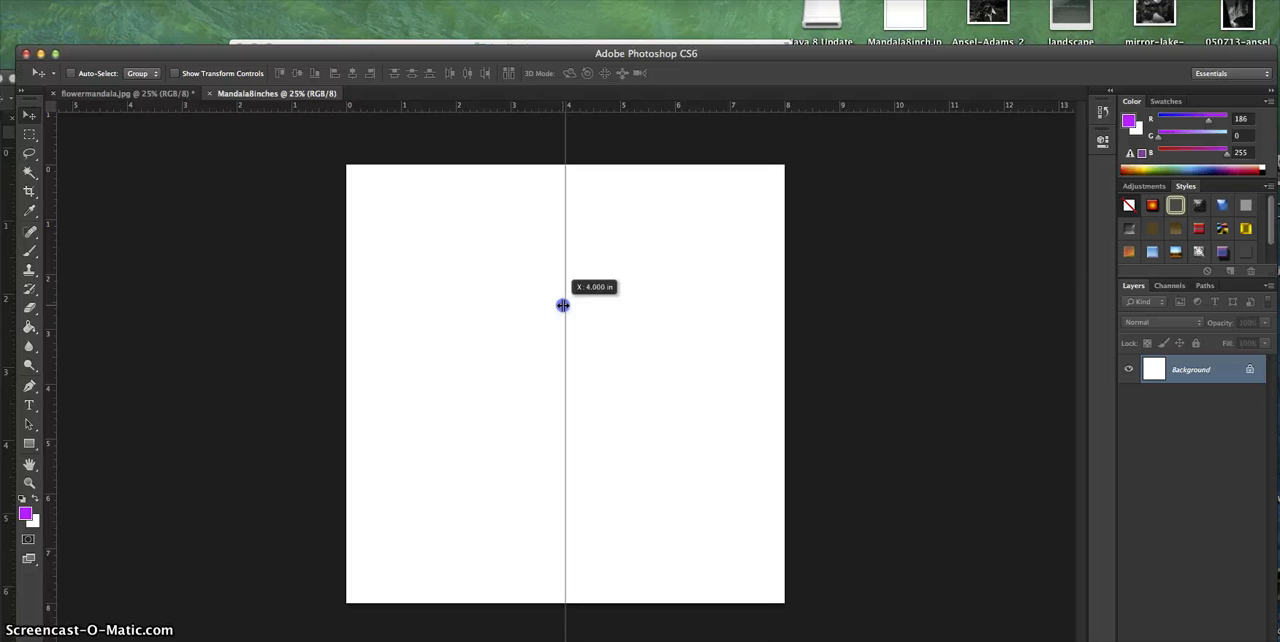
left_click_drag(564, 304, 584, 108)
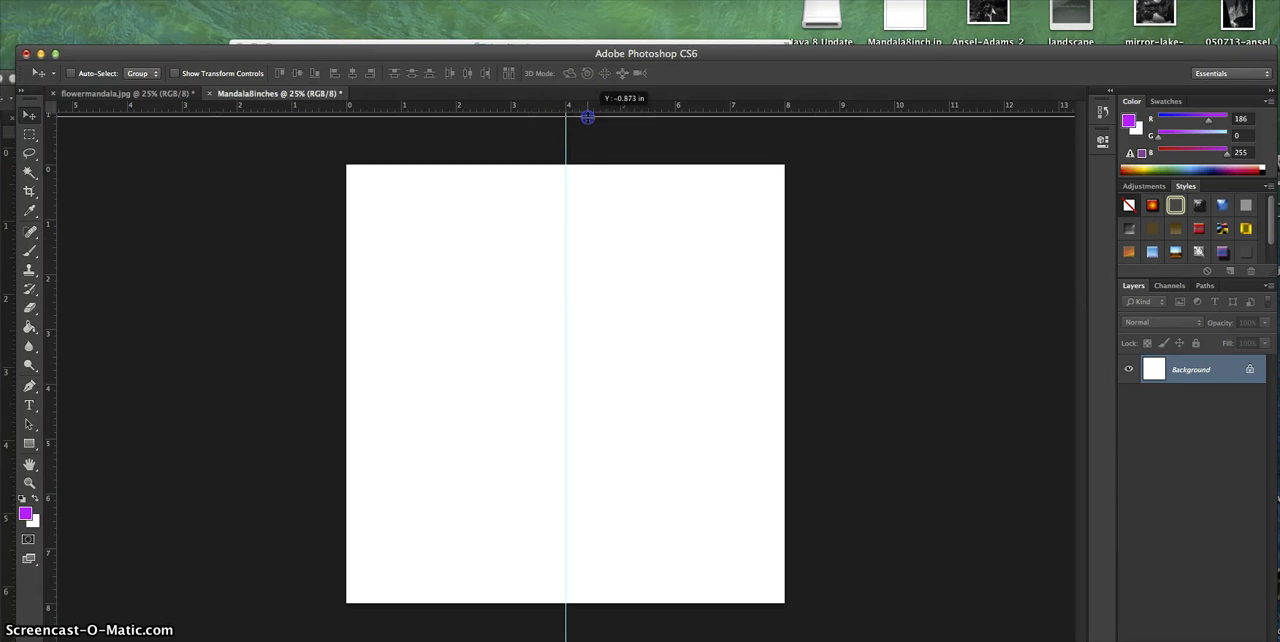
left_click_drag(588, 116, 592, 344)
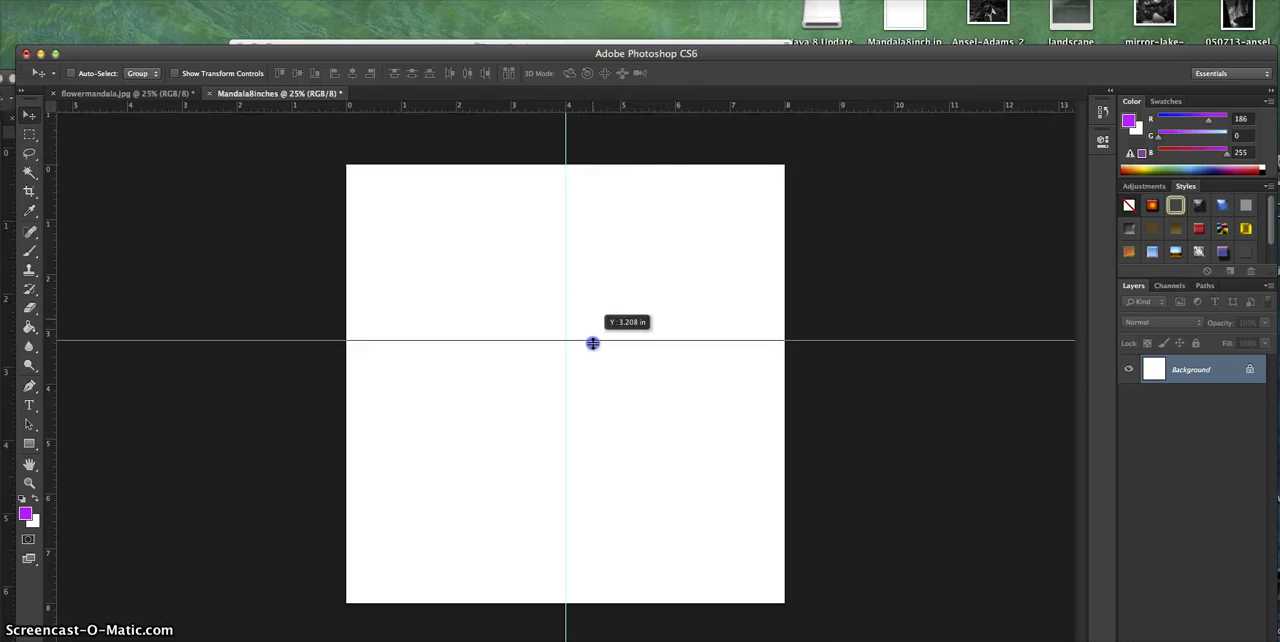
left_click_drag(592, 344, 592, 386)
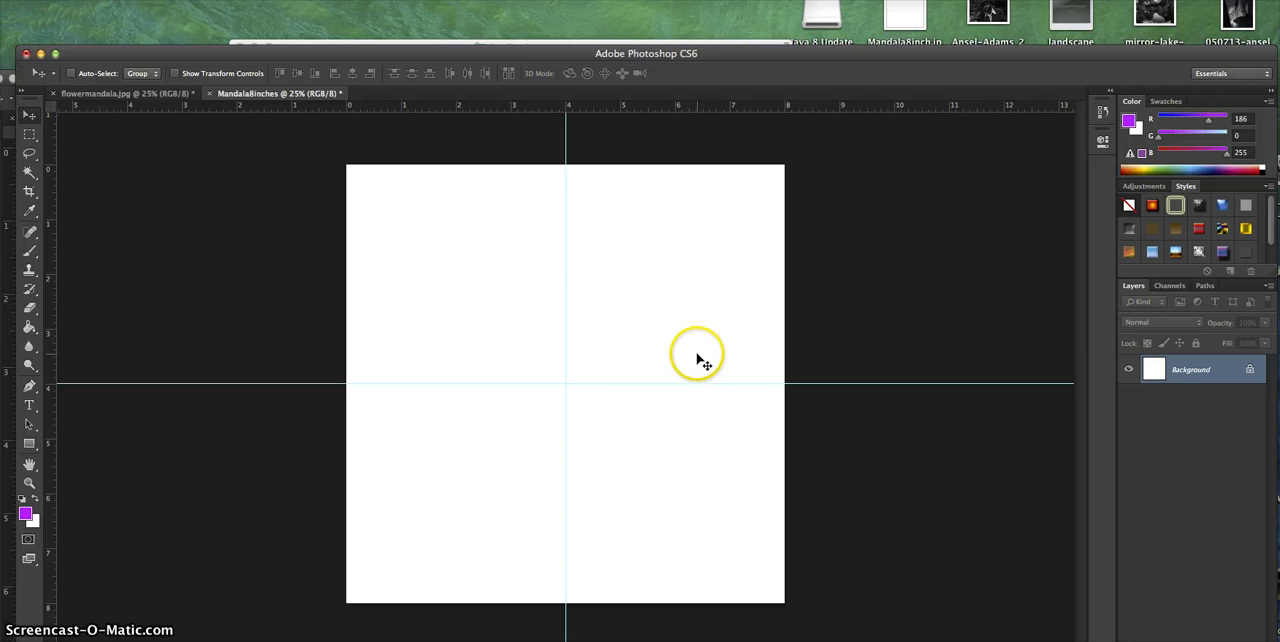
mouse_move(776, 284)
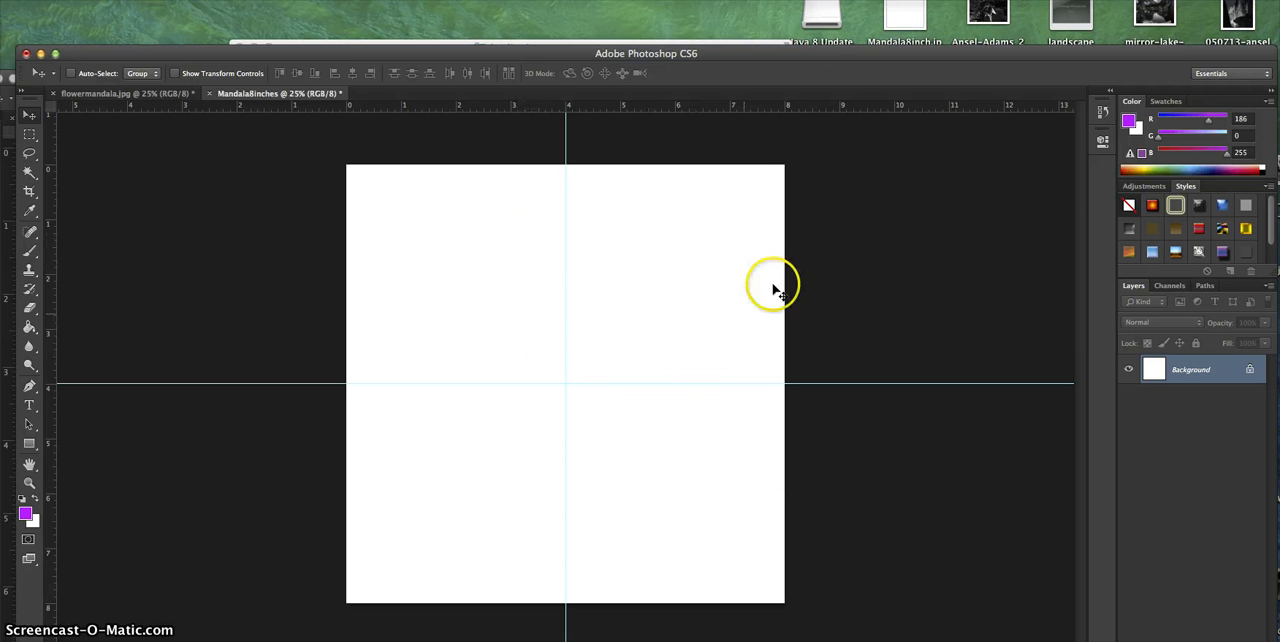
mouse_move(708, 410)
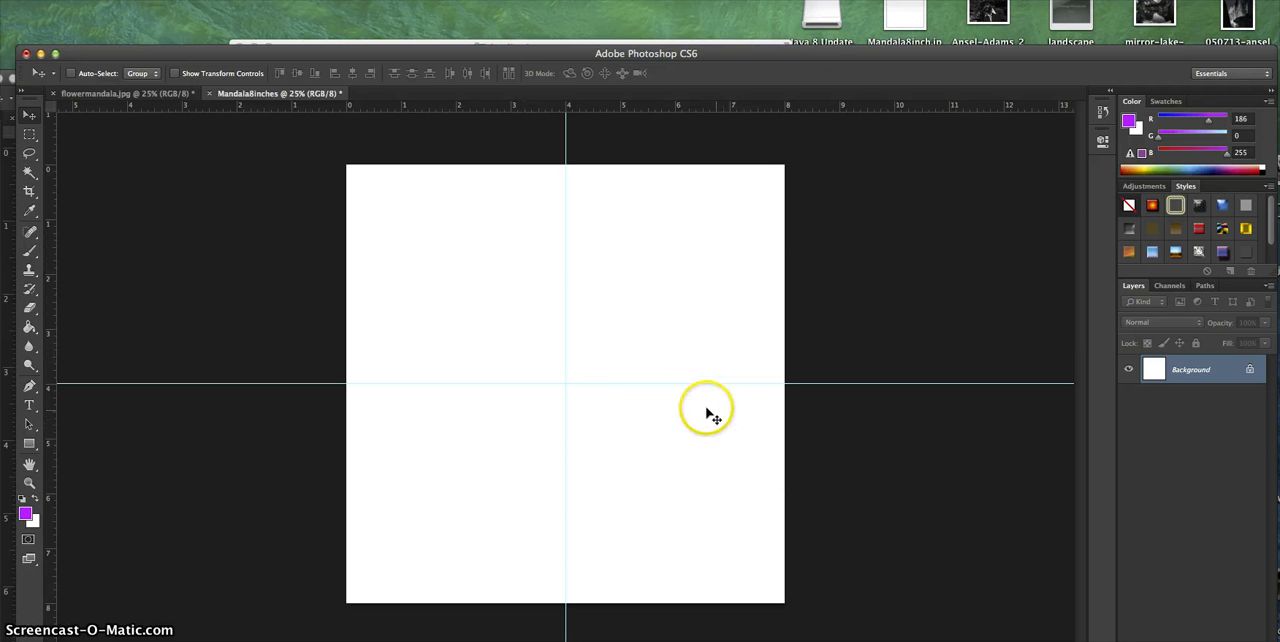
mouse_move(708, 330)
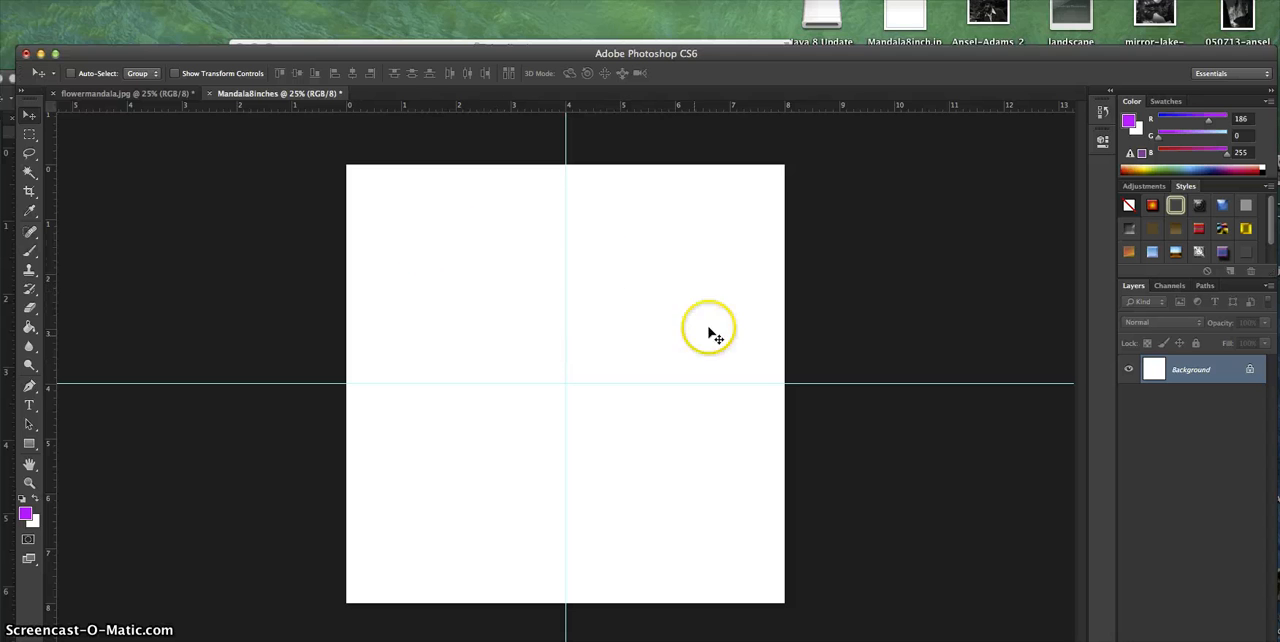
mouse_move(640, 456)
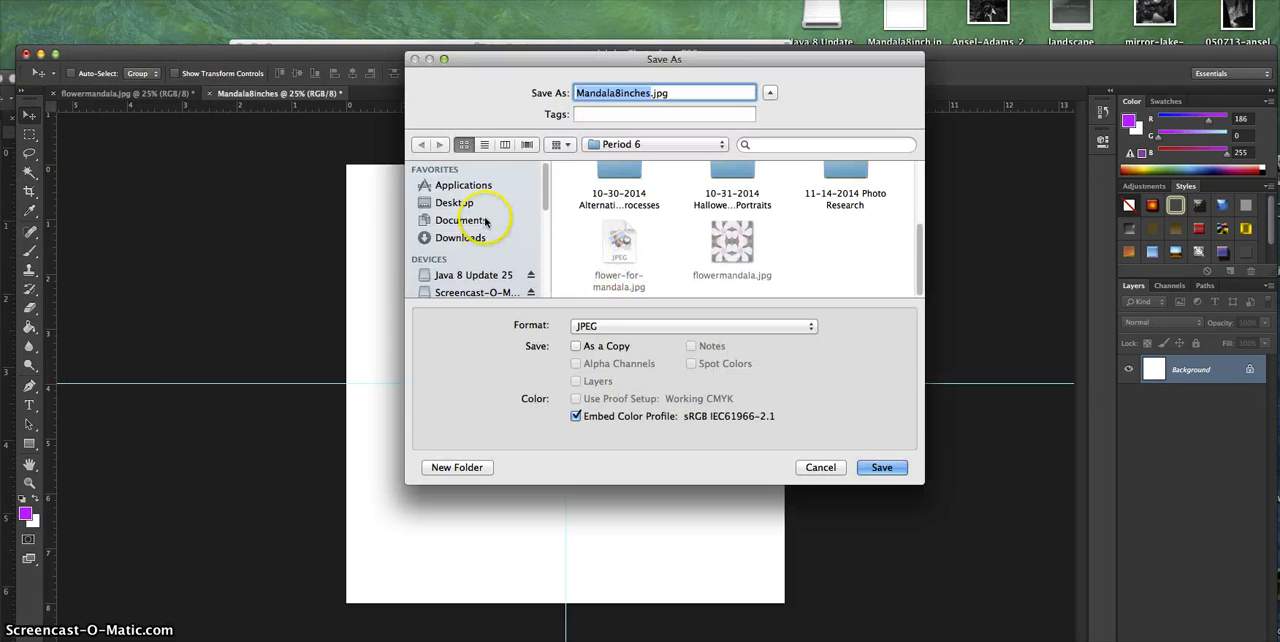
Step: Save Mandala8inches to the Desktop as a JPEG at Quality 12 (Maximum)
left_click(456, 202)
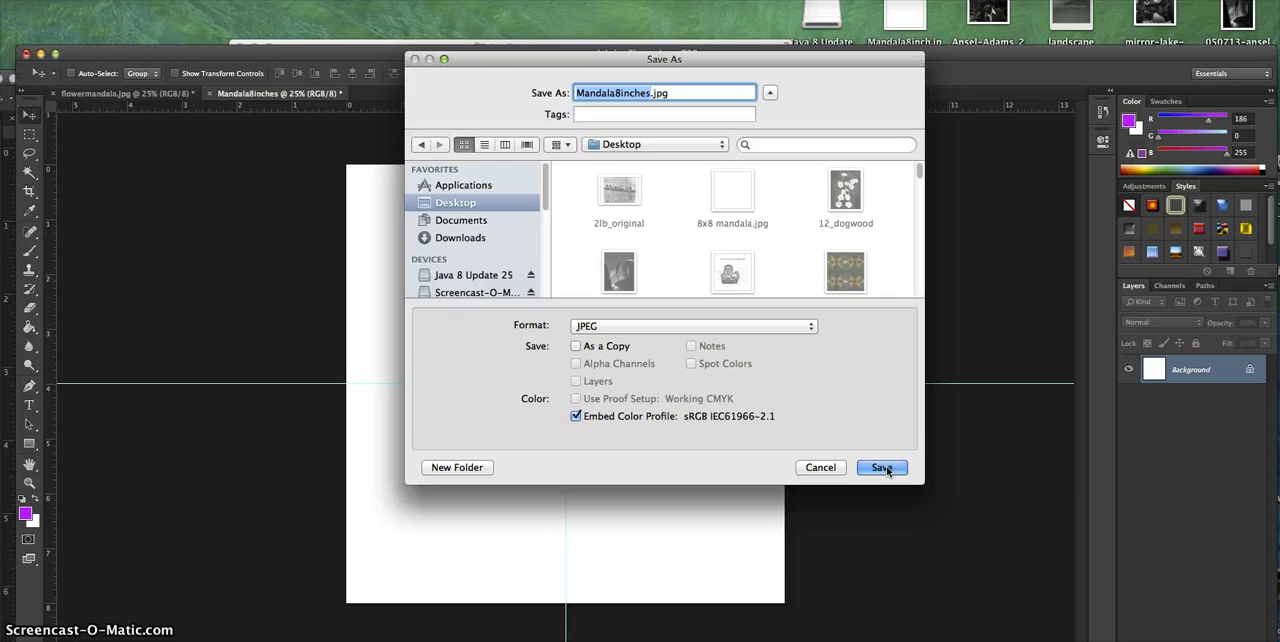
left_click(880, 468)
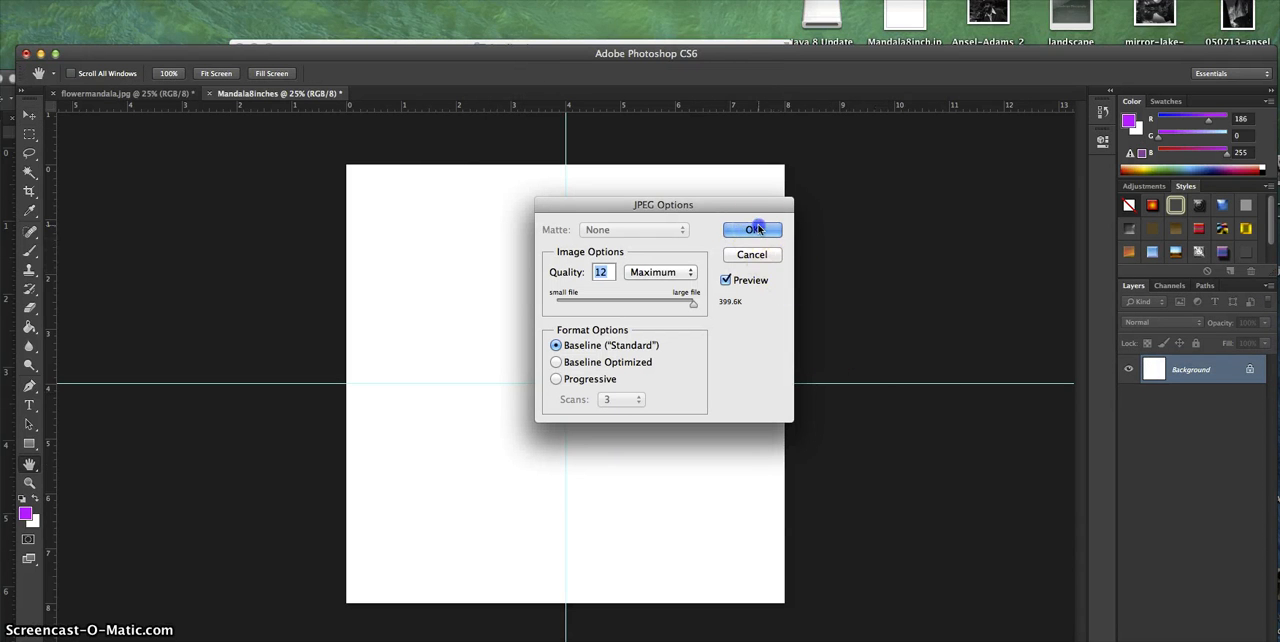
left_click(752, 228)
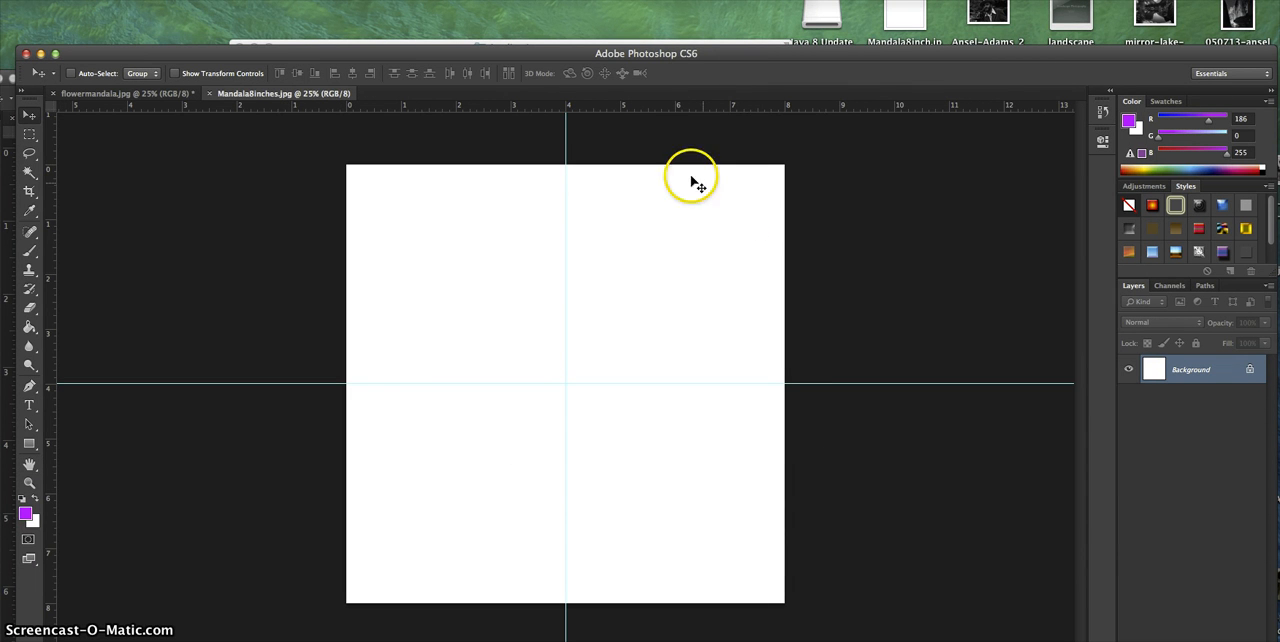
mouse_move(304, 42)
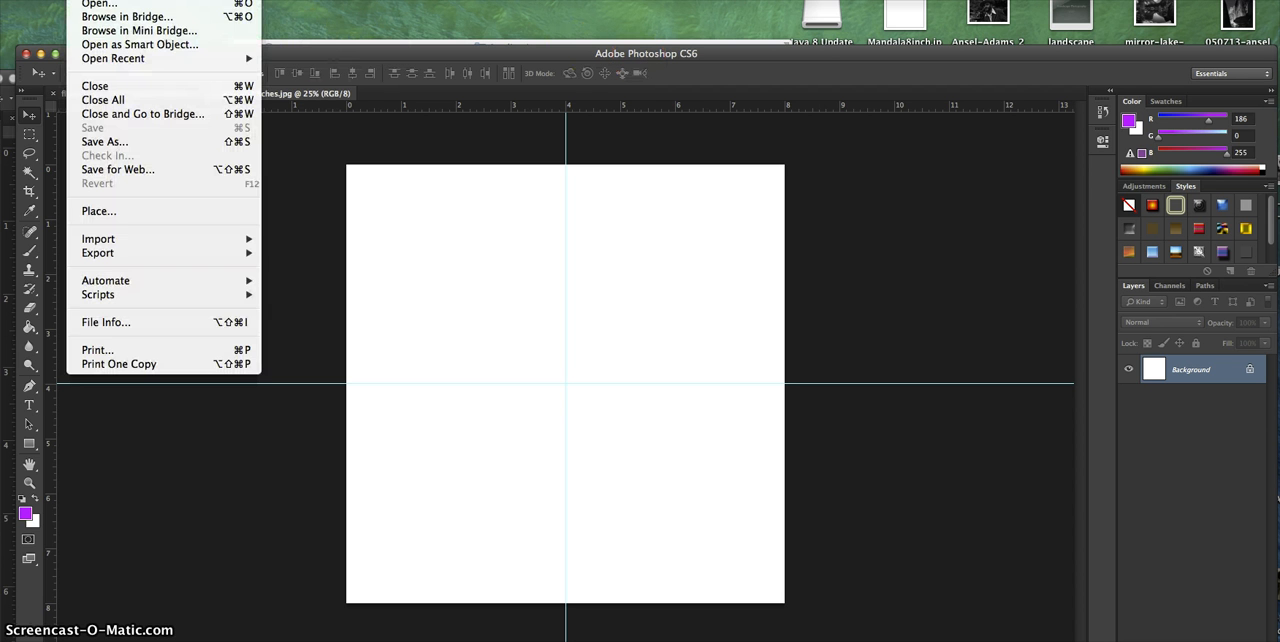
mouse_move(96, 4)
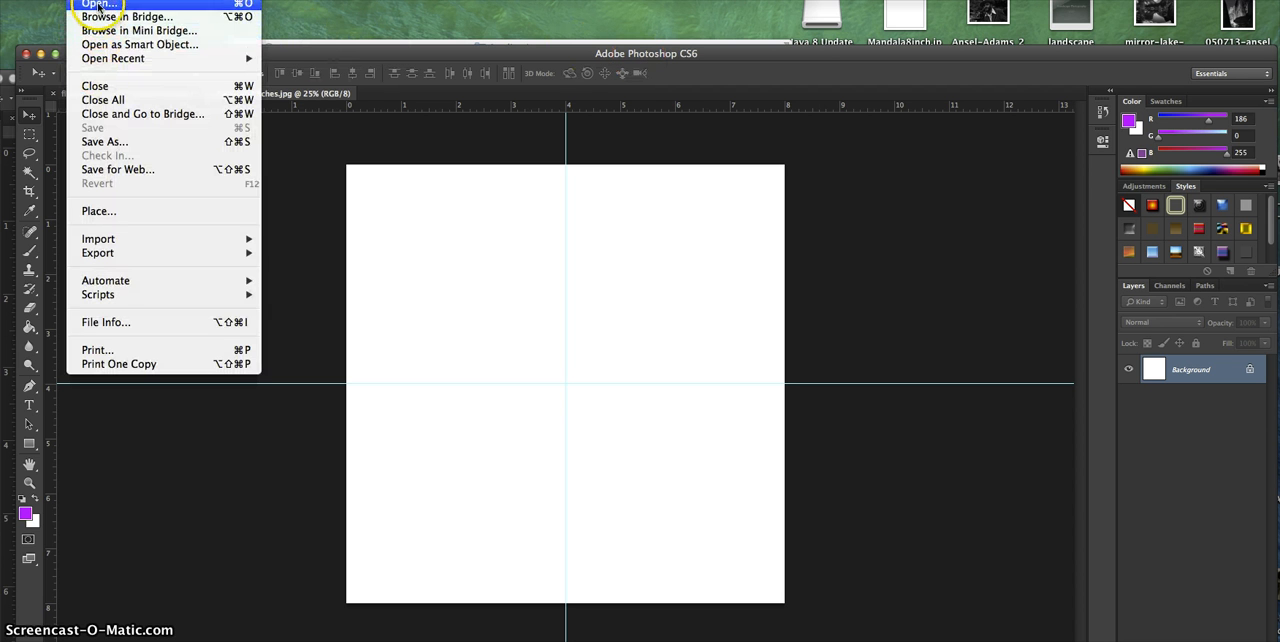
Step: Open flower-for-mandala.jpg from the server's 231common > Period 1 folder
left_click(98, 4)
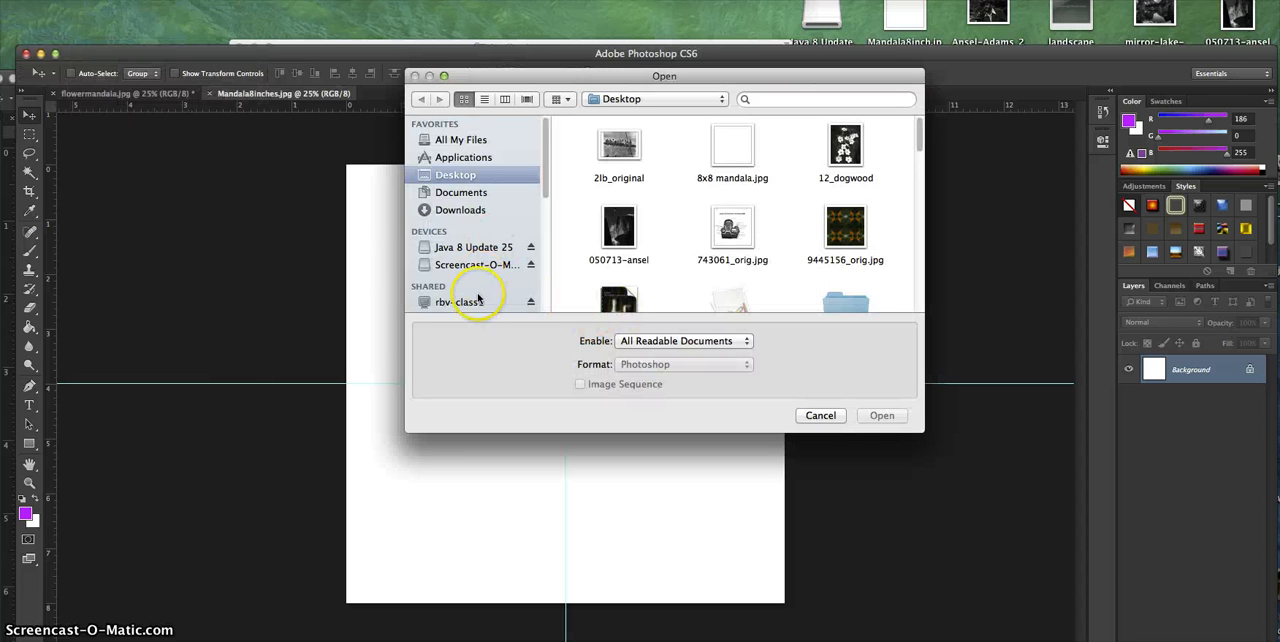
left_click(460, 300)
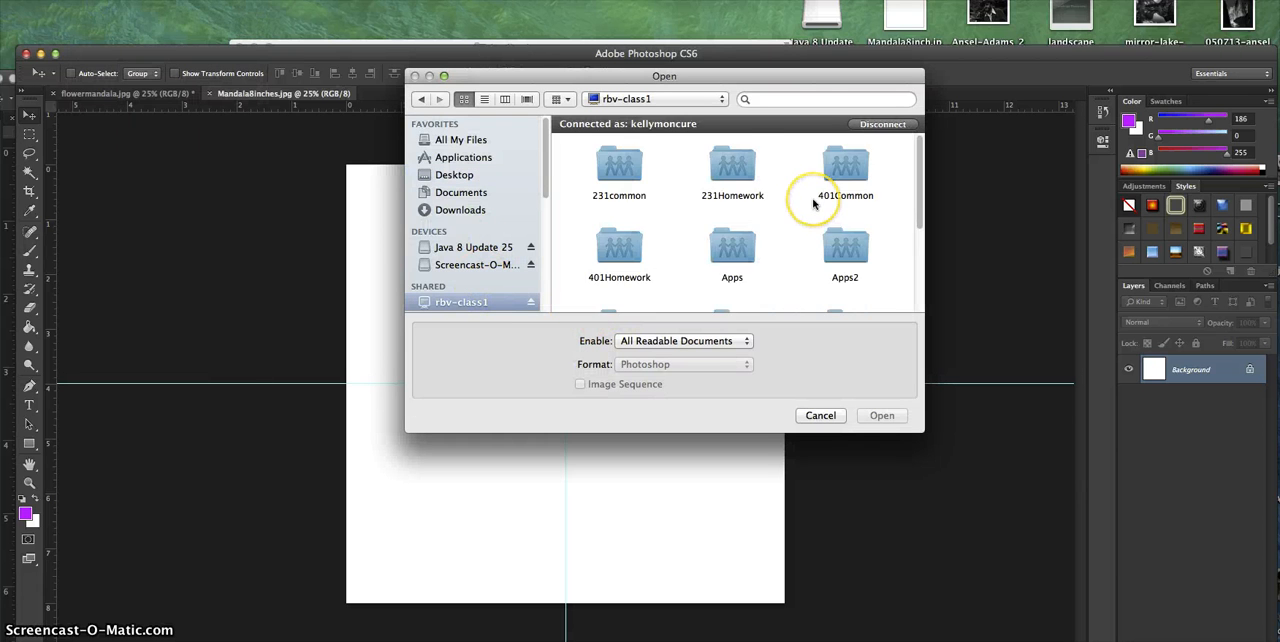
double_click(618, 164)
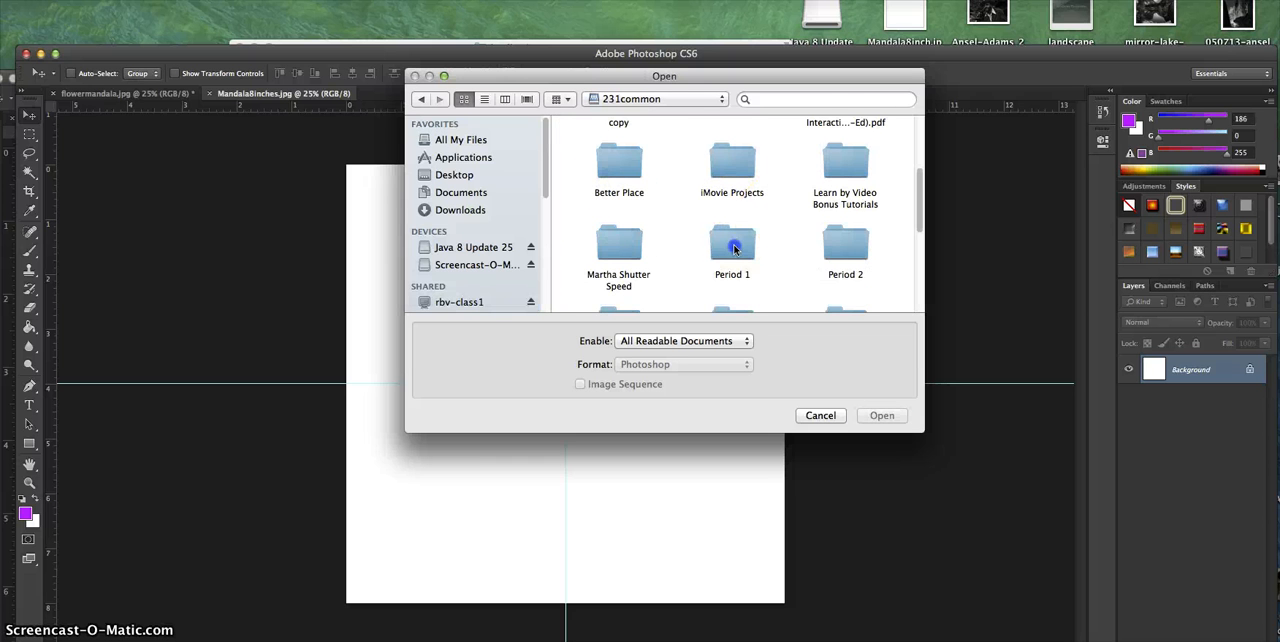
double_click(732, 248)
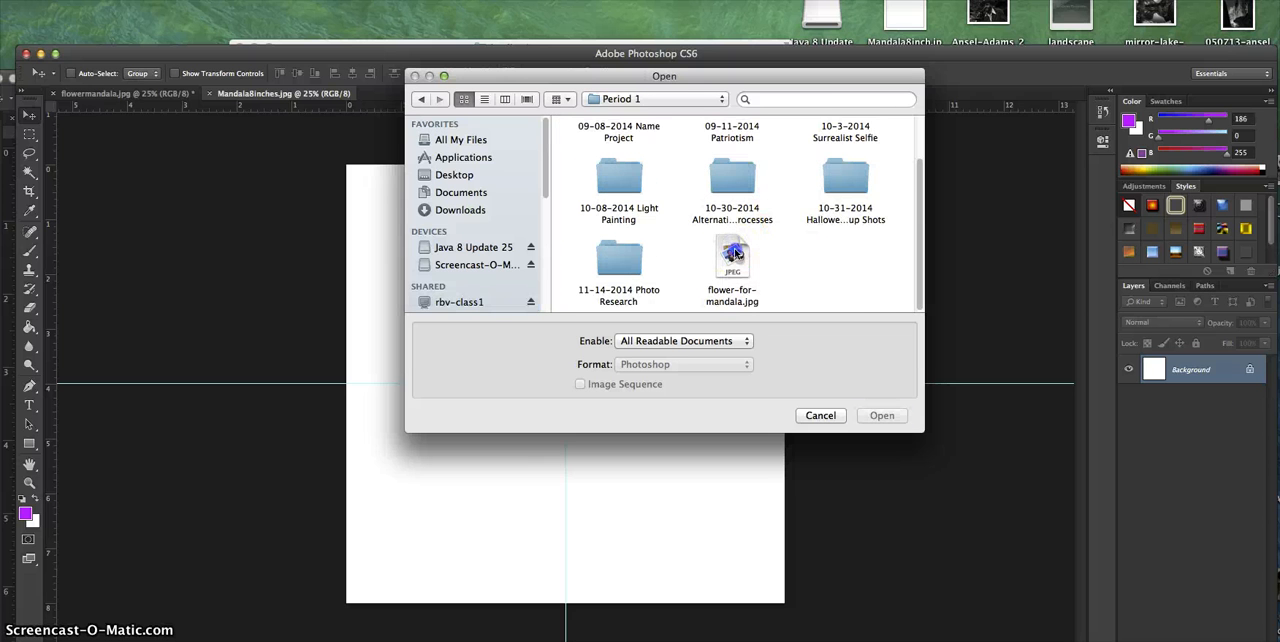
left_click(732, 258)
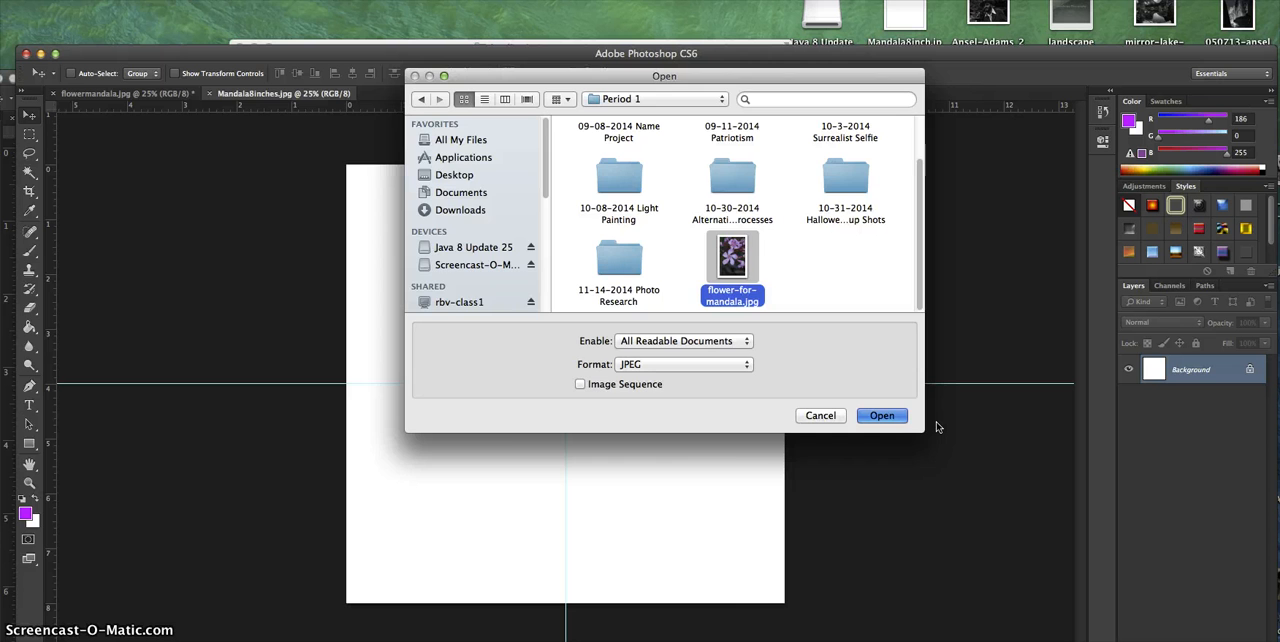
left_click(880, 416)
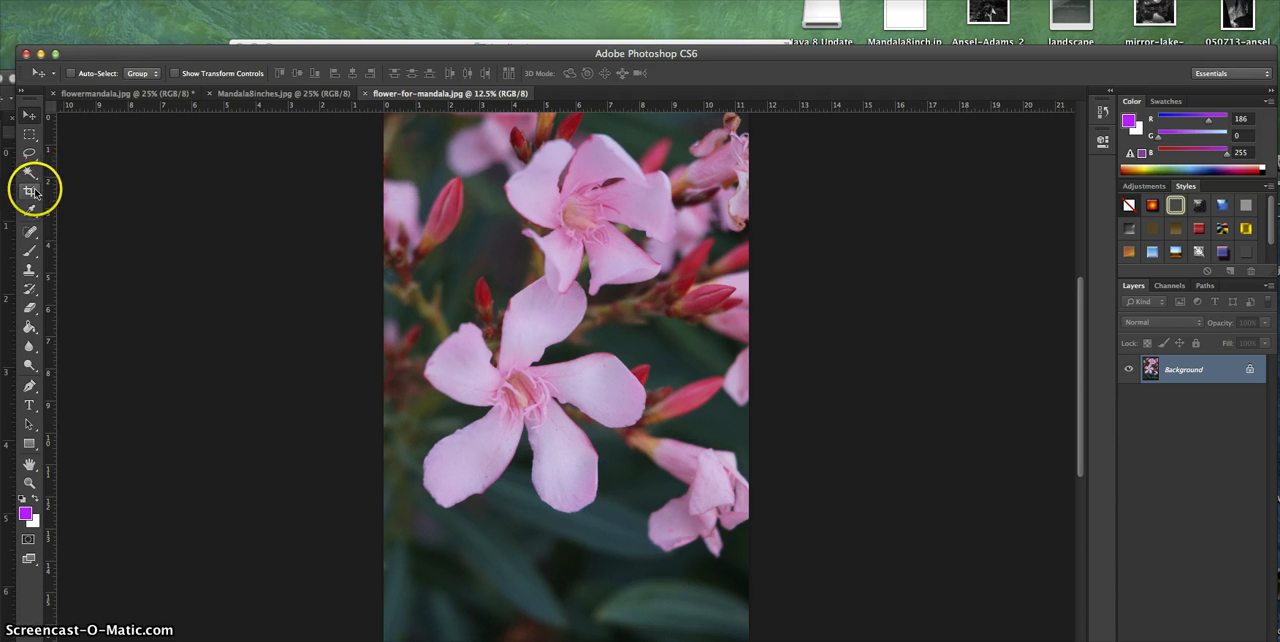
Step: Start a 1x1 square crop box over the flower photo
left_click(28, 190)
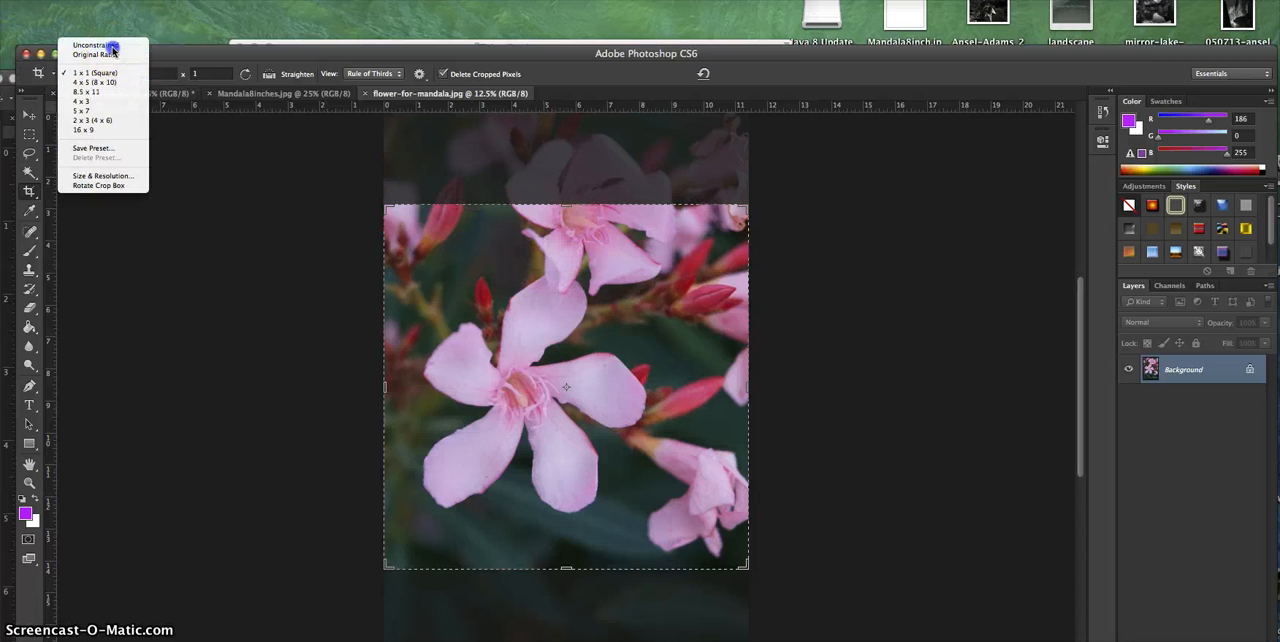
left_click(92, 44)
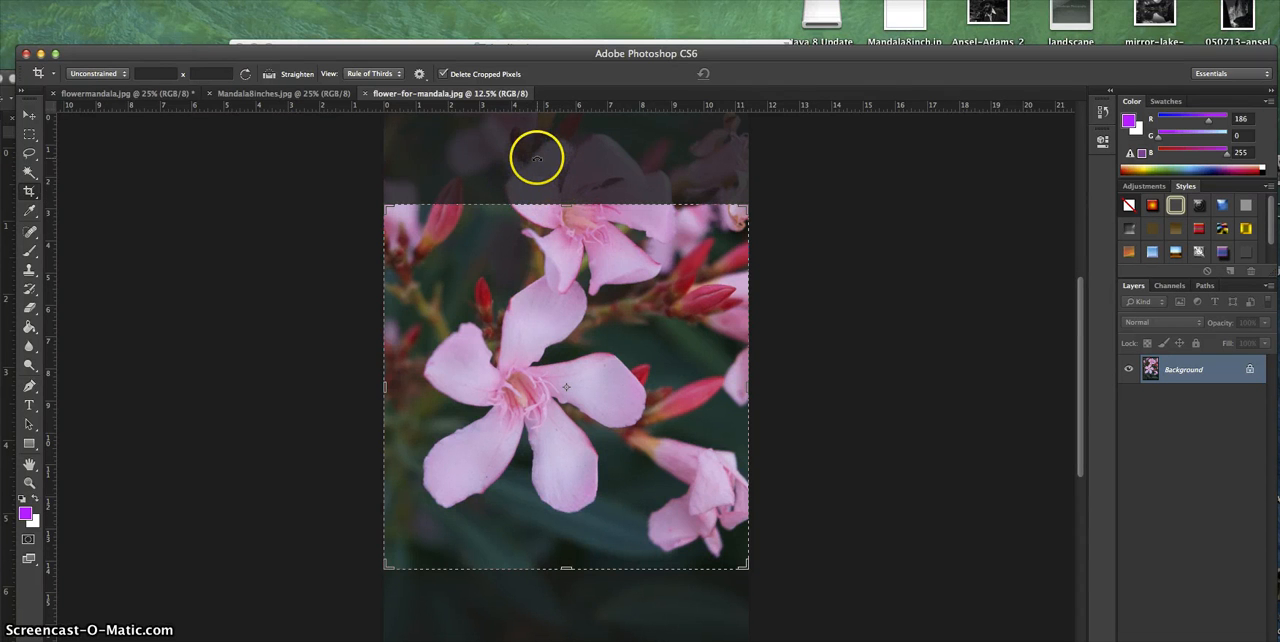
mouse_move(540, 192)
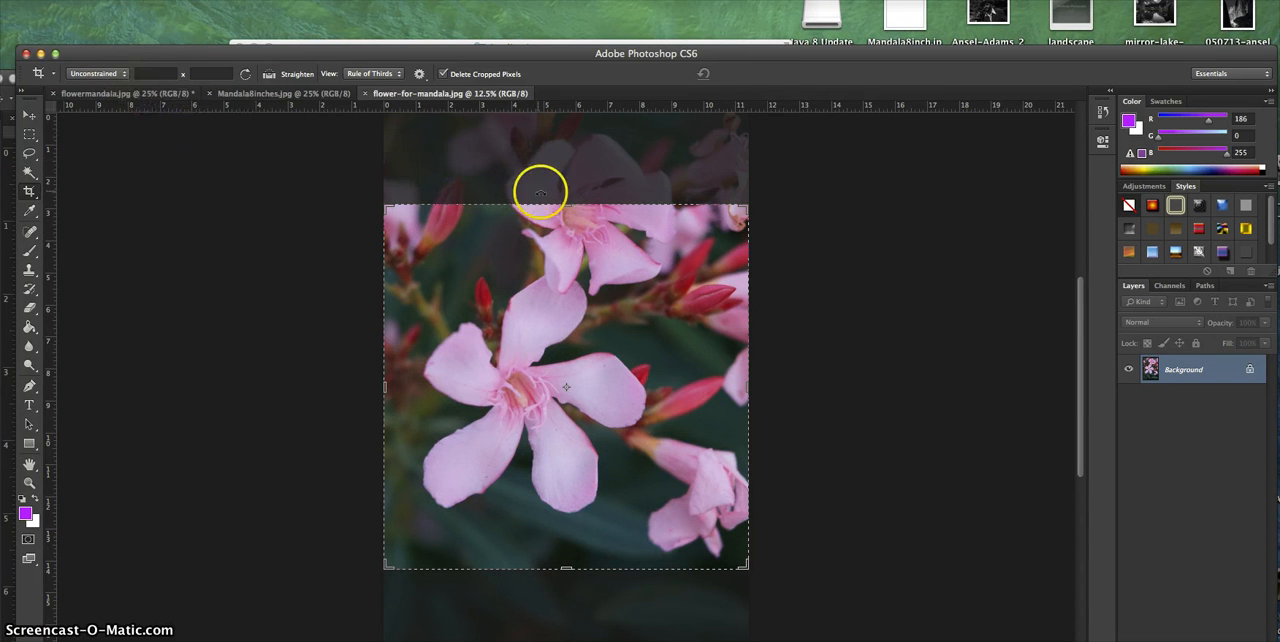
left_click_drag(564, 208, 560, 156)
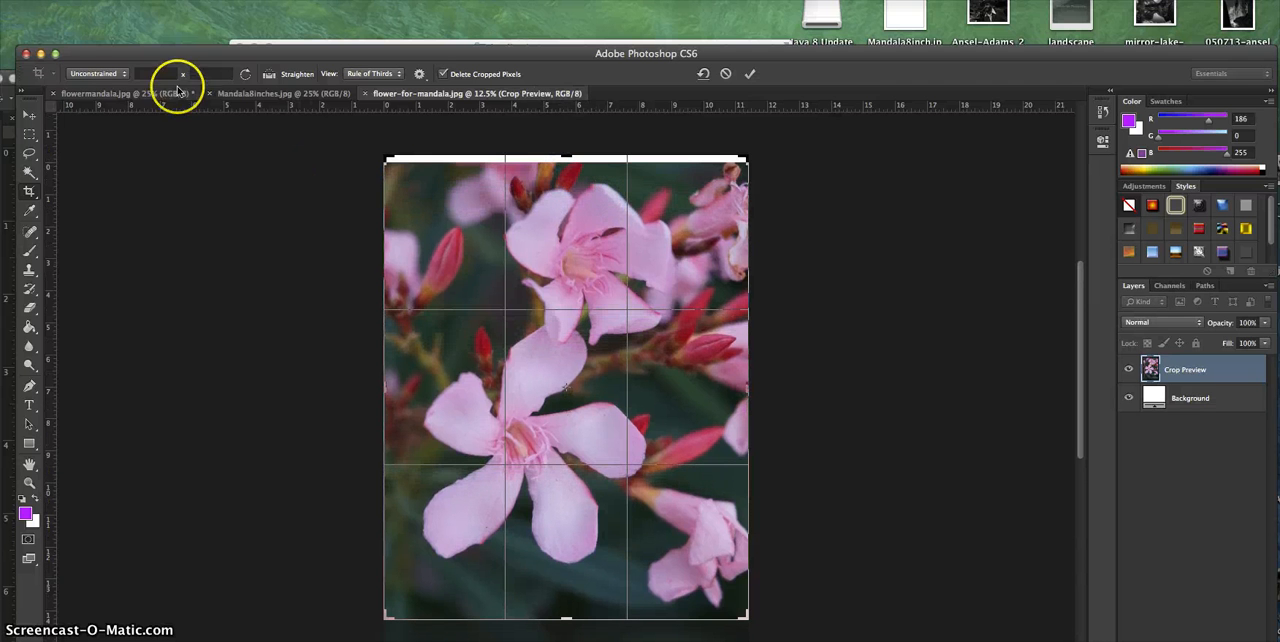
left_click(130, 72)
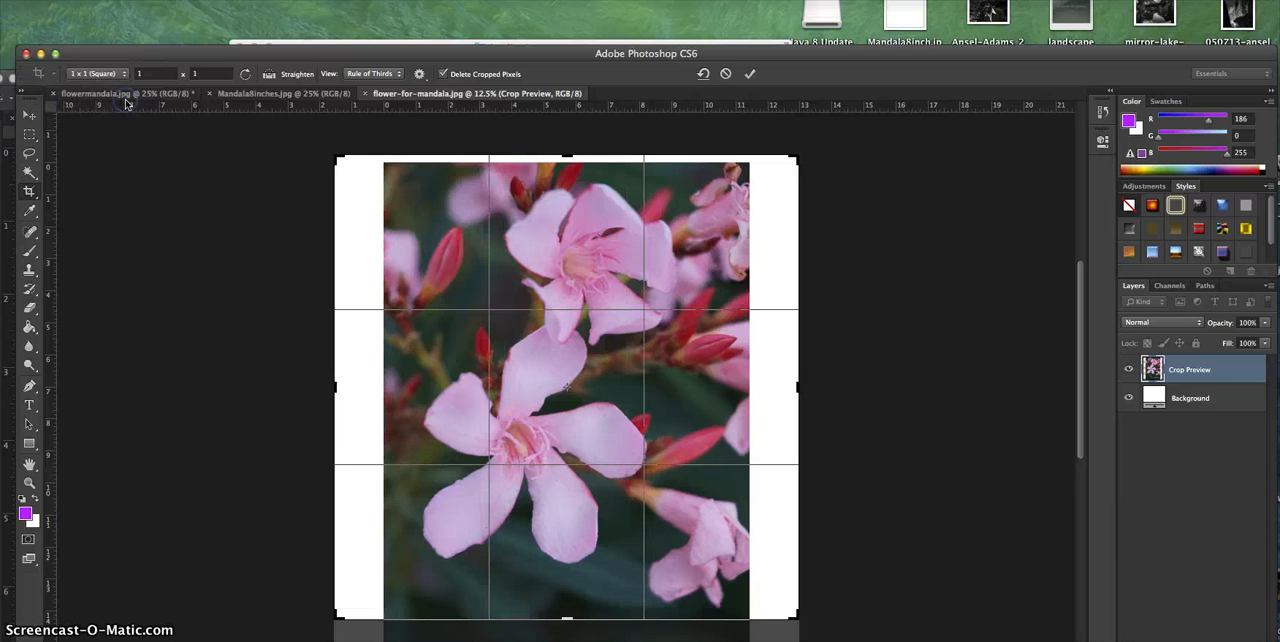
mouse_move(800, 156)
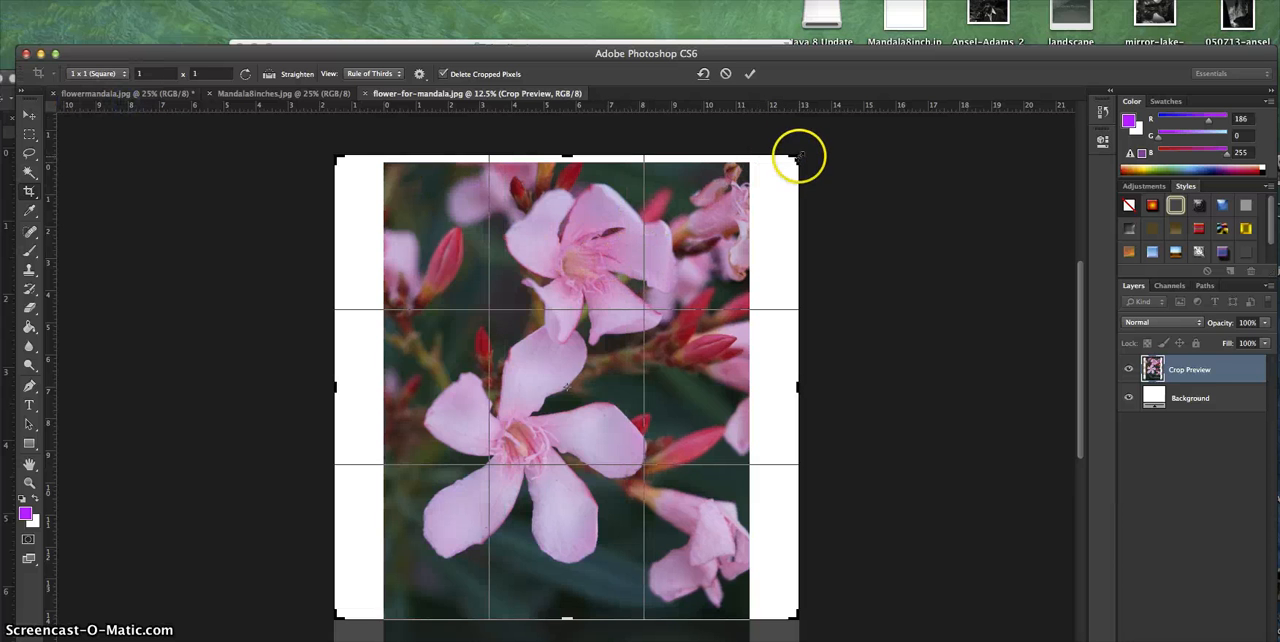
Step: Fit the square crop around a single pink blossom and apply it
left_click_drag(800, 156, 704, 262)
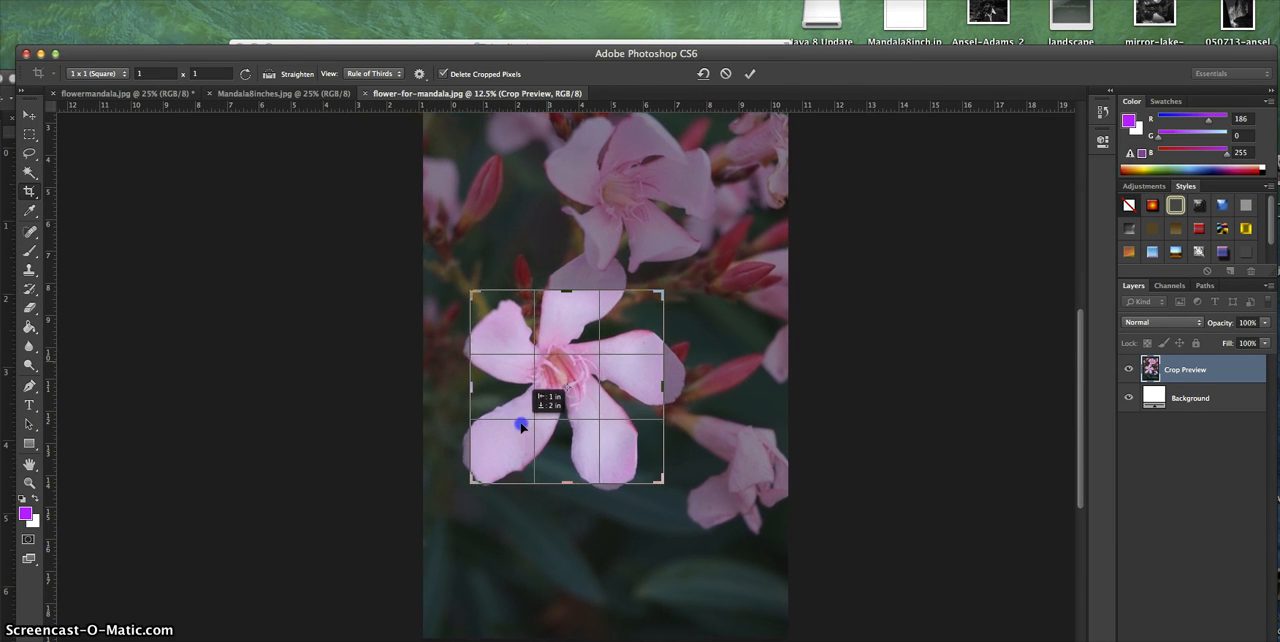
left_click_drag(520, 424, 524, 440)
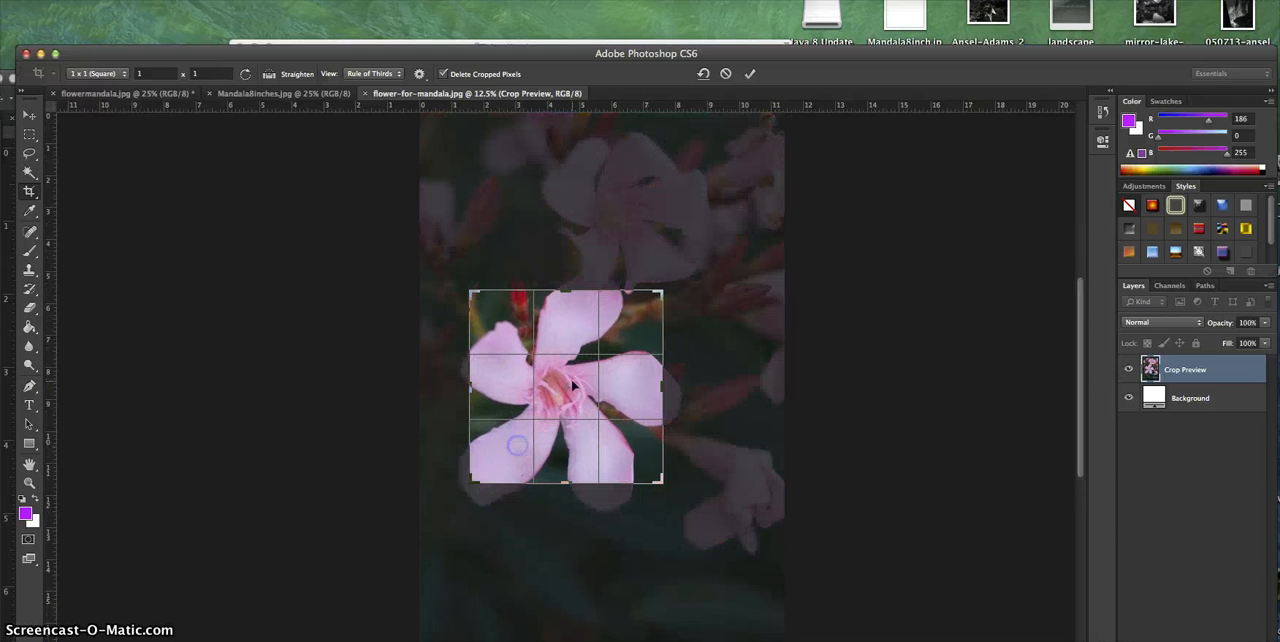
left_click_drag(660, 292, 656, 304)
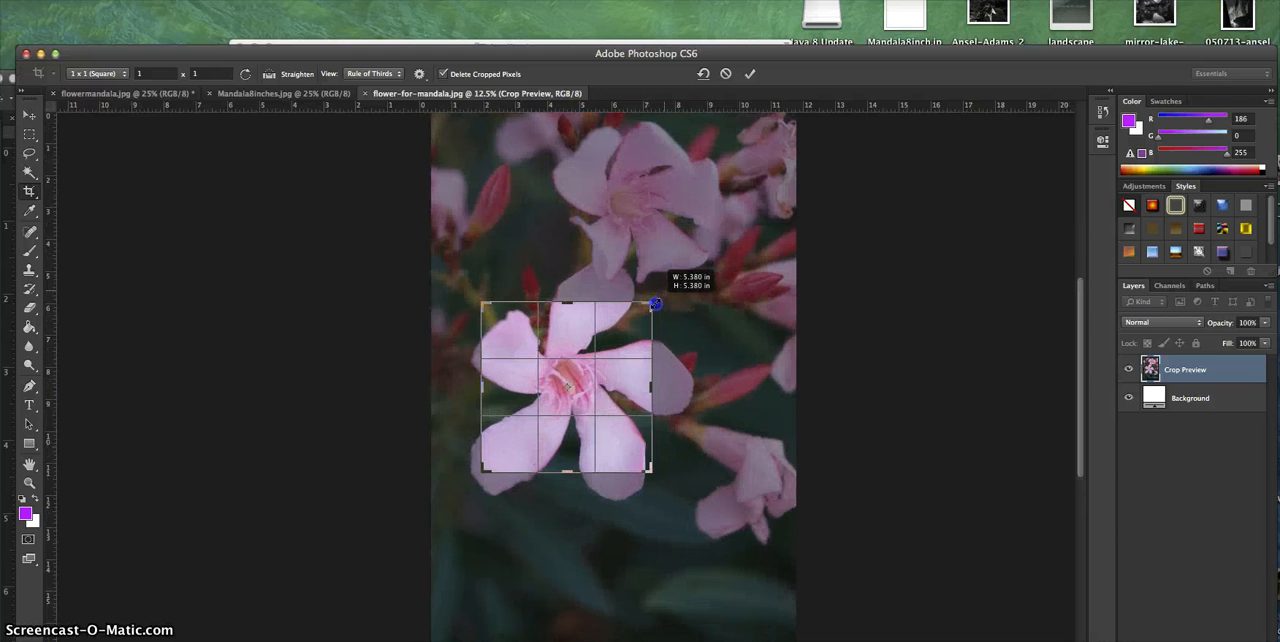
left_click(748, 72)
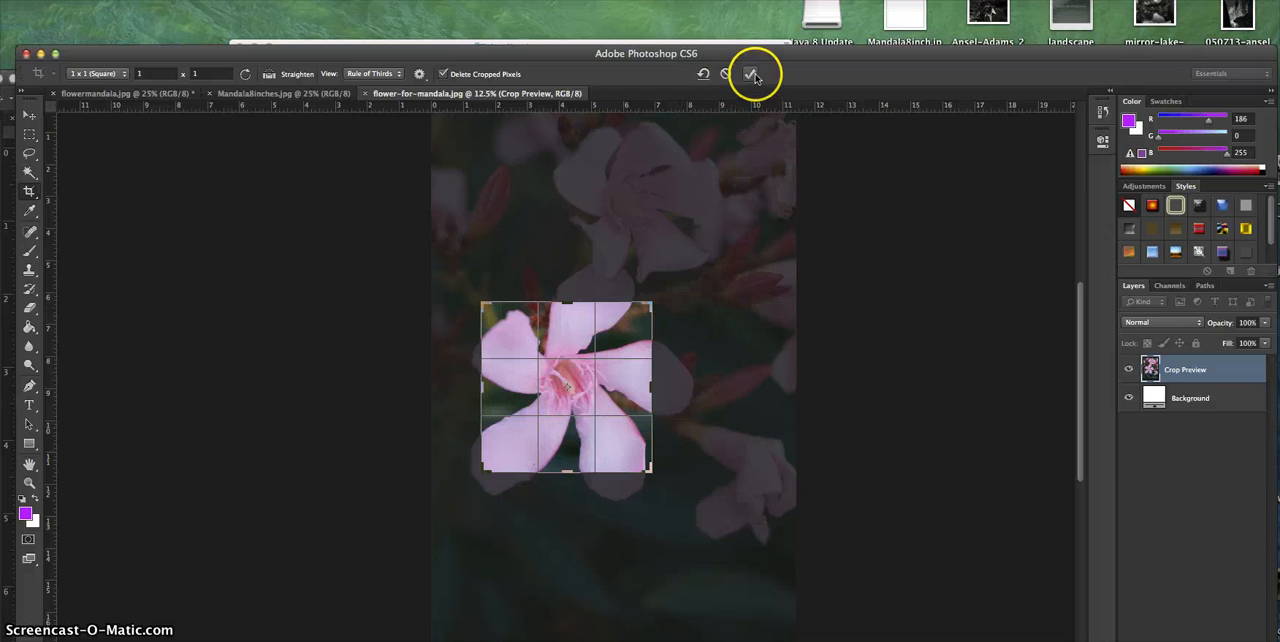
mouse_move(752, 72)
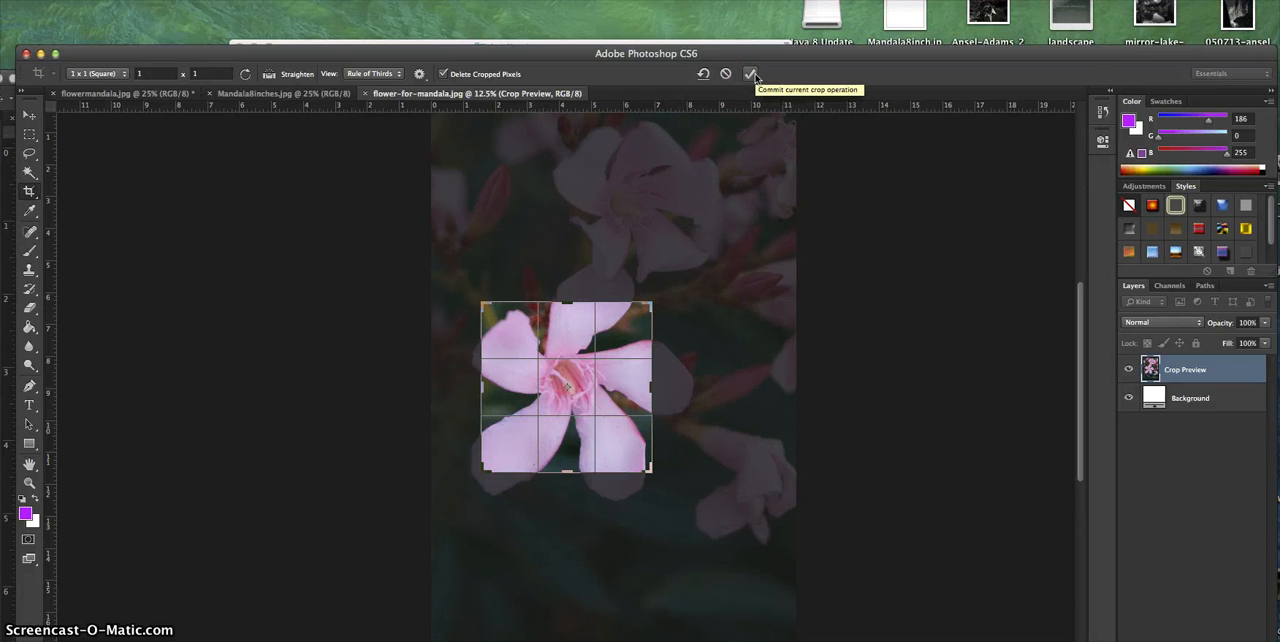
left_click(752, 72)
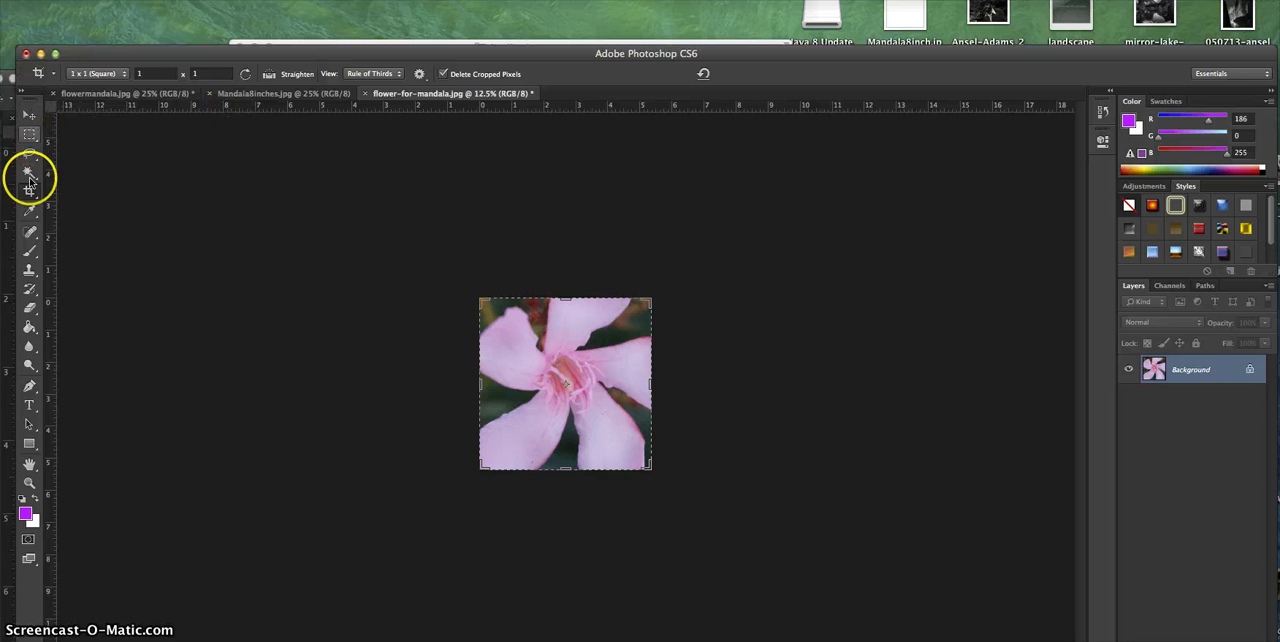
Step: Resize the flower to 4 × 4 inches at 300 pixels/inch via Image Size
left_click(28, 116)
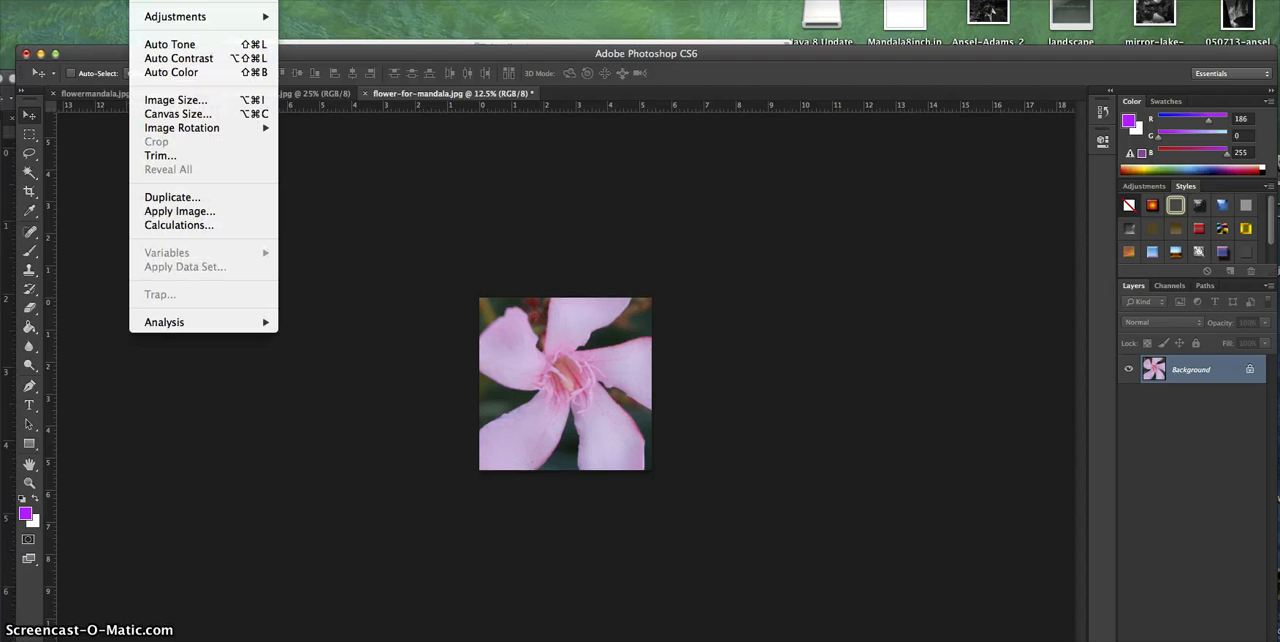
left_click(176, 100)
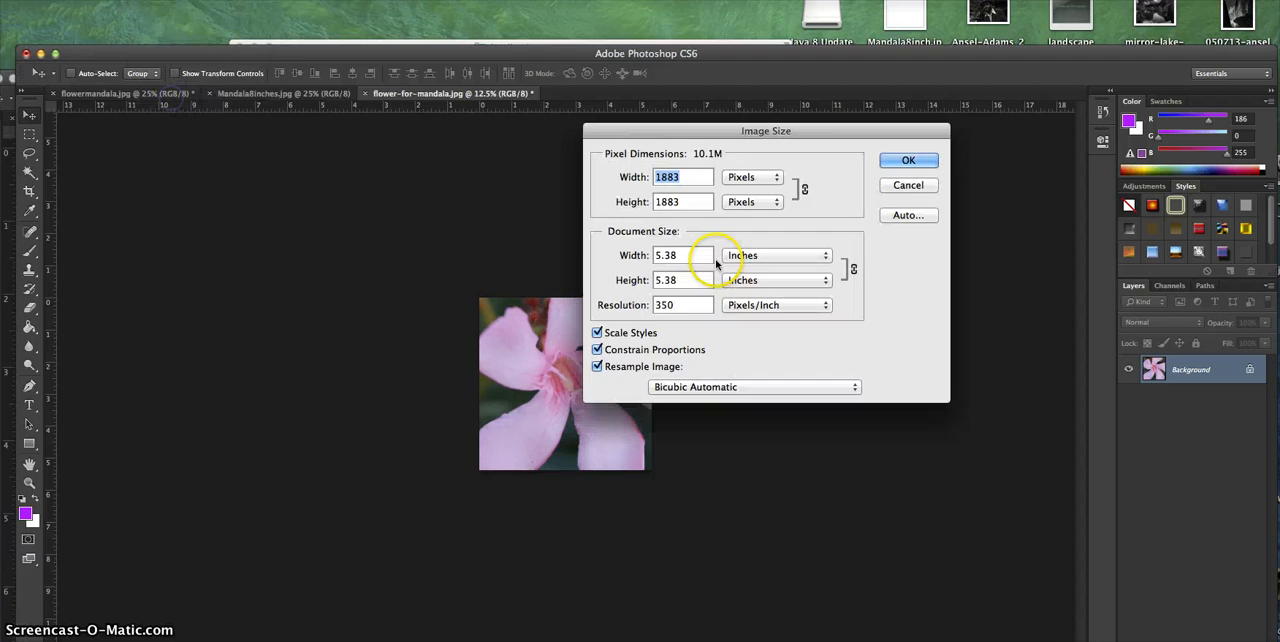
left_click_drag(766, 130, 948, 100)
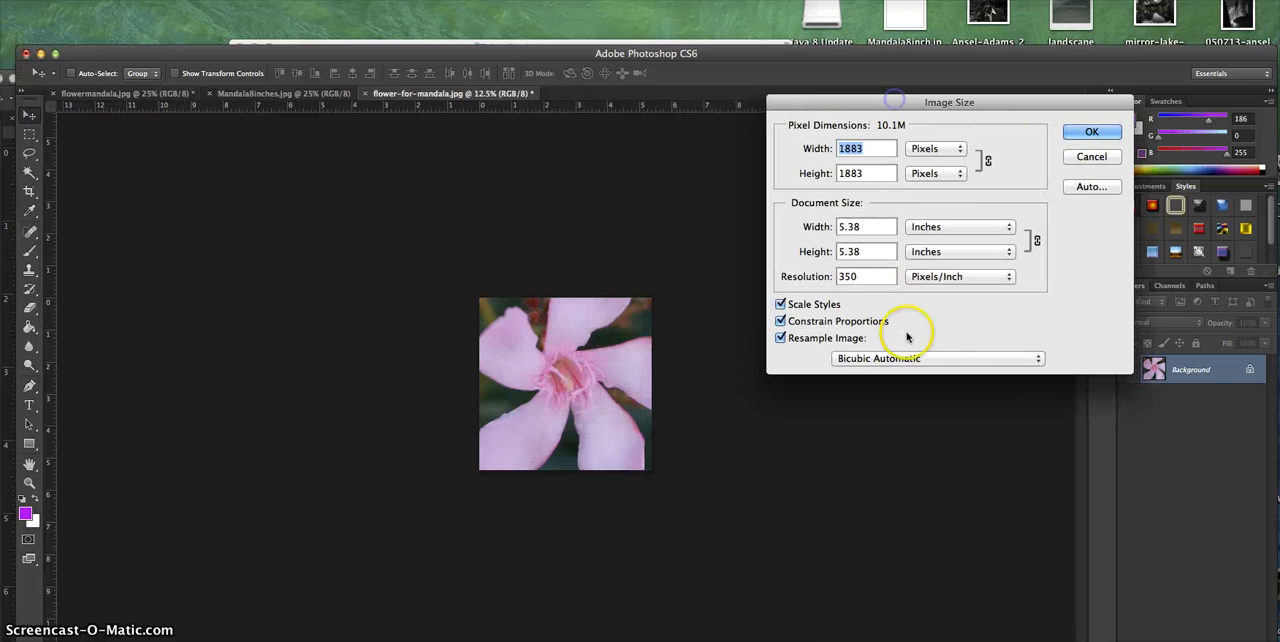
mouse_move(876, 264)
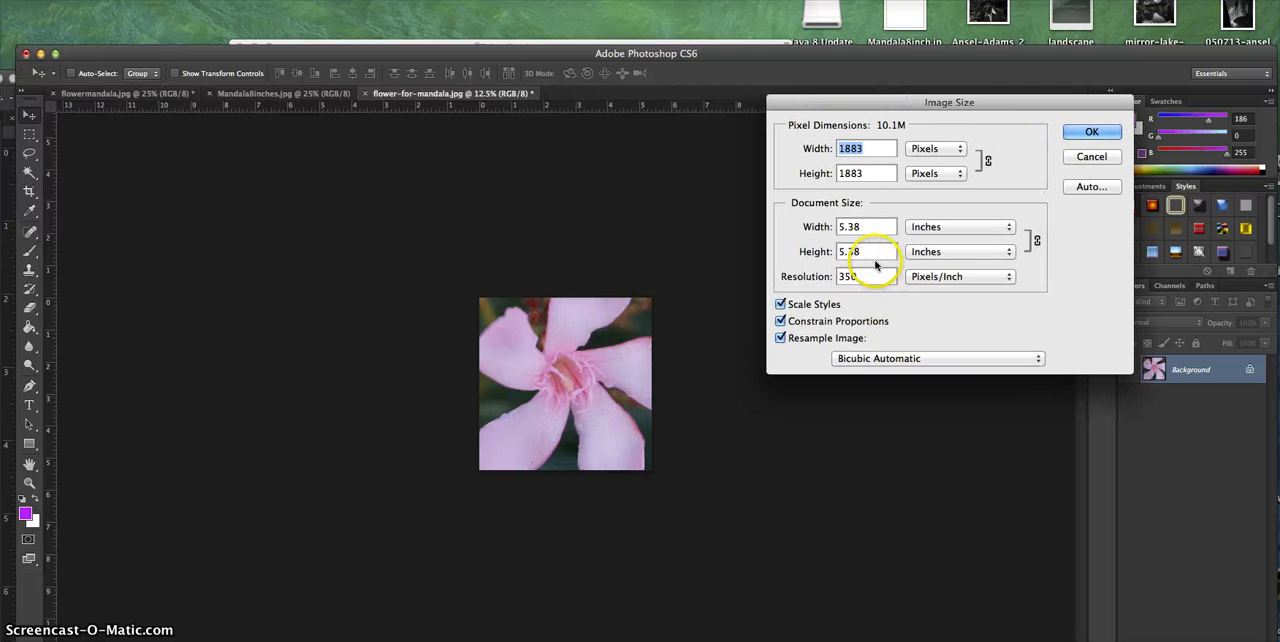
triple_click(864, 252)
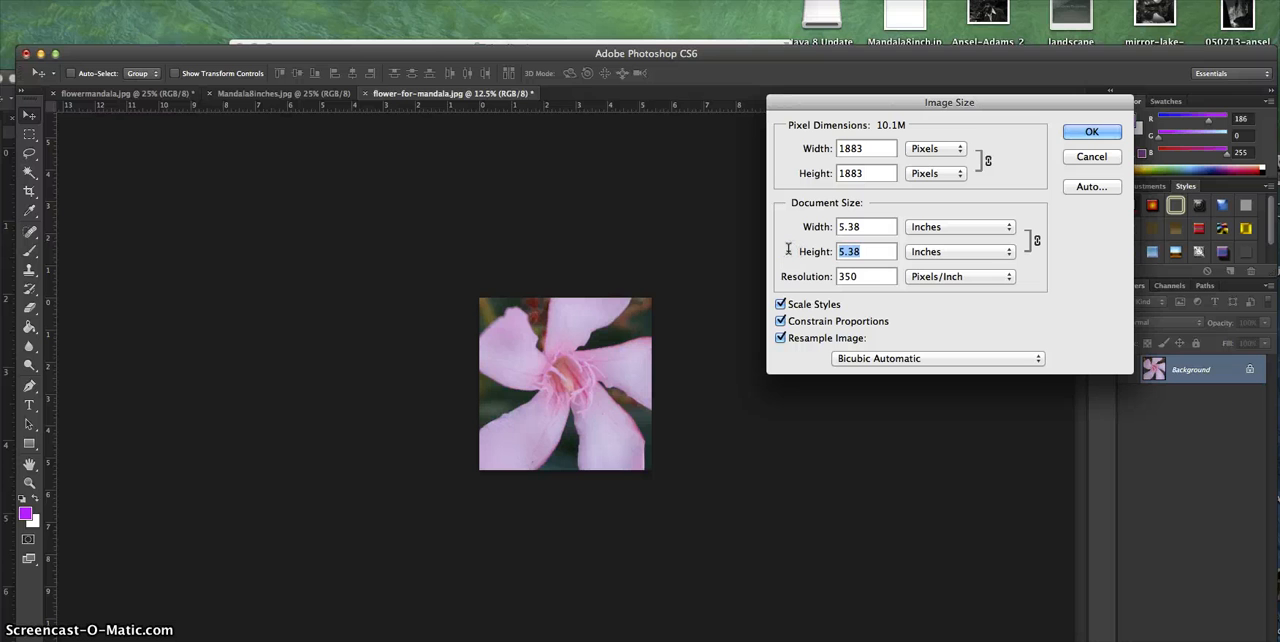
type("1400")
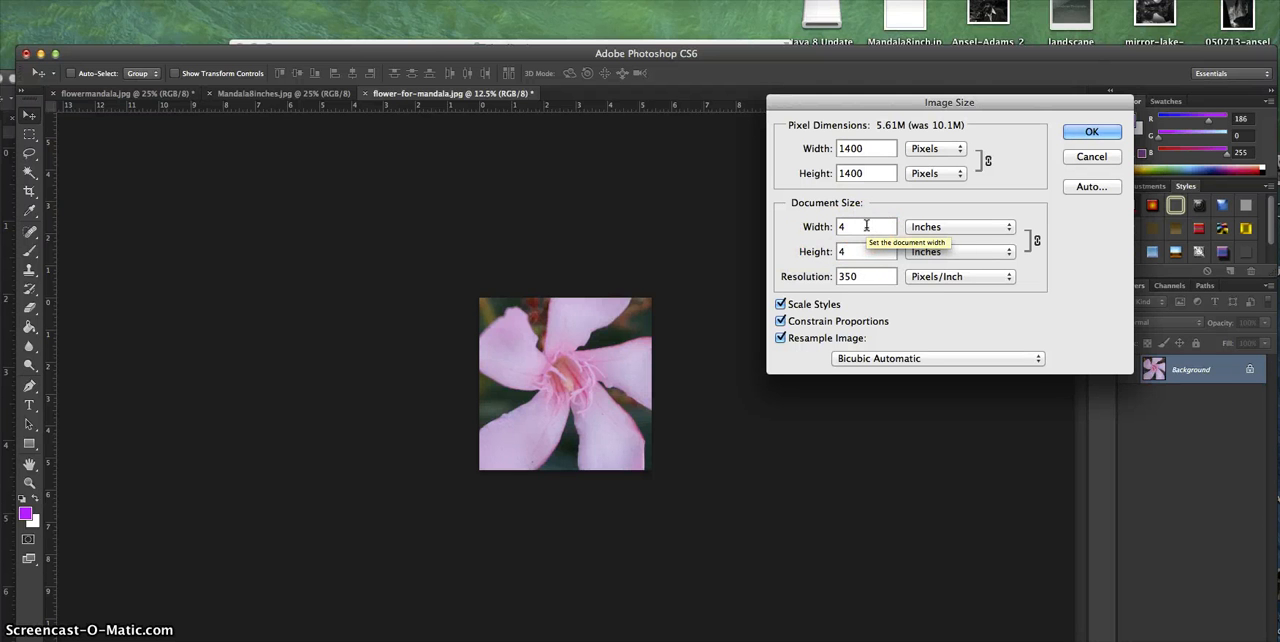
mouse_move(868, 276)
type("300")
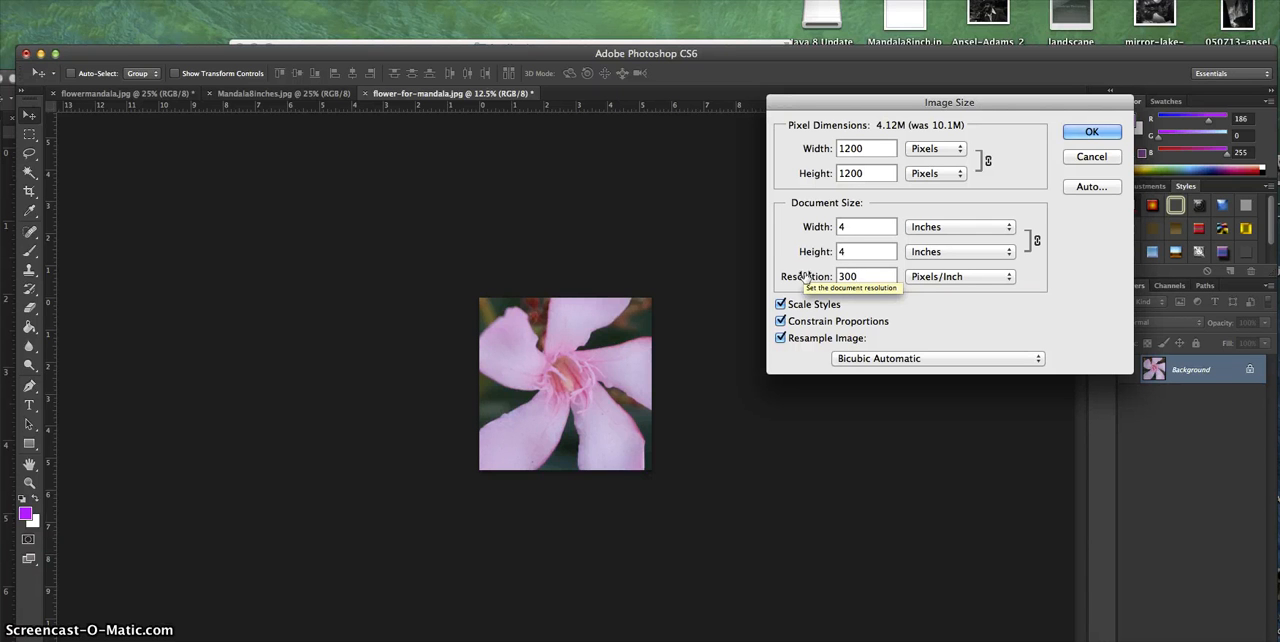
mouse_move(804, 276)
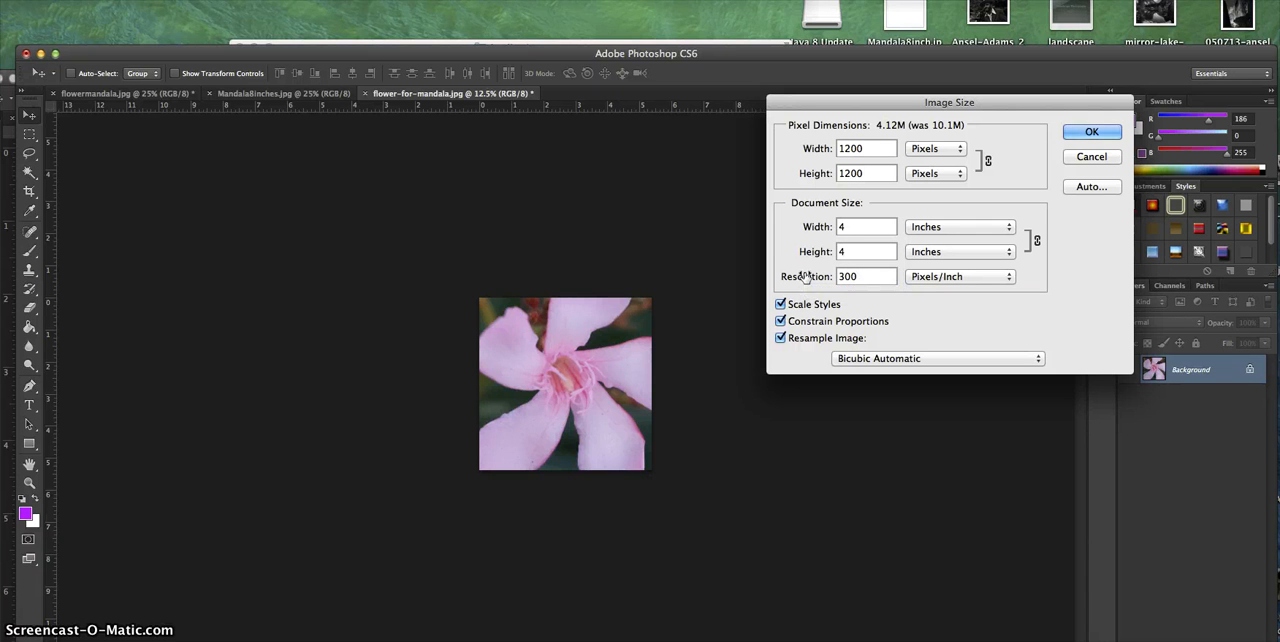
mouse_move(920, 202)
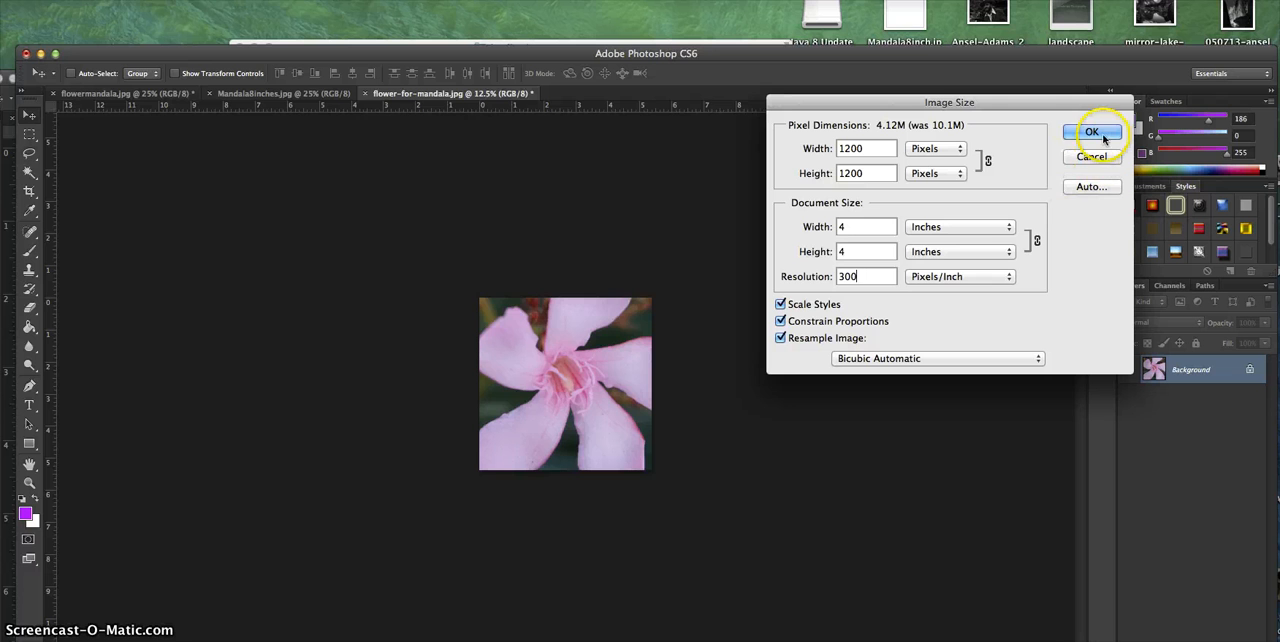
left_click(1092, 132)
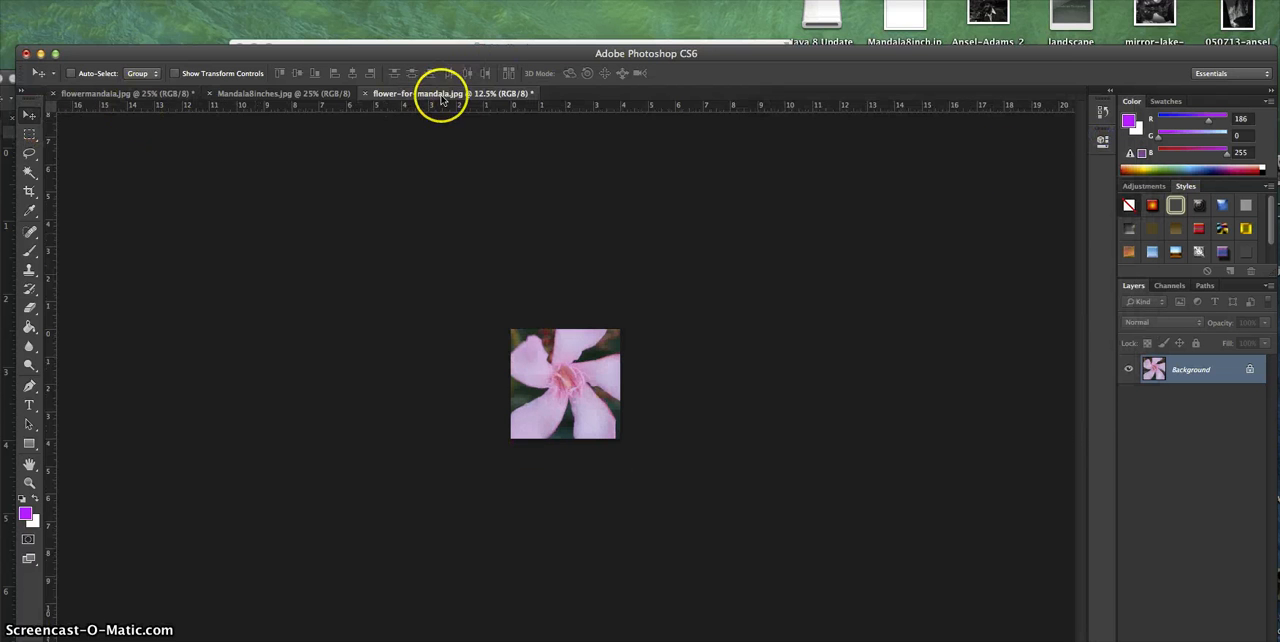
mouse_move(440, 92)
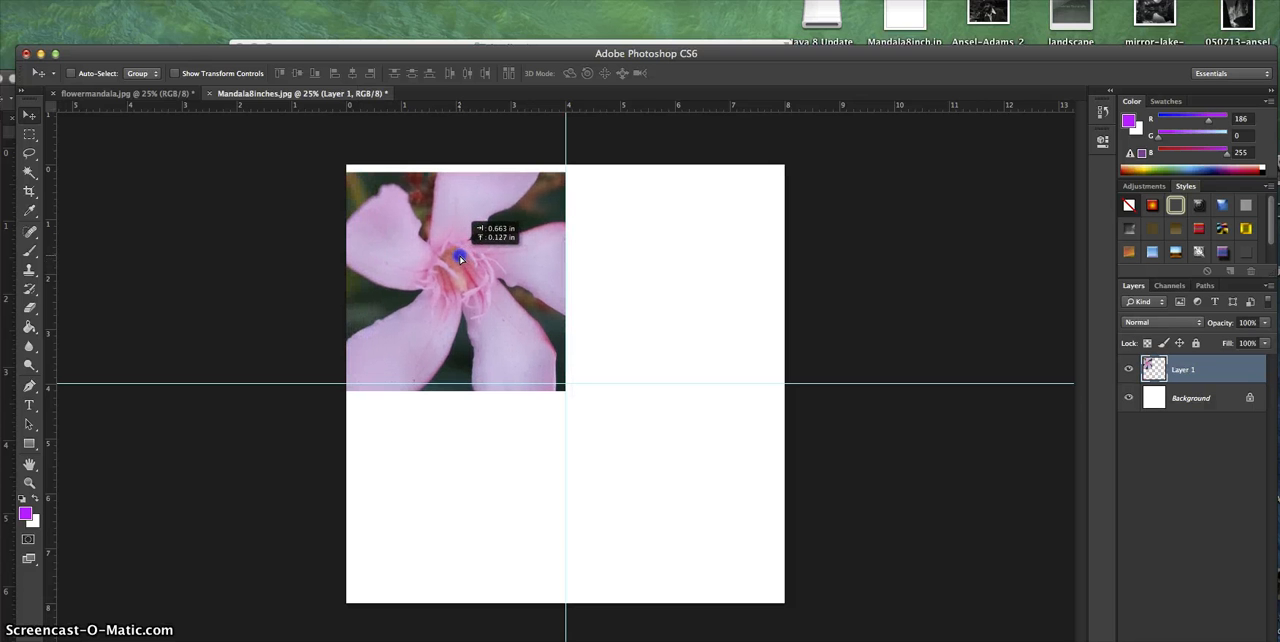
Step: Fit the flower into the top-left guide quadrant and select its layer
left_click_drag(460, 258, 460, 252)
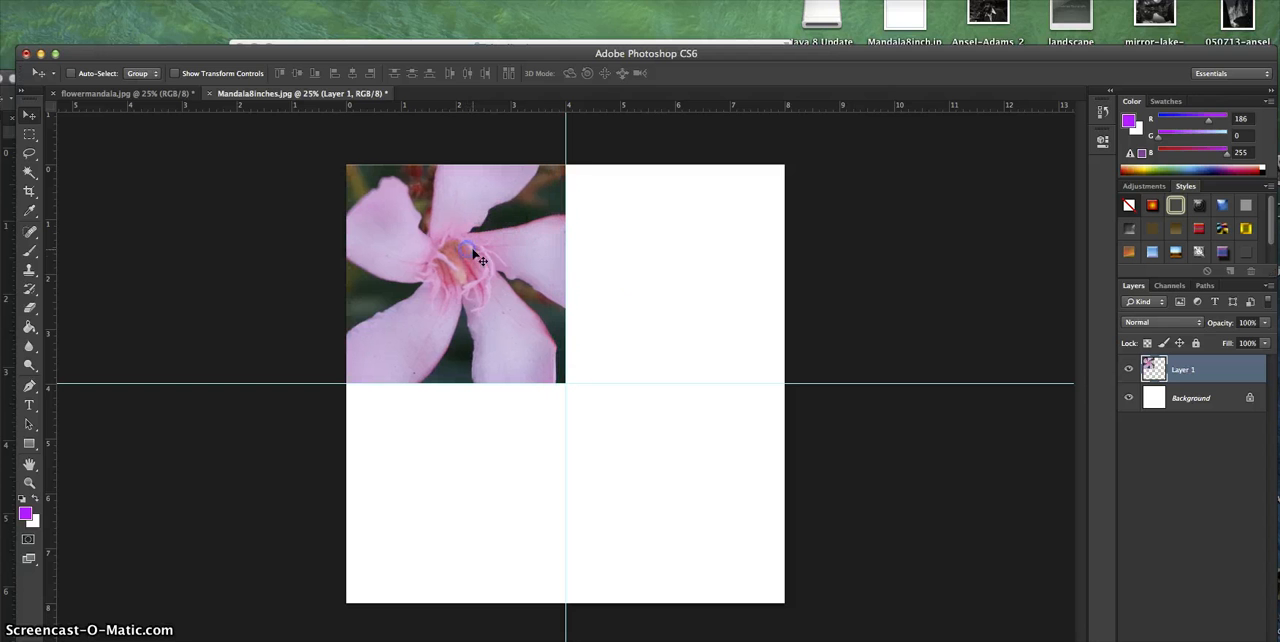
mouse_move(884, 120)
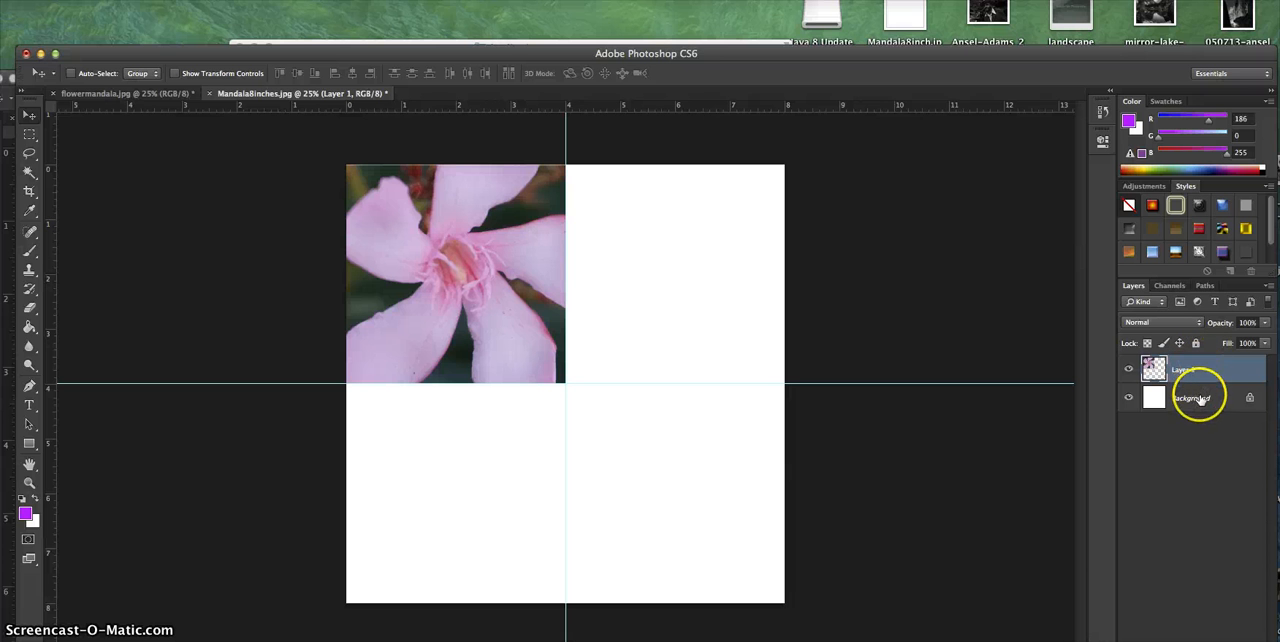
left_click(1190, 368)
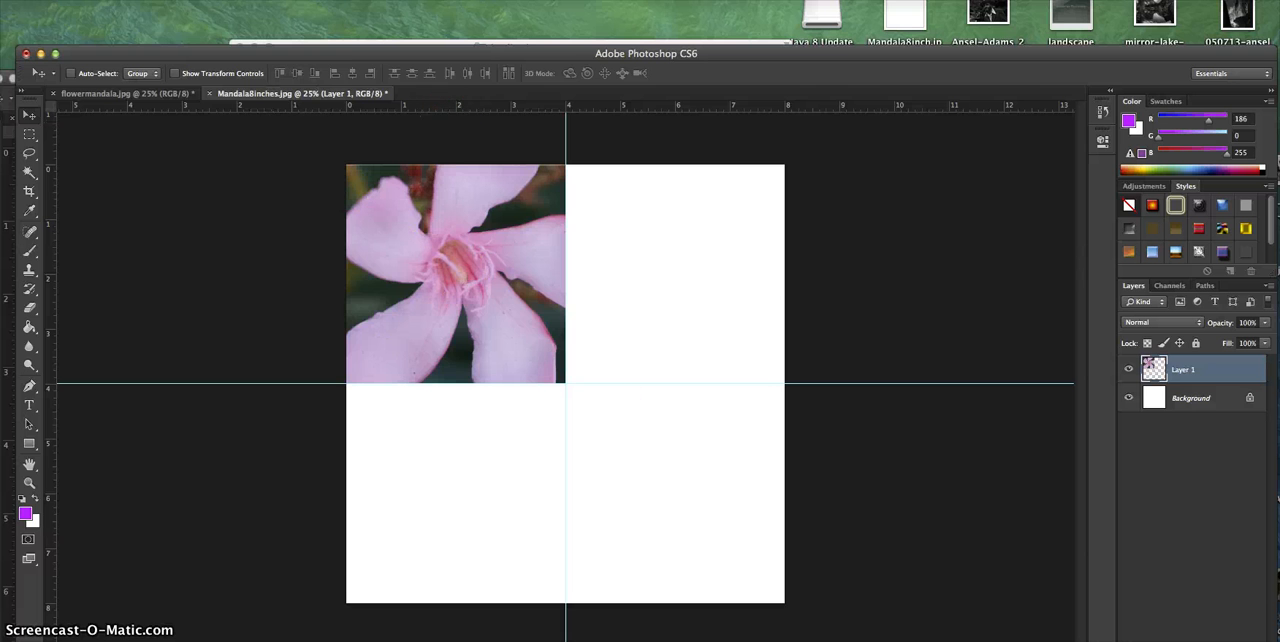
Step: Duplicate the flower layer into the top-right quadrant and flip it horizontally
left_click(260, 16)
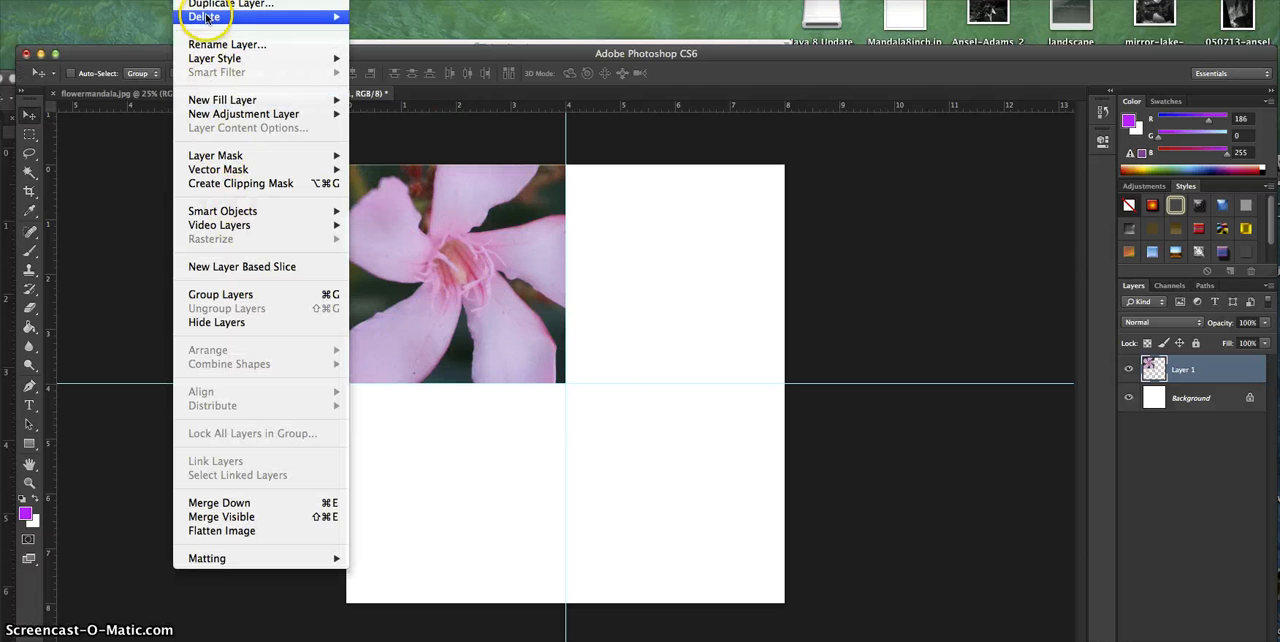
left_click(230, 4)
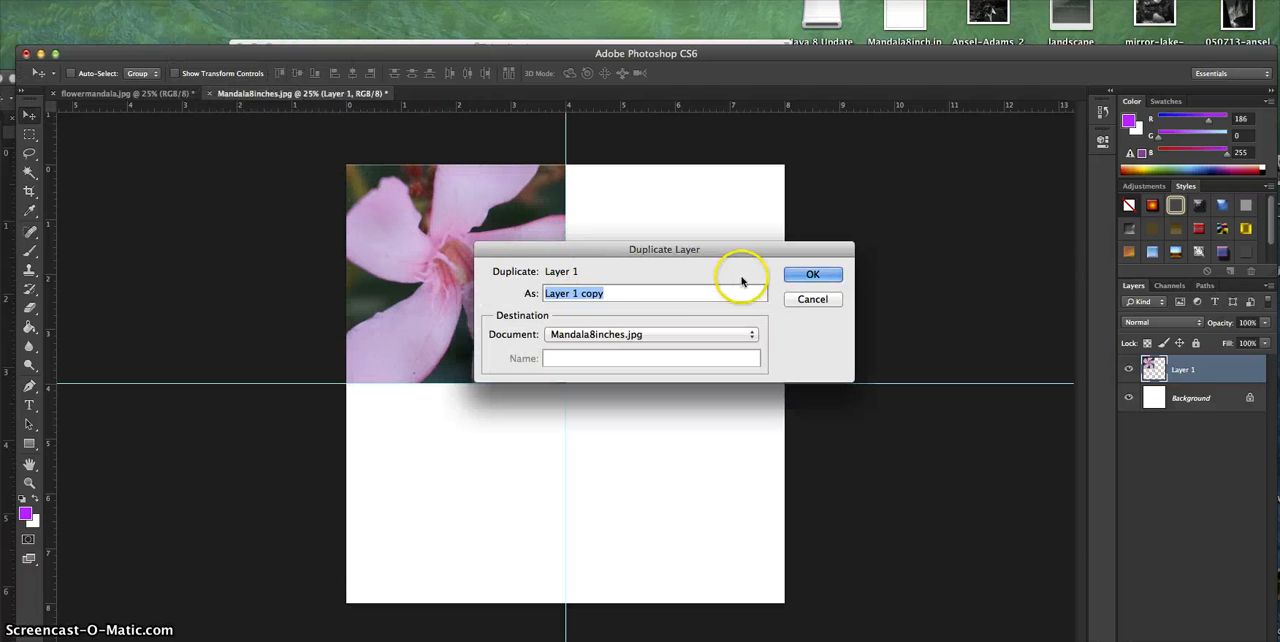
left_click(812, 274)
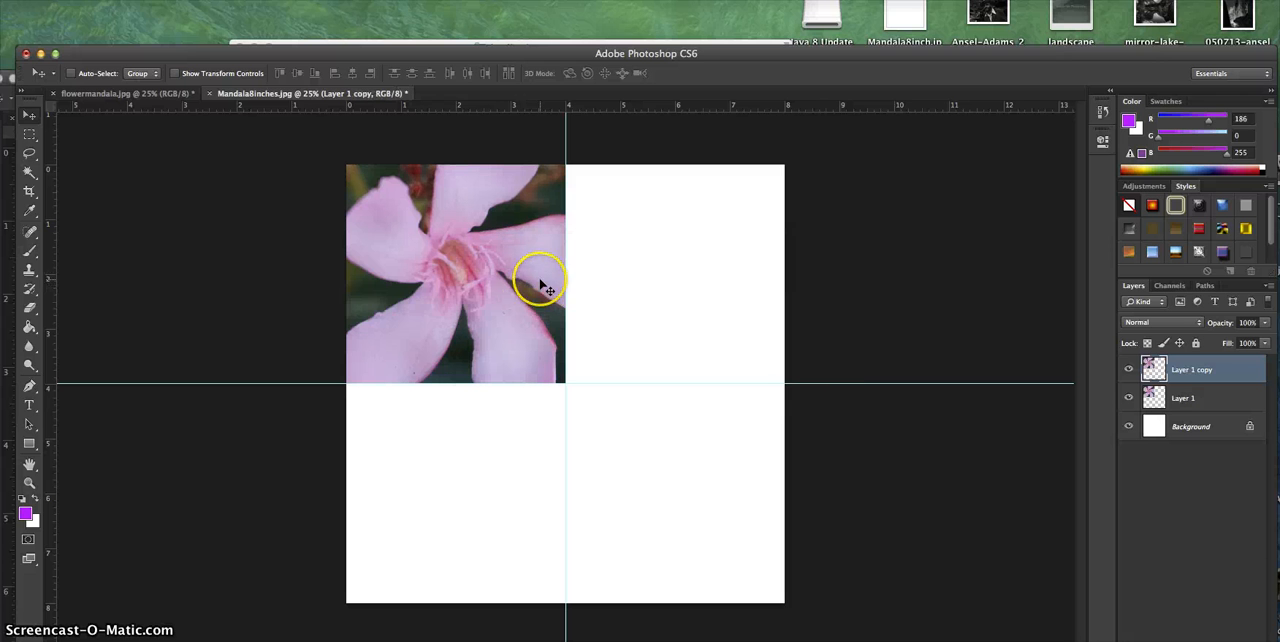
left_click_drag(544, 284, 490, 290)
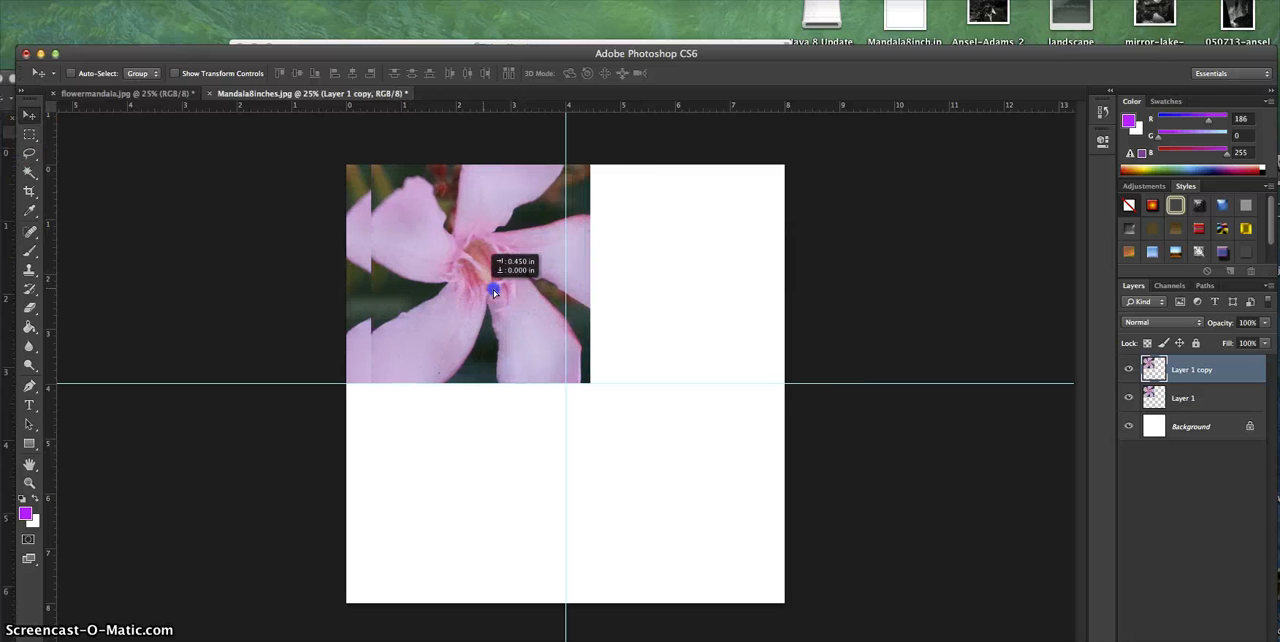
left_click_drag(492, 292, 676, 292)
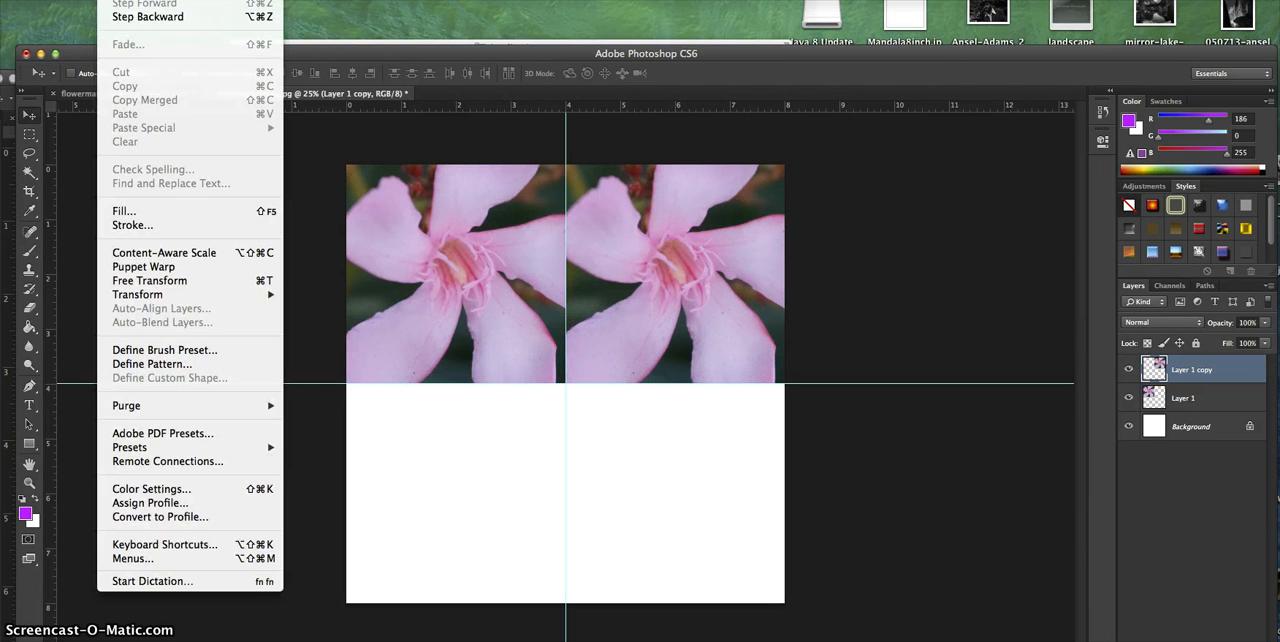
mouse_move(136, 294)
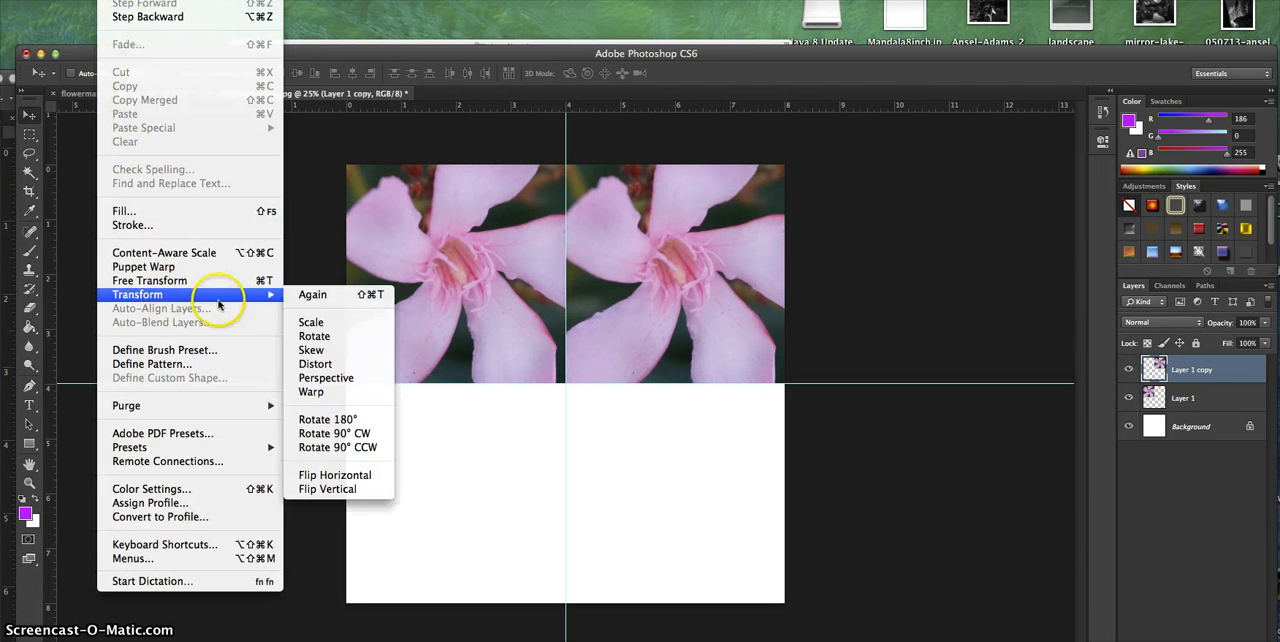
mouse_move(334, 476)
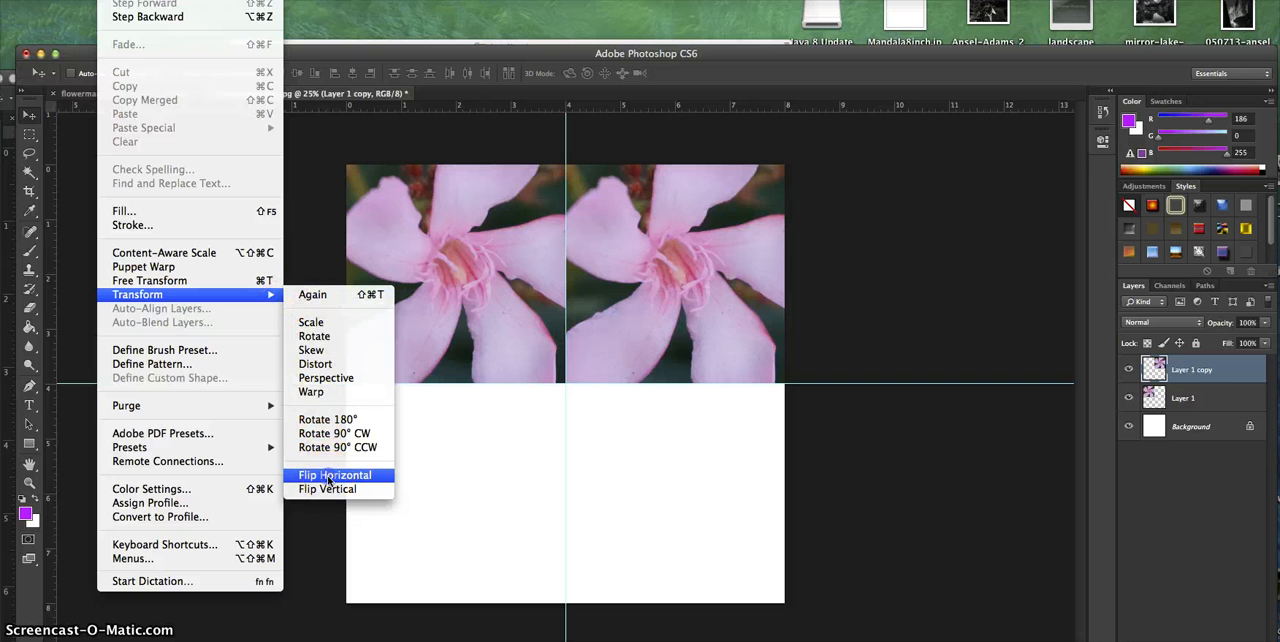
left_click(334, 476)
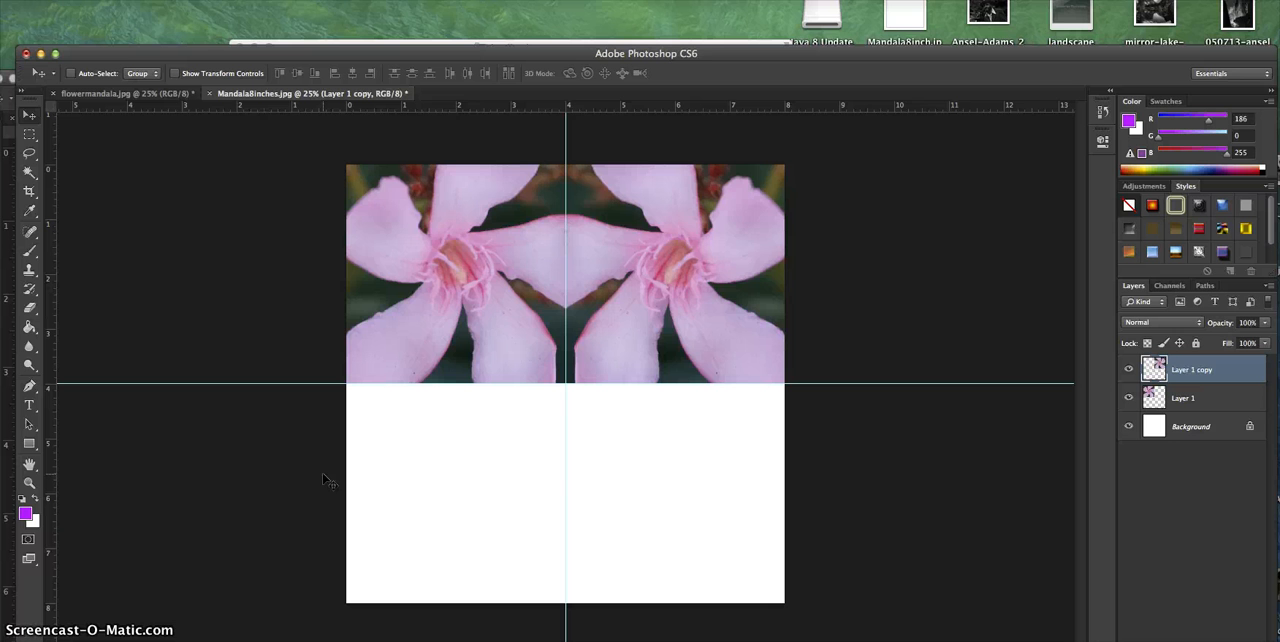
mouse_move(324, 474)
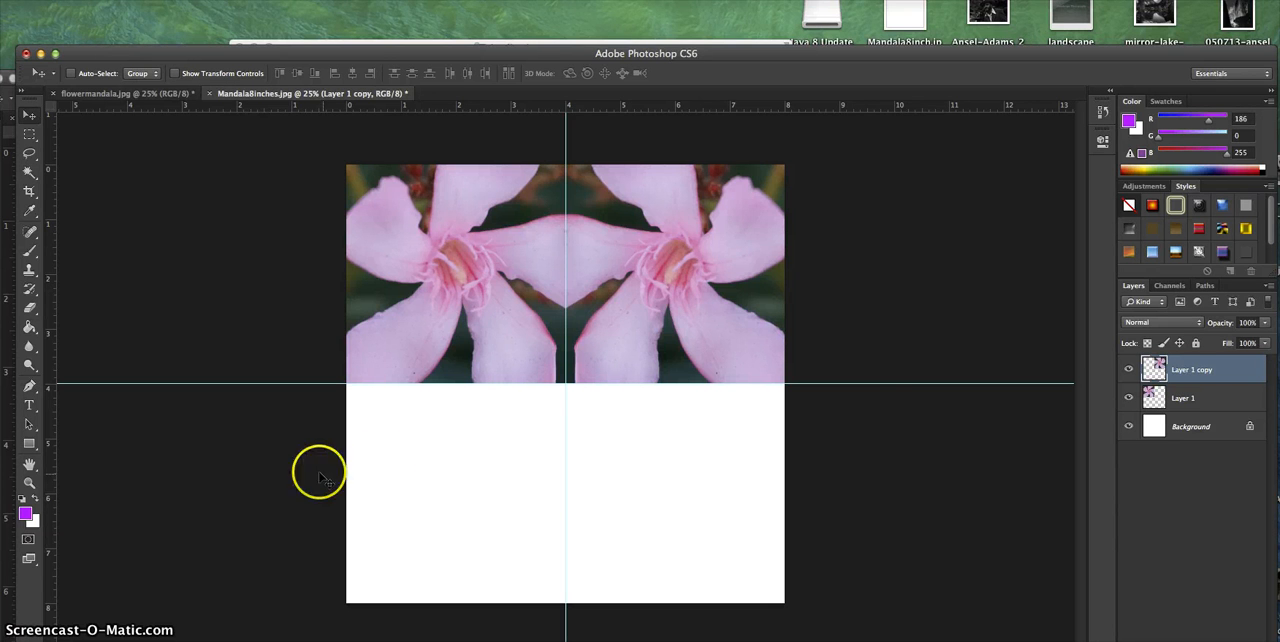
Step: Duplicate the original flower into the bottom-left quadrant, flipped vertically, and reselect the original layer
left_click(1184, 398)
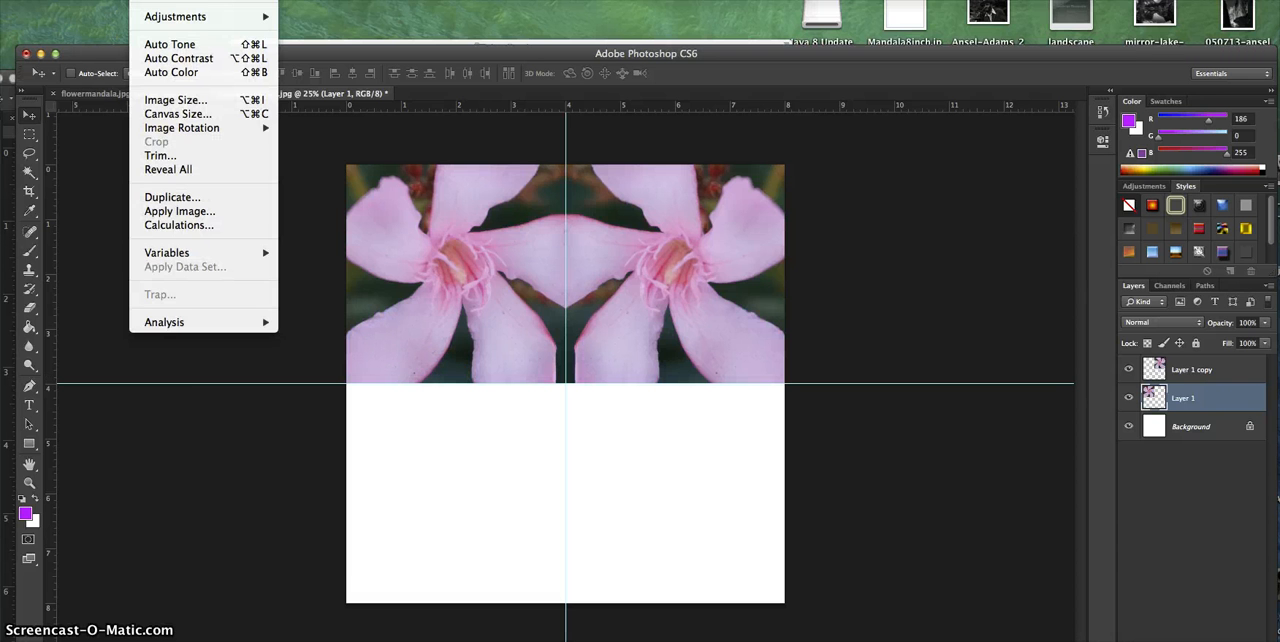
left_click(172, 196)
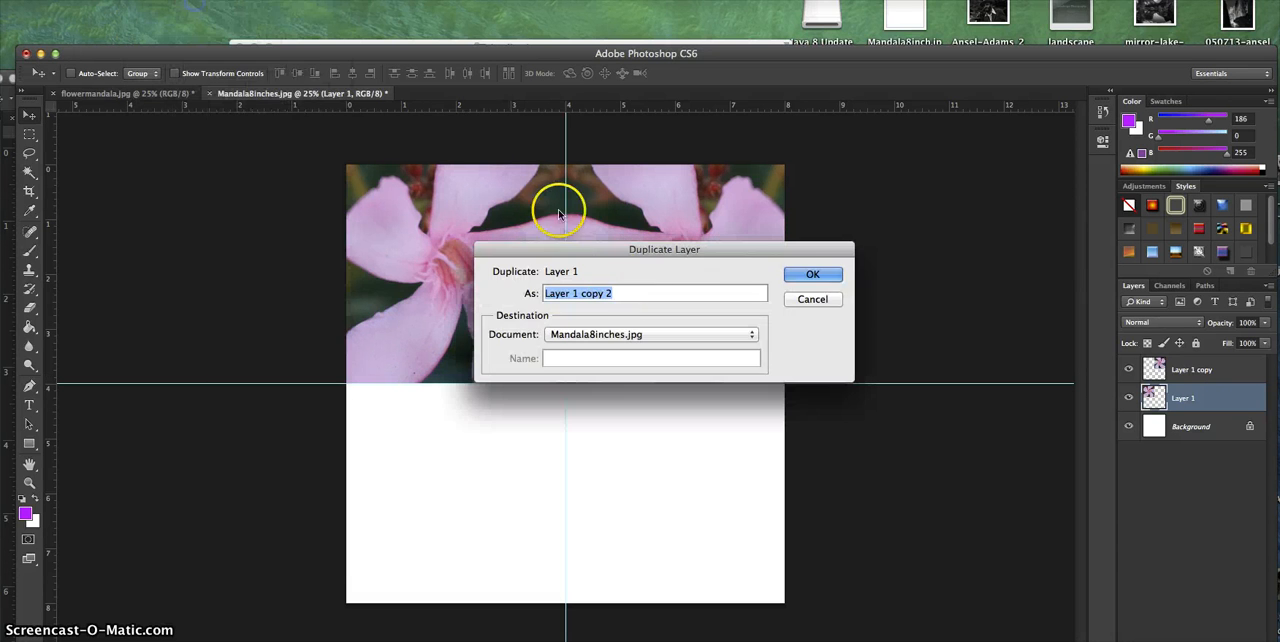
left_click(812, 274)
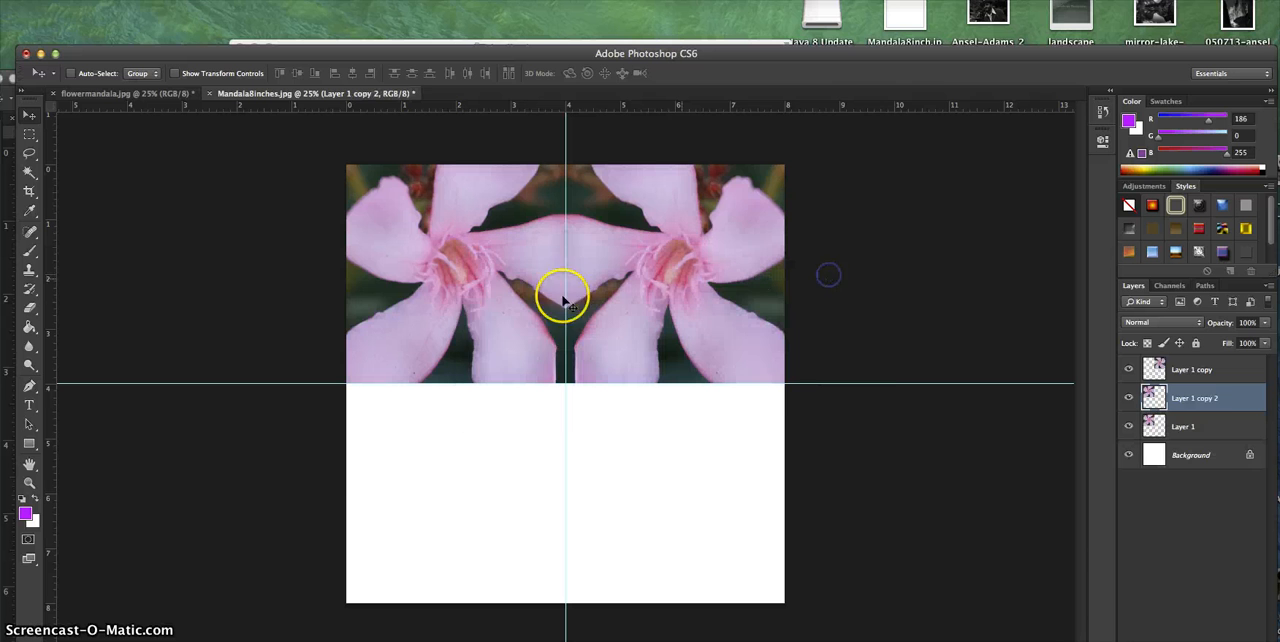
left_click_drag(564, 296, 460, 516)
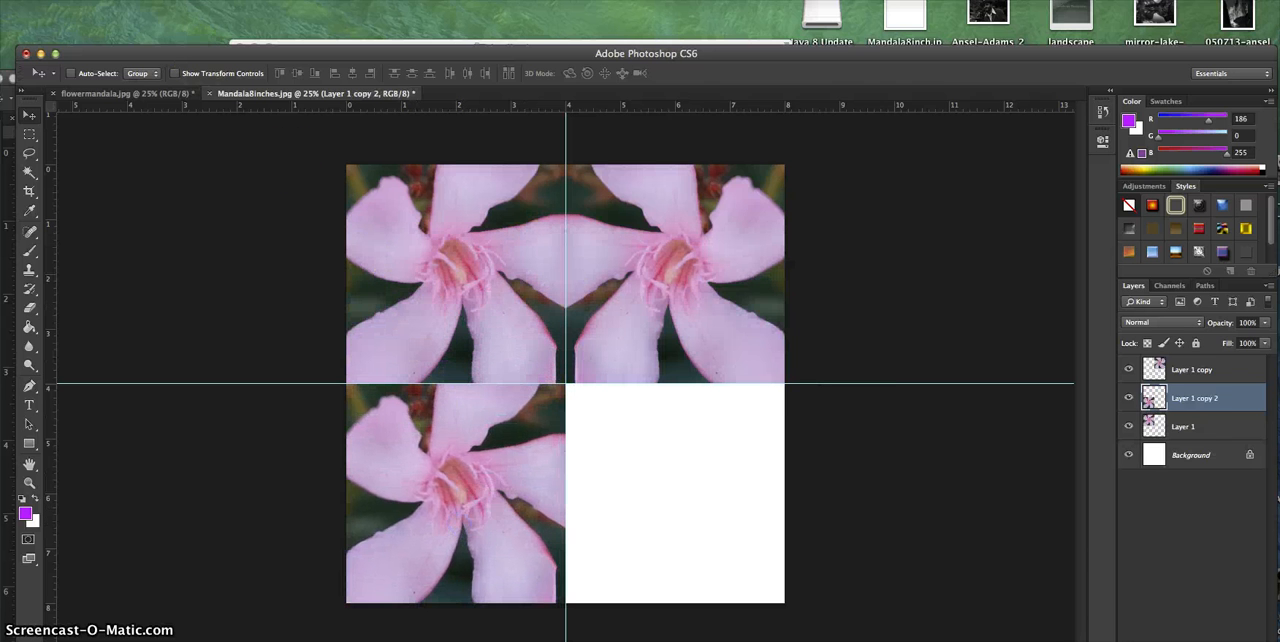
left_click(136, 294)
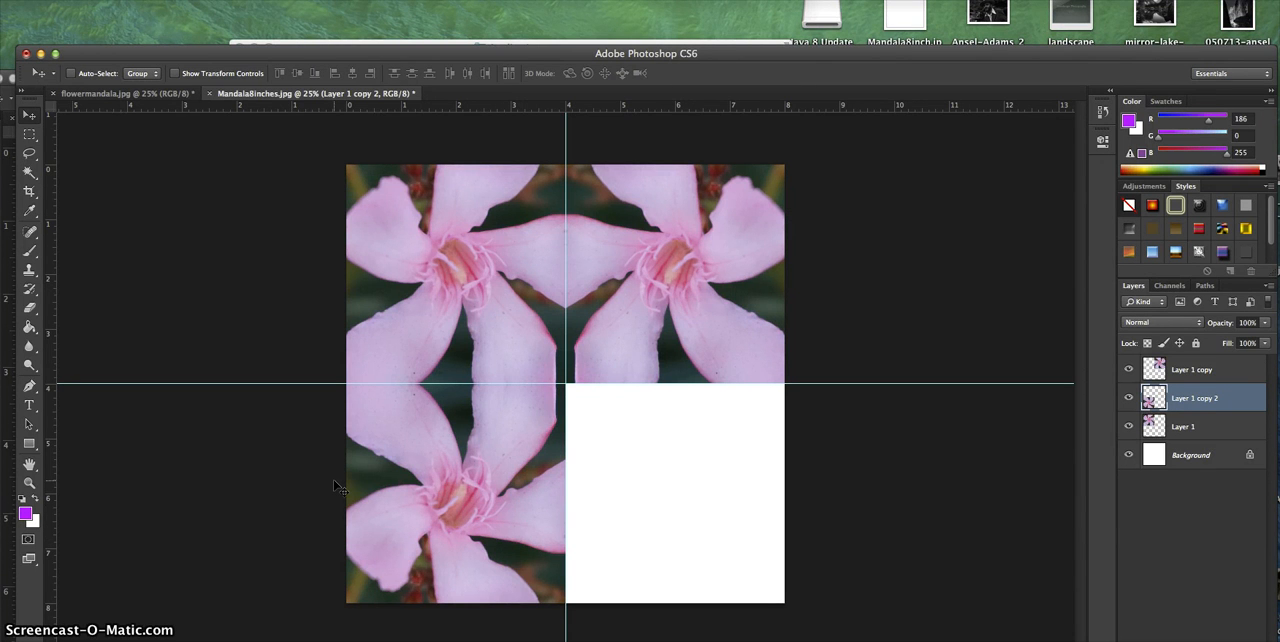
mouse_move(356, 476)
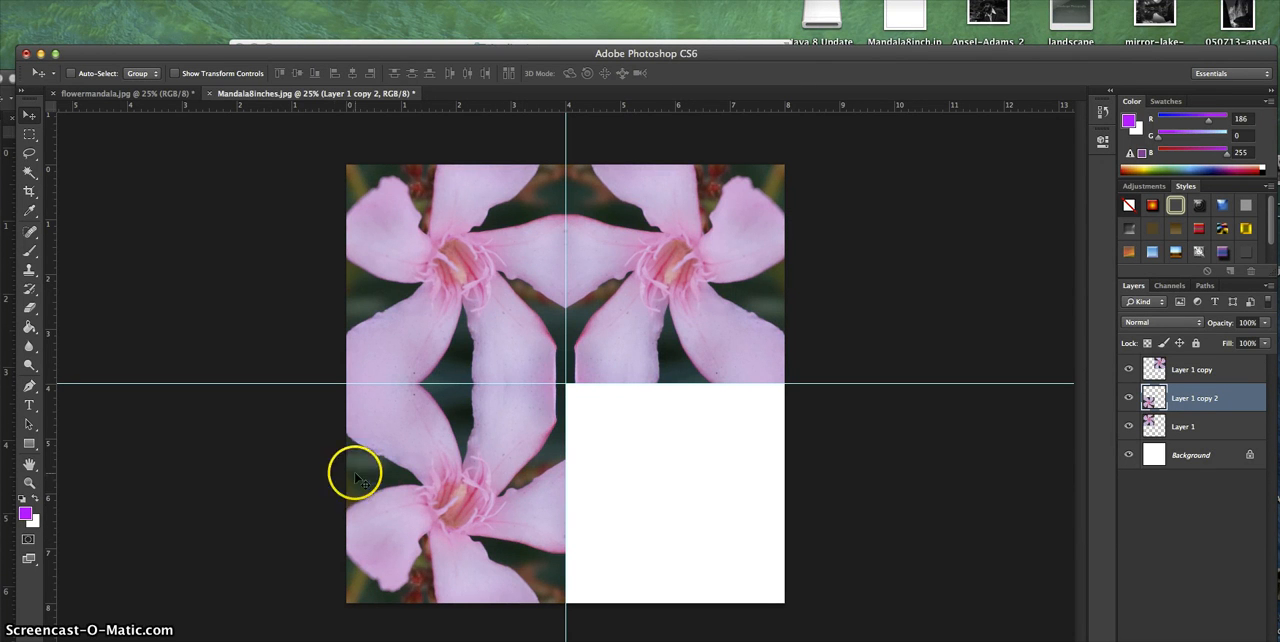
left_click(1190, 426)
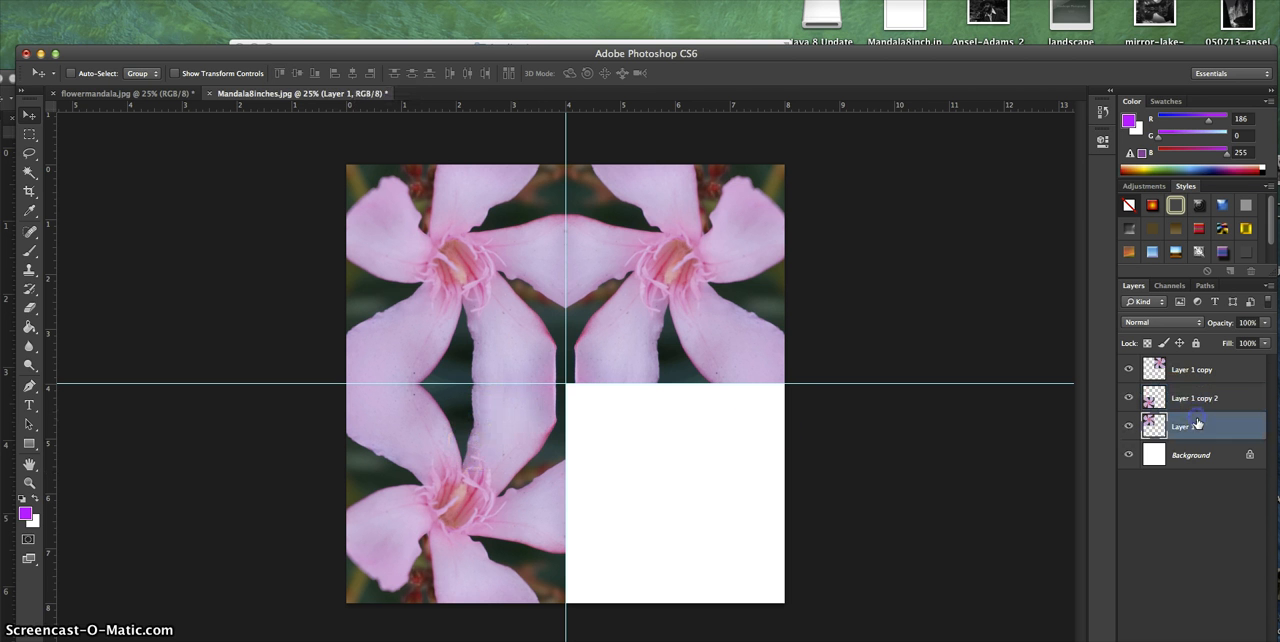
Step: Duplicate the original flower into the bottom-right quadrant and flip it to mirror the others
right_click(1196, 424)
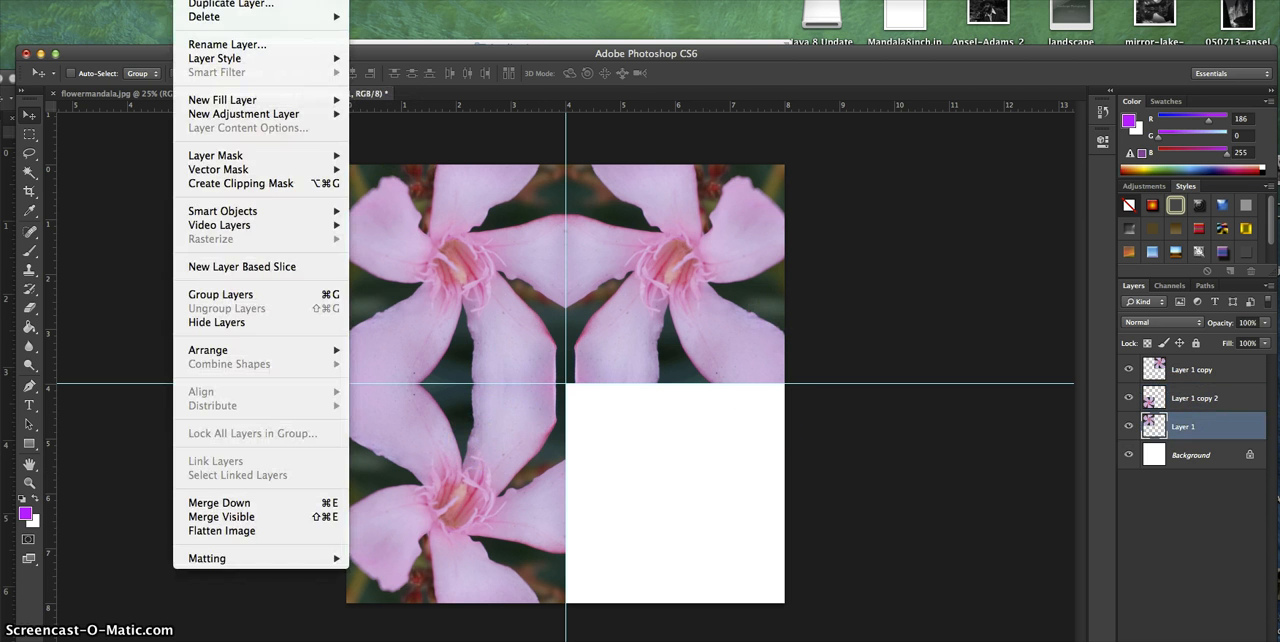
left_click(230, 2)
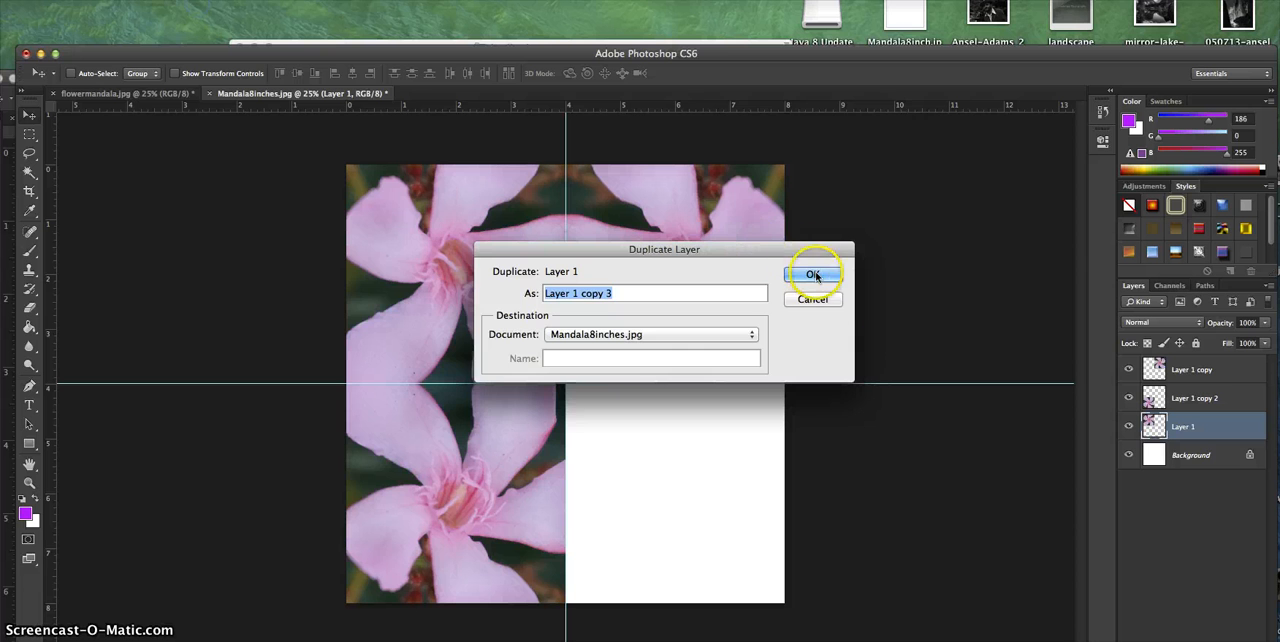
left_click(812, 274)
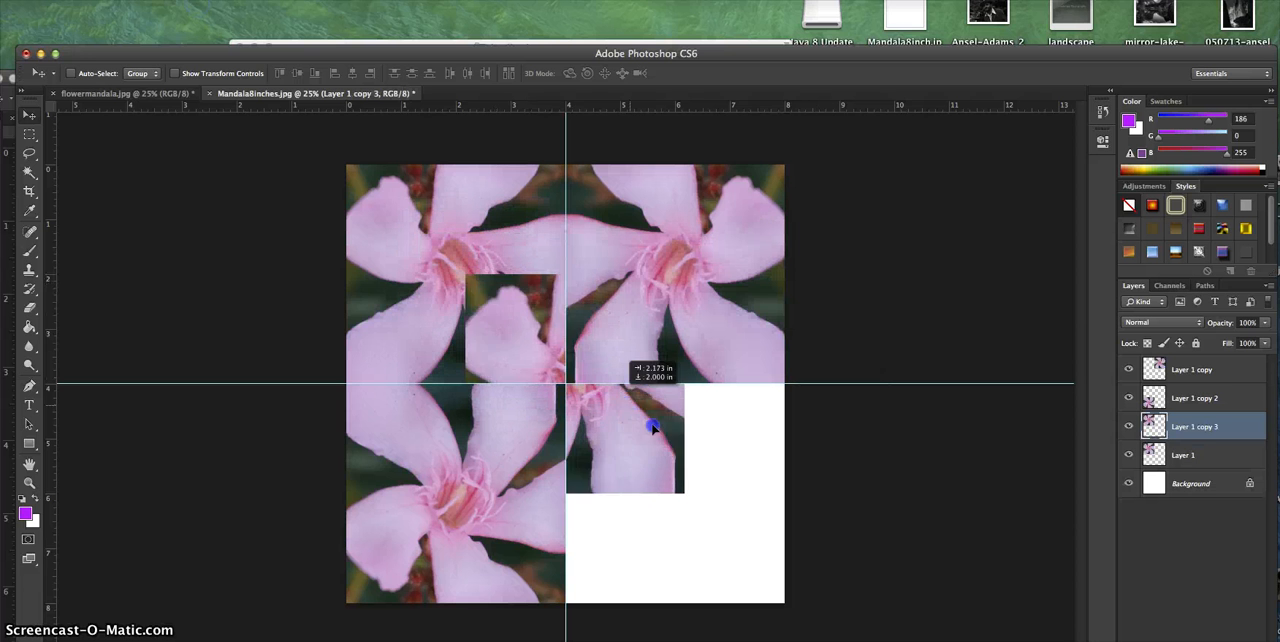
left_click_drag(650, 424, 716, 500)
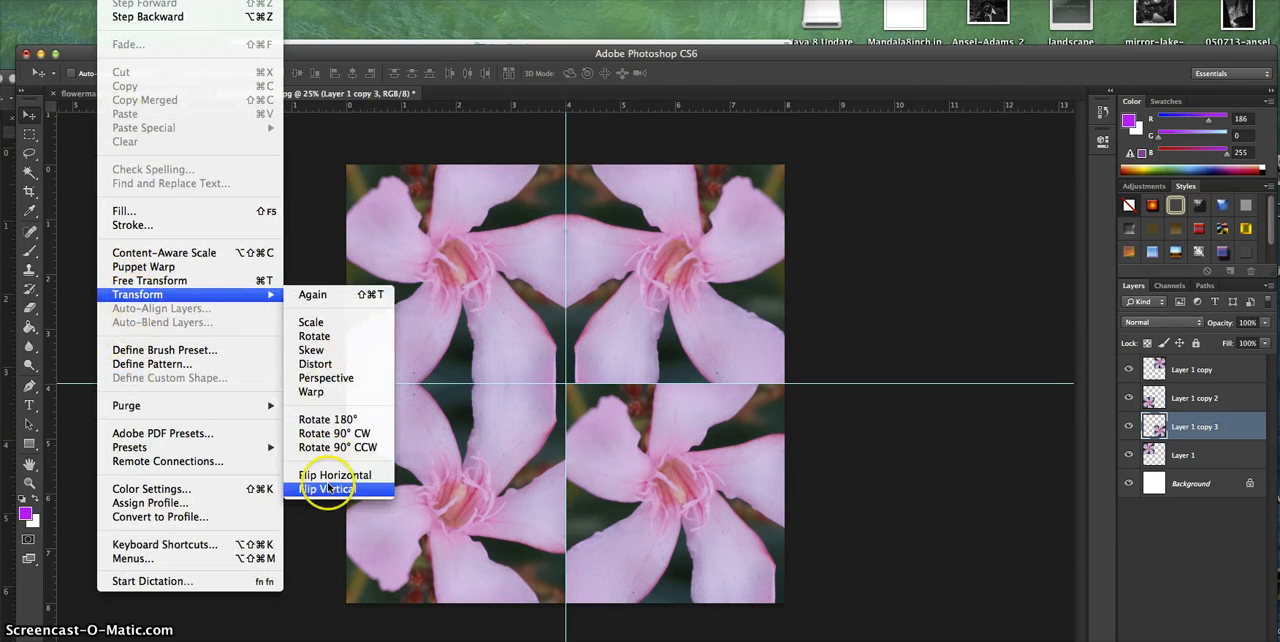
left_click(324, 488)
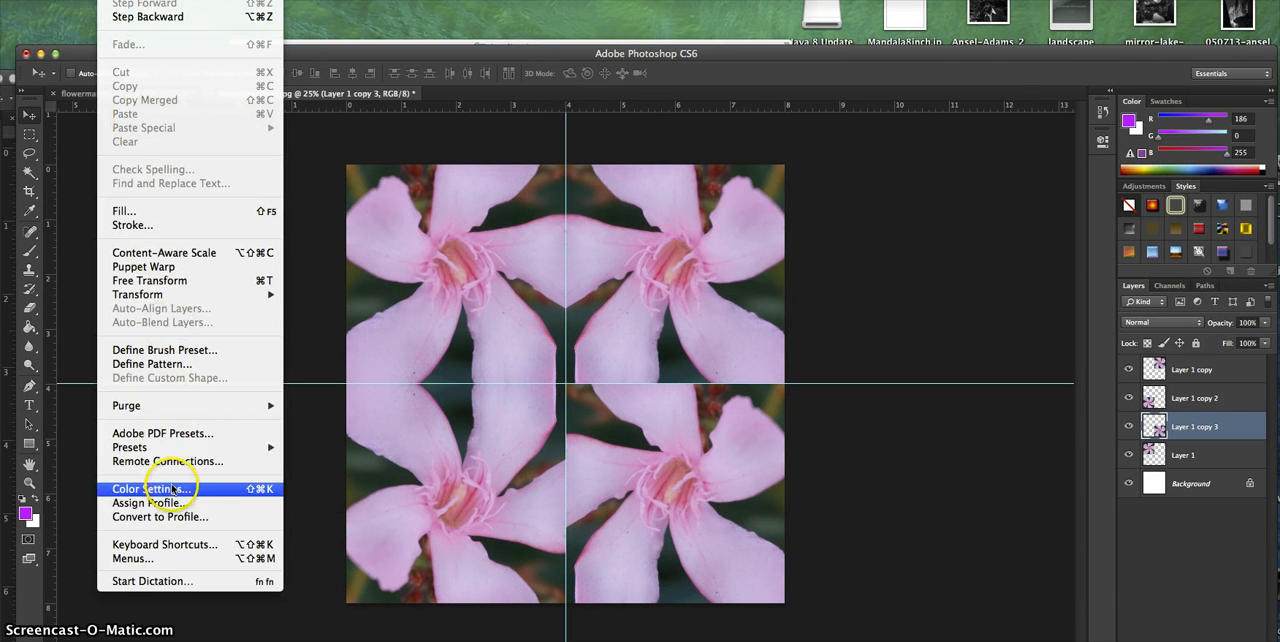
mouse_move(136, 294)
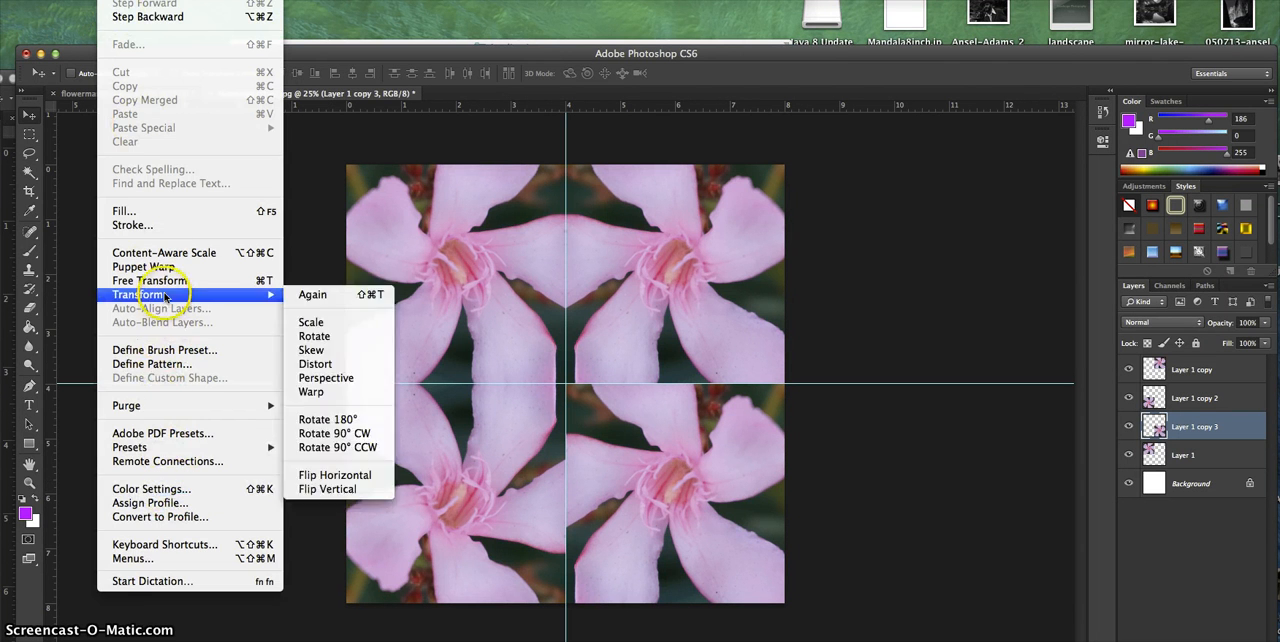
mouse_move(328, 488)
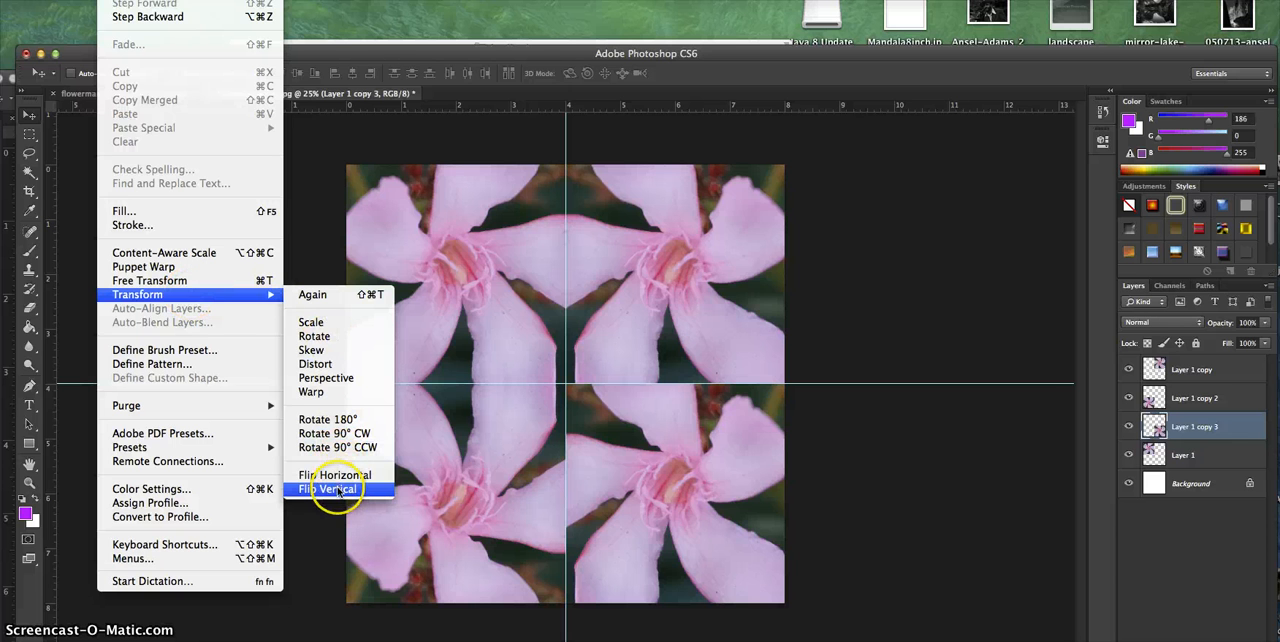
mouse_move(336, 476)
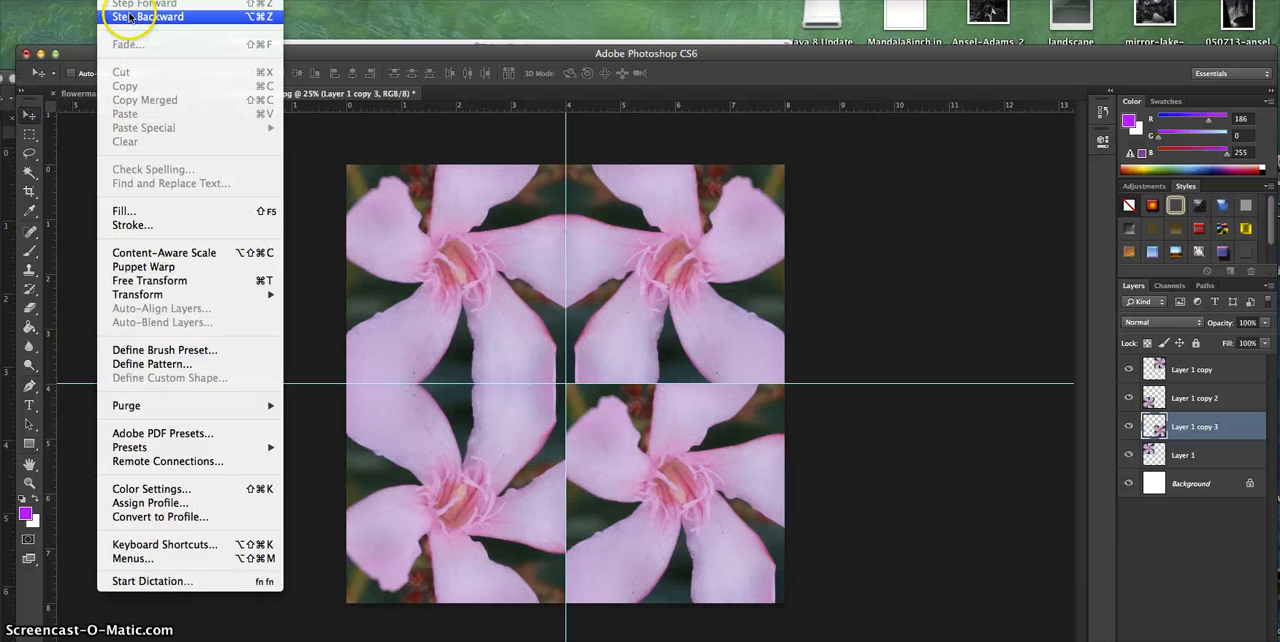
left_click(148, 16)
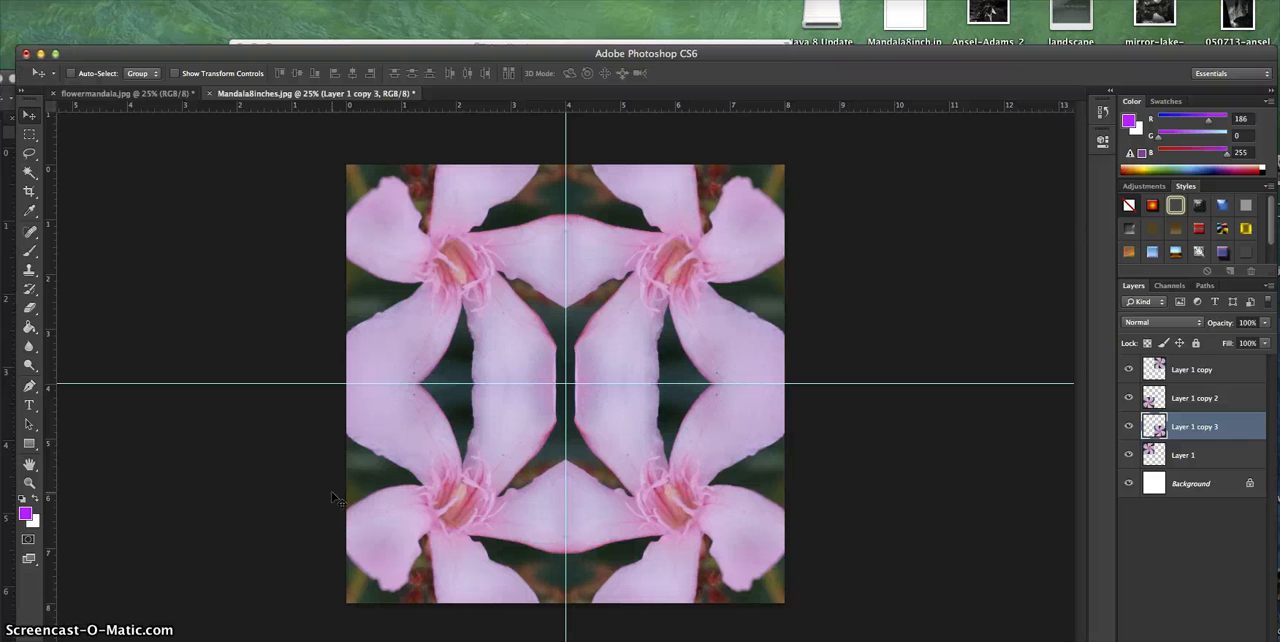
mouse_move(292, 384)
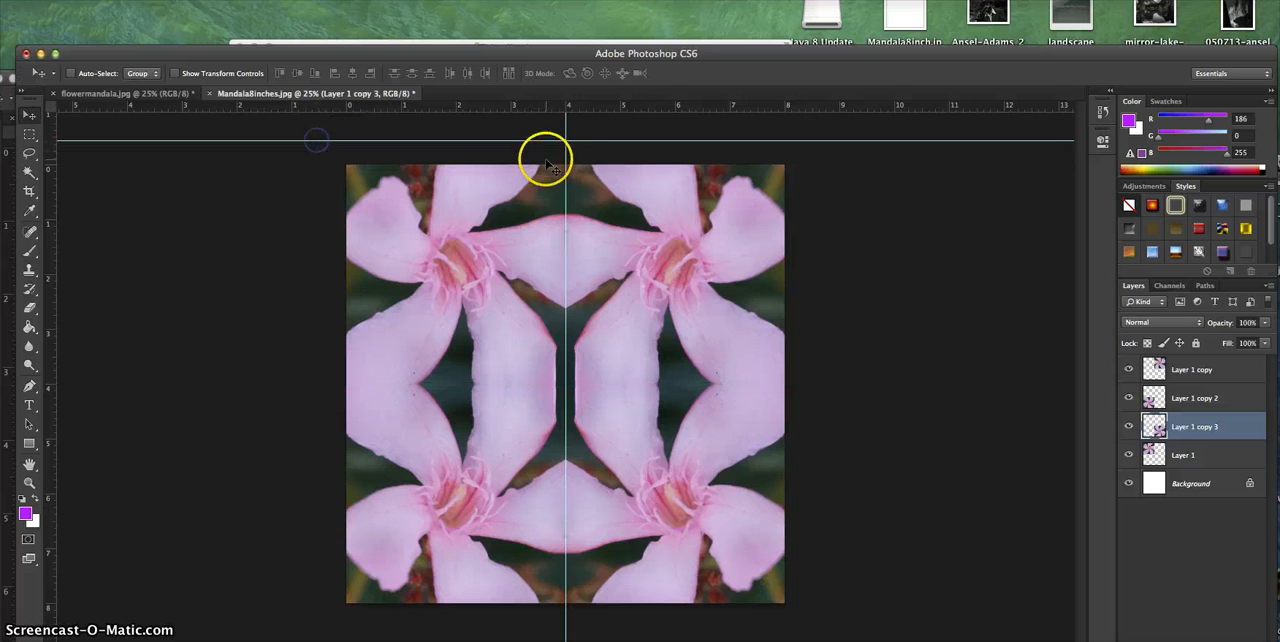
Step: Move the guide off the mandala and flatten the four flower layers into one background
left_click_drag(544, 160, 758, 160)
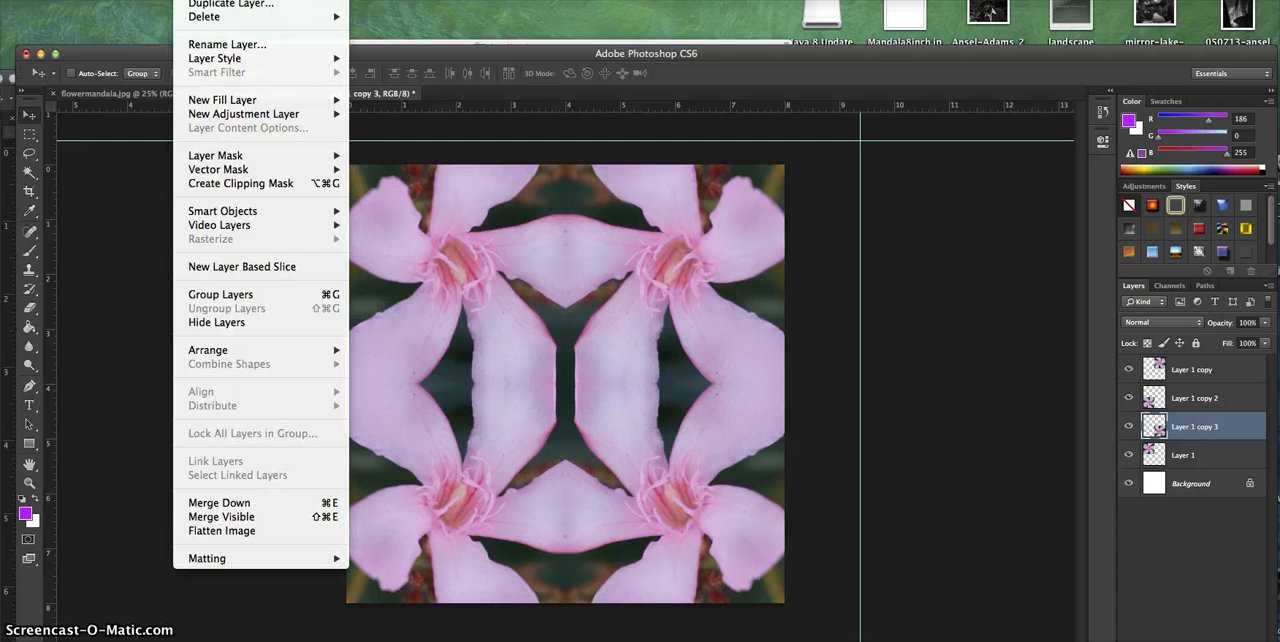
left_click(222, 530)
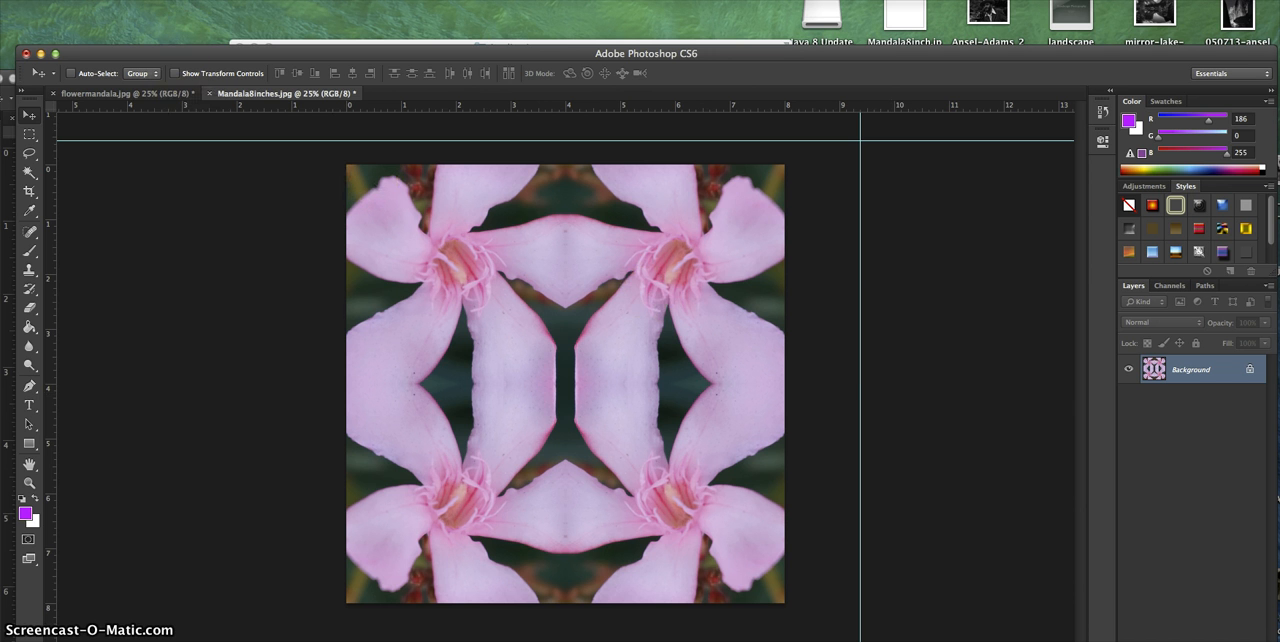
Step: Apply Brightness/Contrast with brightness -47 and contrast 16 to the flattened mandala
left_click(200, 4)
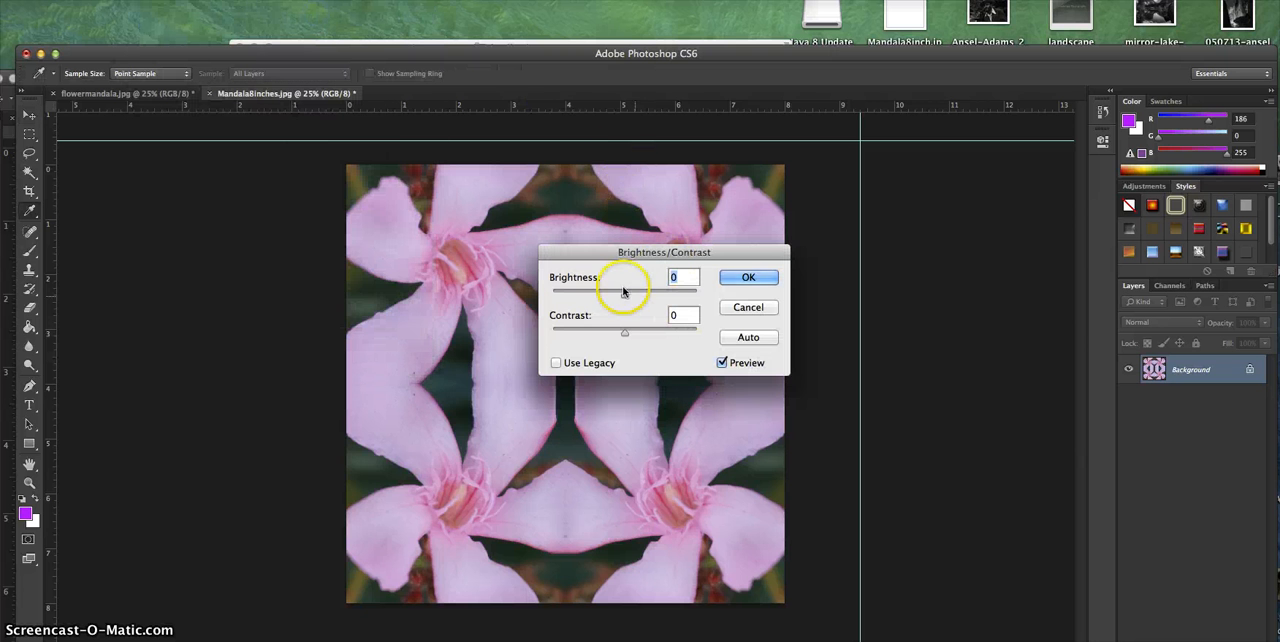
left_click_drag(624, 290, 604, 290)
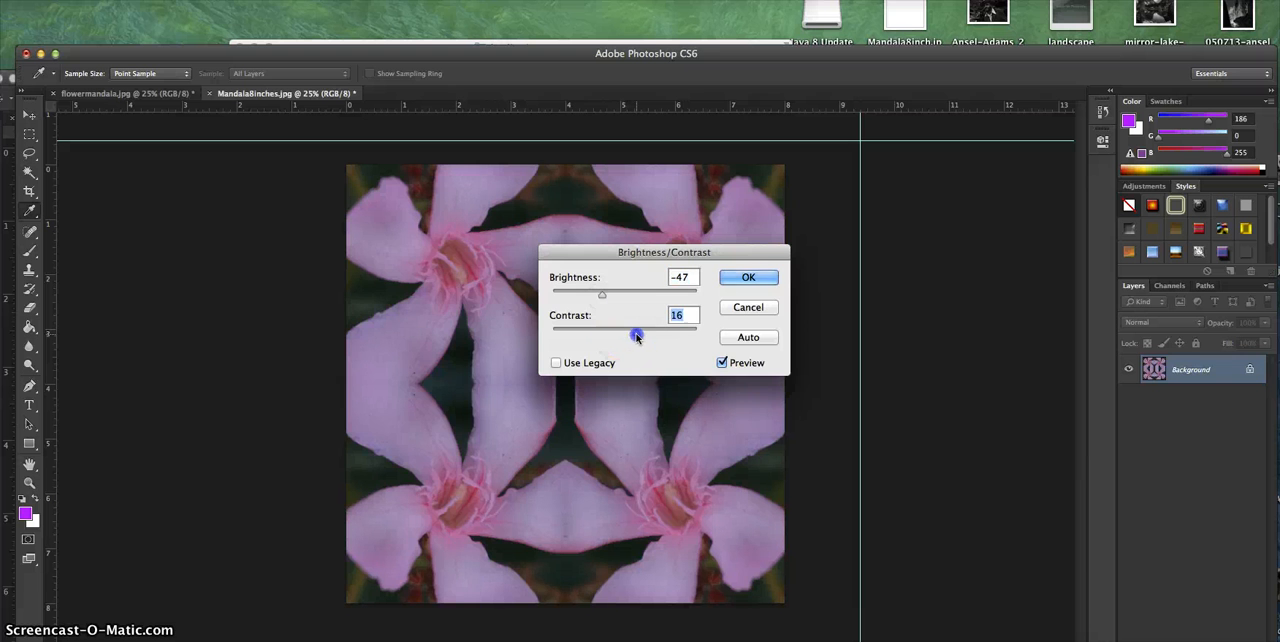
left_click(748, 276)
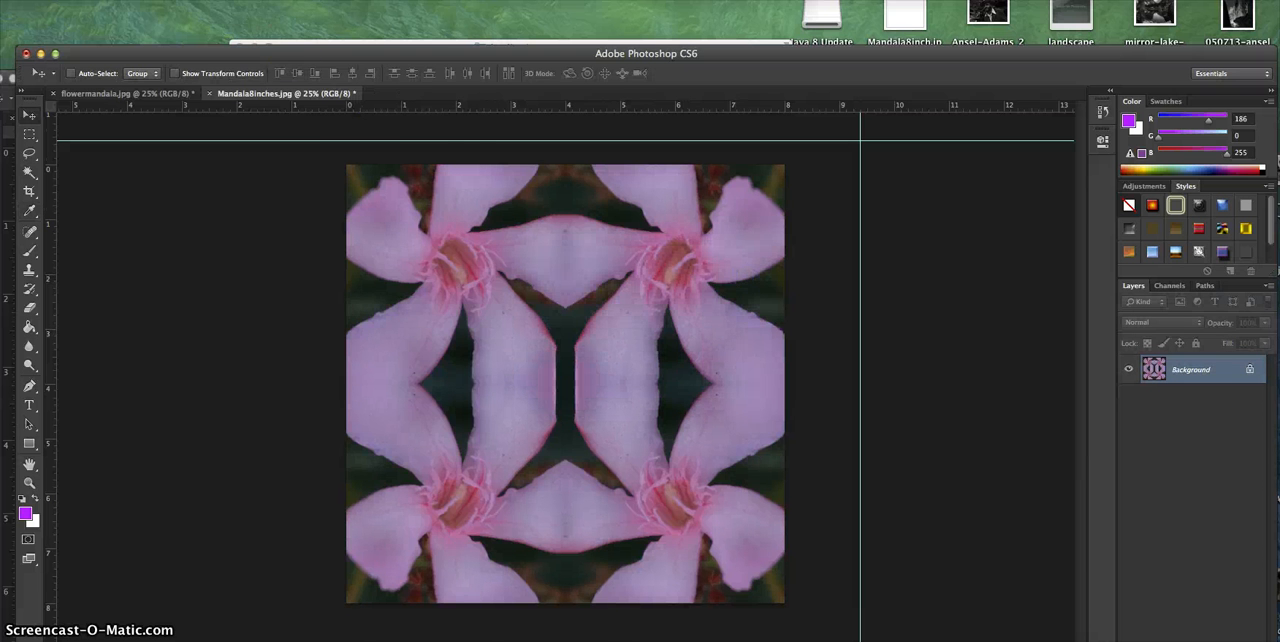
Step: Apply a Color Balance of +24, -13, -15 on the midtones for a warmer pink
left_click(176, 16)
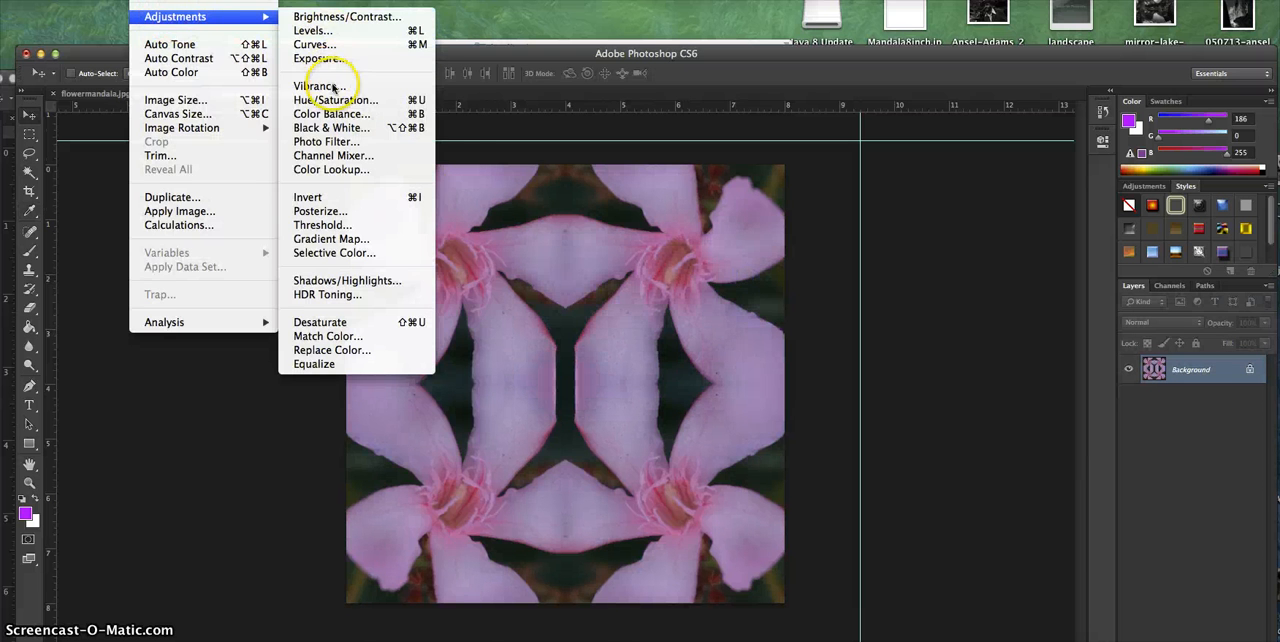
left_click(332, 112)
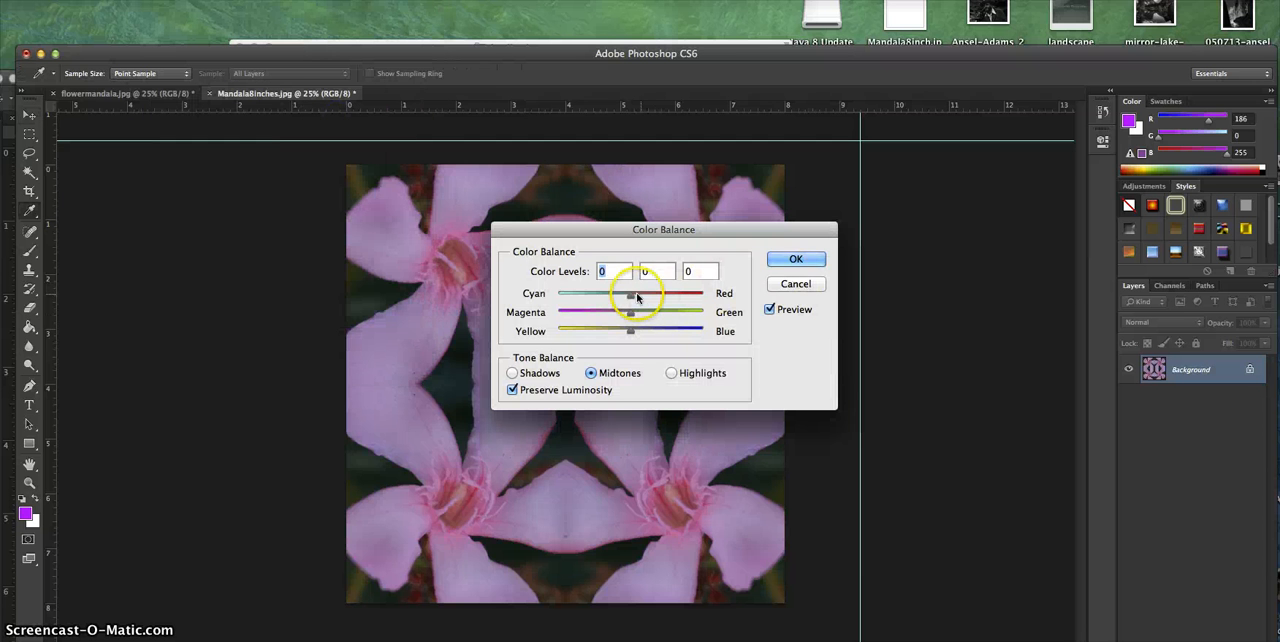
left_click_drag(636, 296, 648, 296)
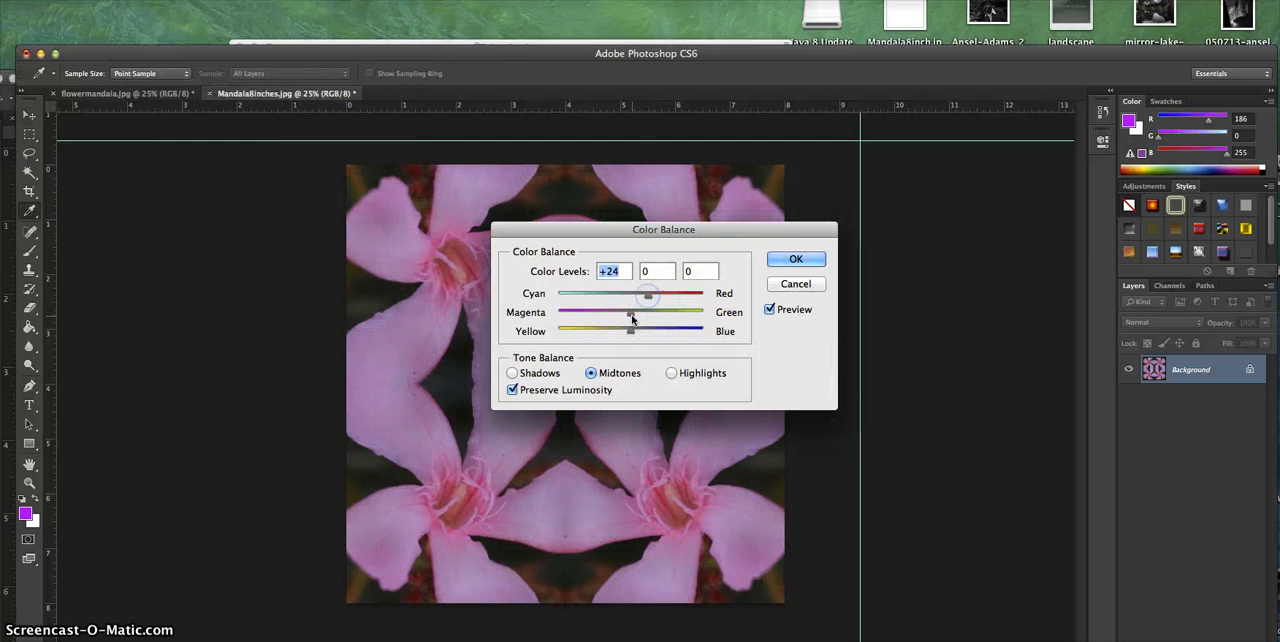
left_click_drag(630, 332, 630, 332)
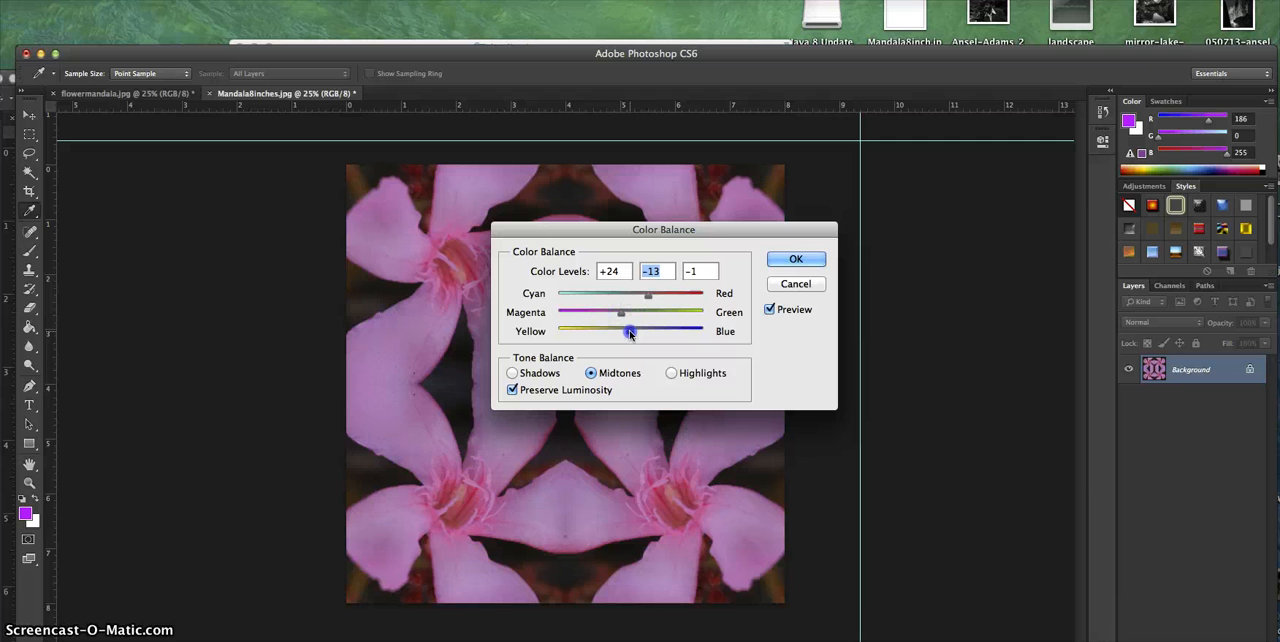
left_click_drag(628, 332, 618, 332)
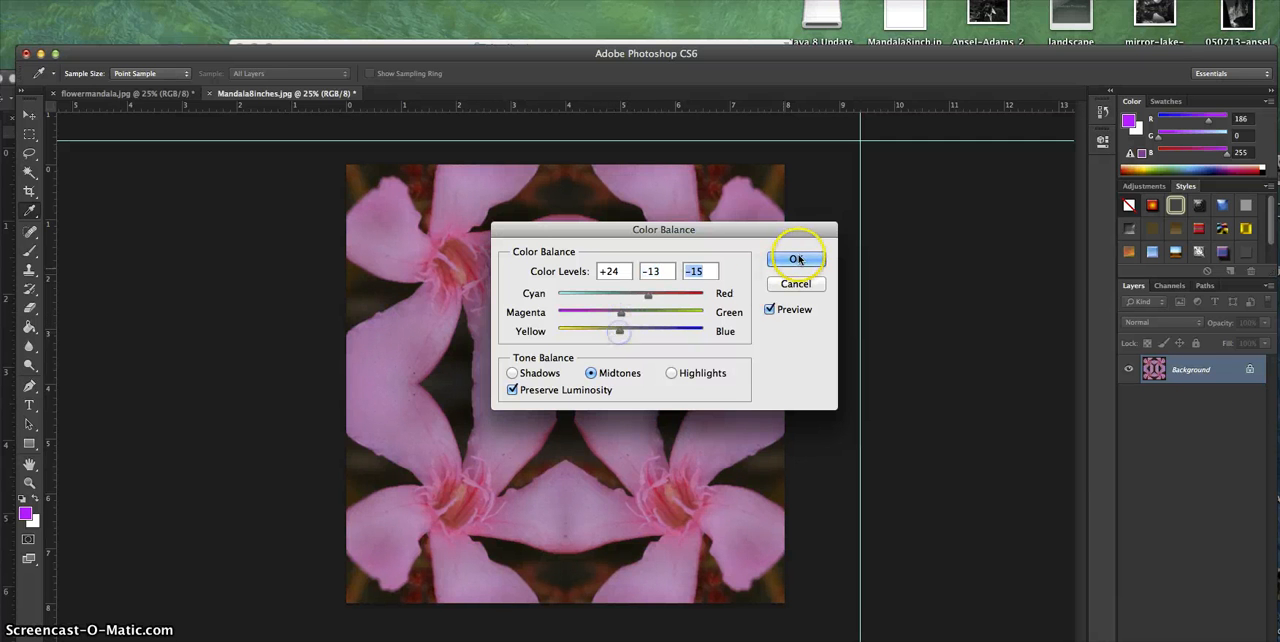
left_click(796, 258)
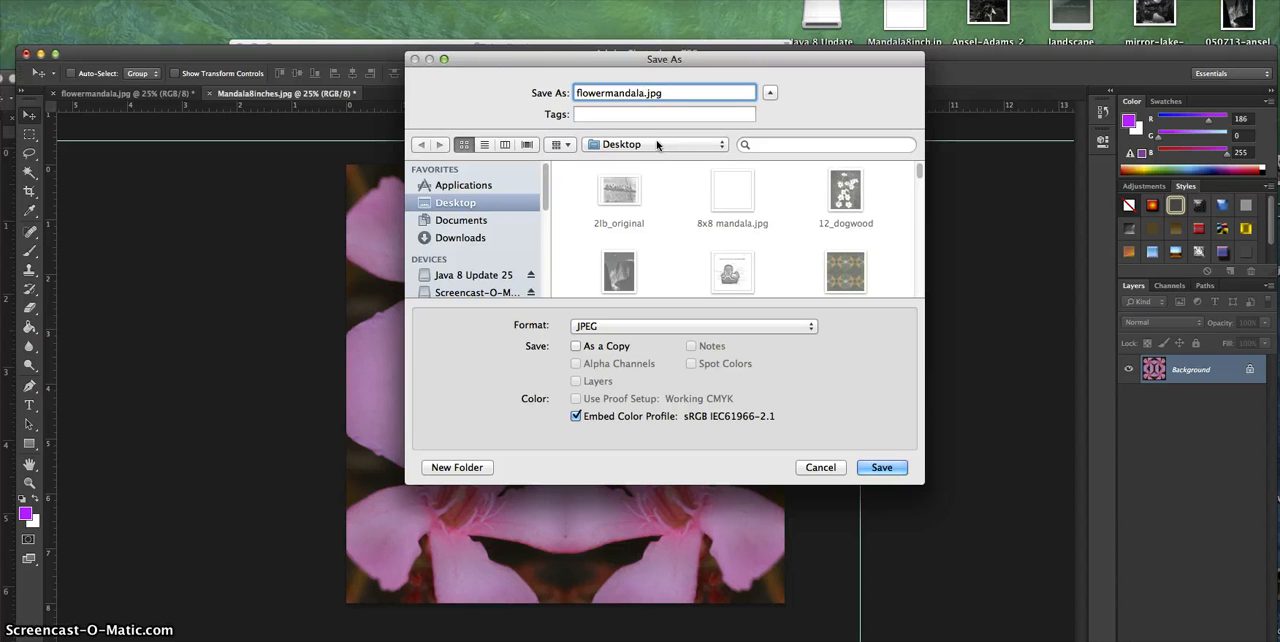
Step: Save the mandala to the Desktop as lastname-firstname-flowermandala1.jpg in JPEG format
left_click(664, 92)
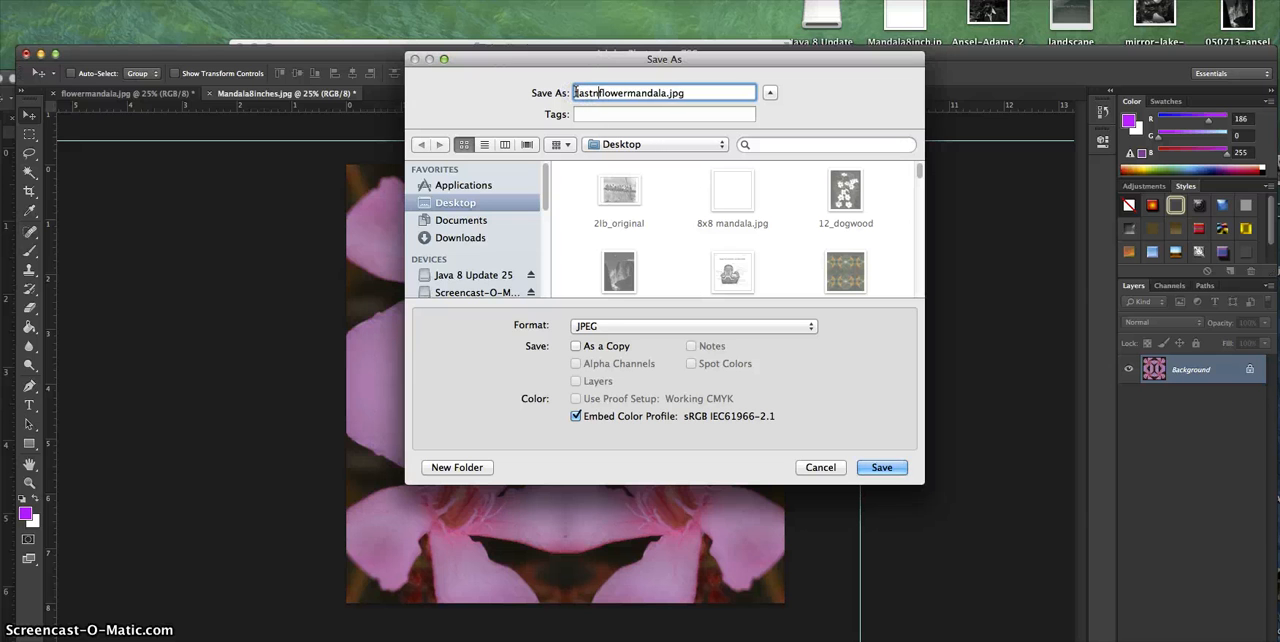
type("lastname-firstname-")
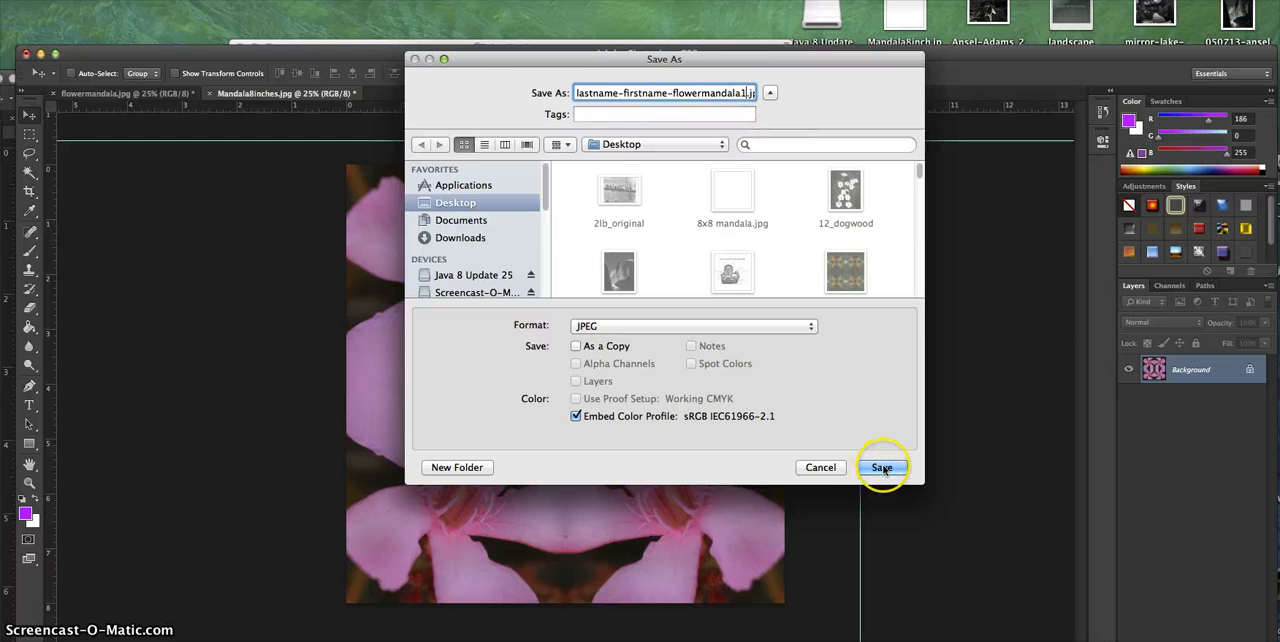
left_click(880, 468)
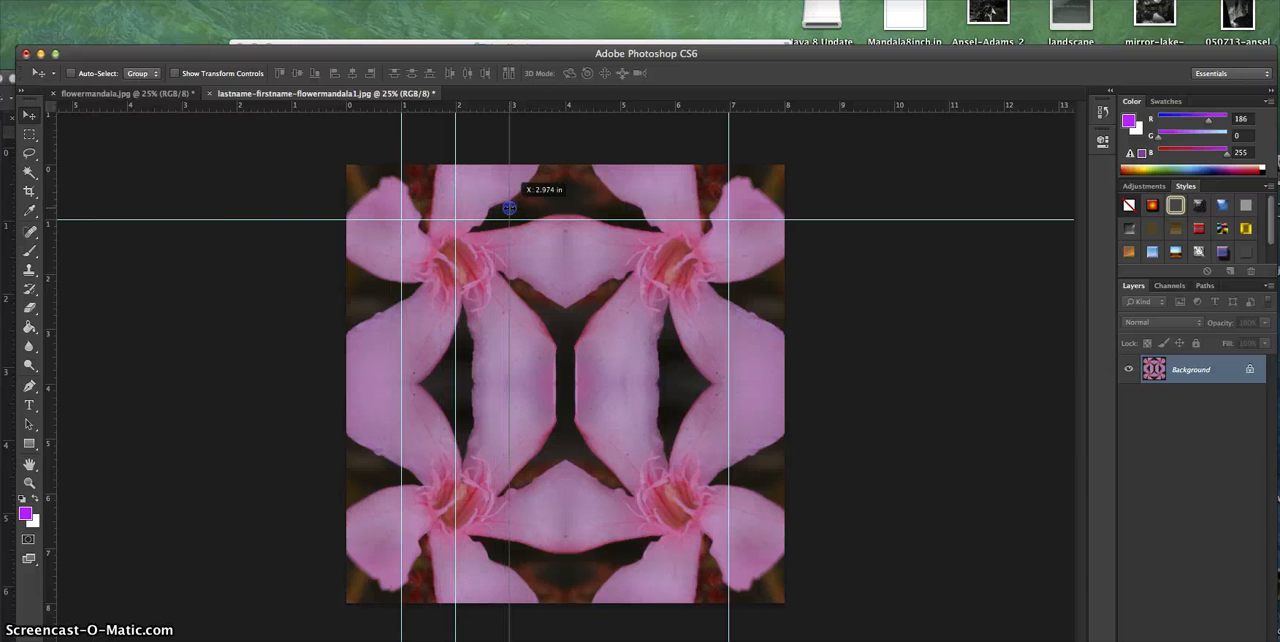
mouse_move(848, 212)
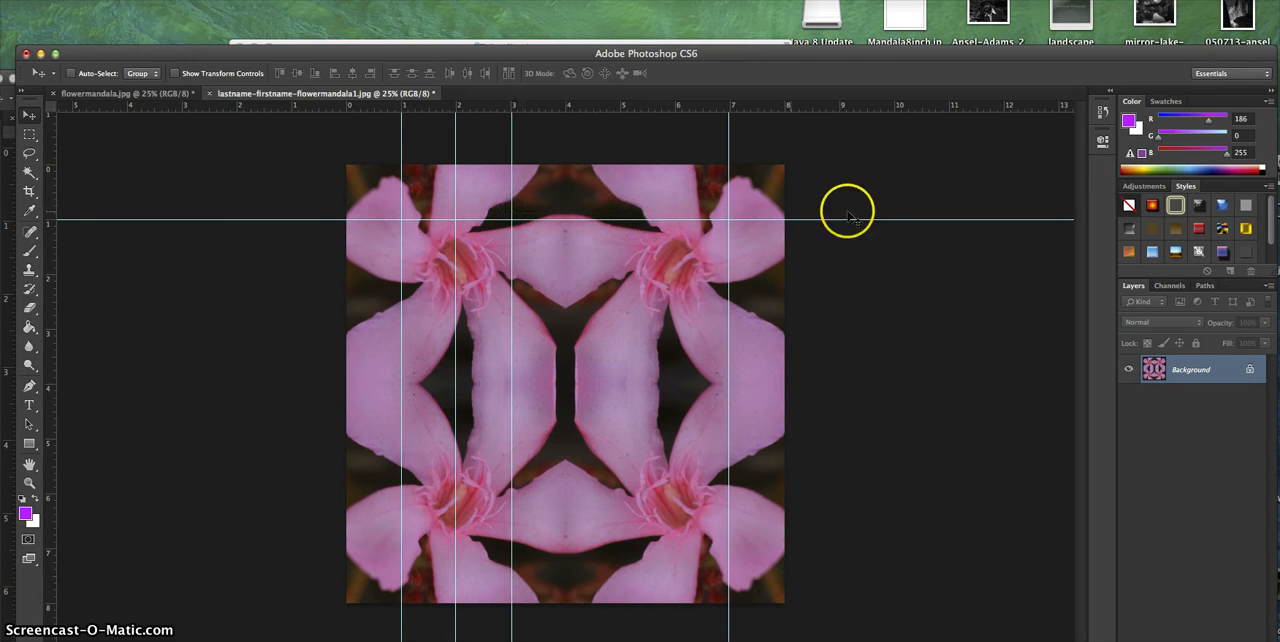